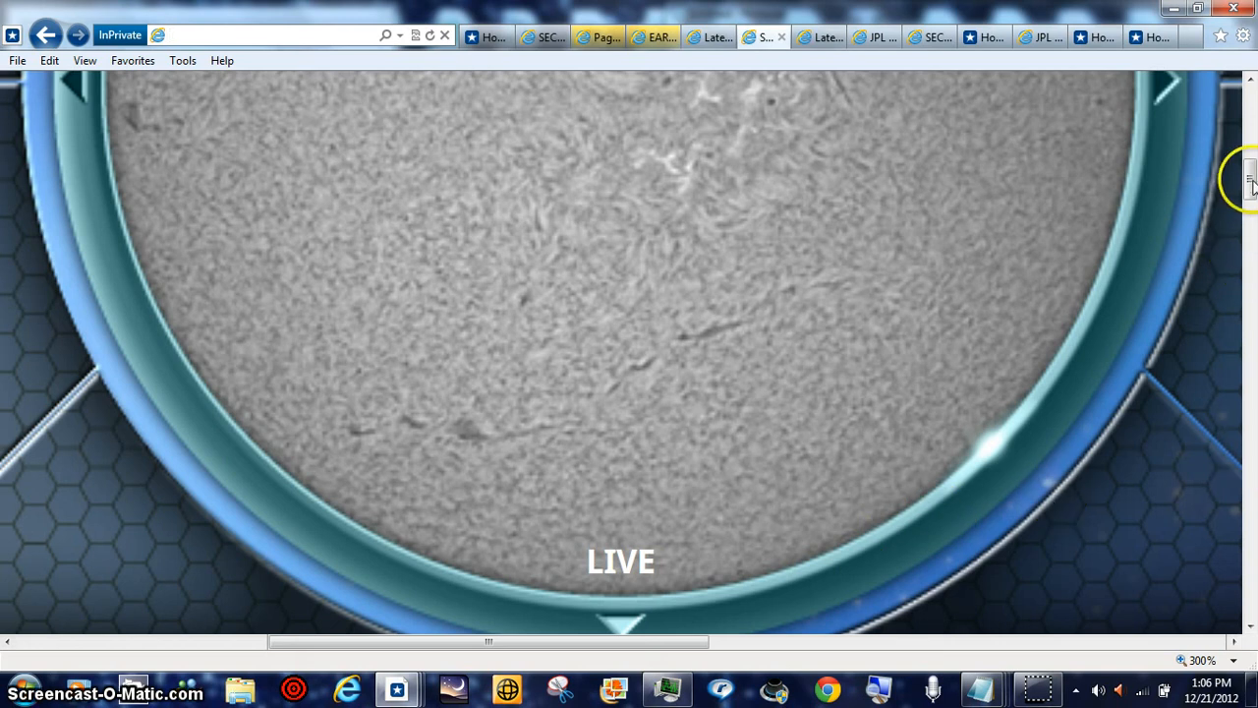
Scroll around the live sun image page, then close that tab
{"action": "scroll", "scroll_direction": "up", "scroll_amount": 3}
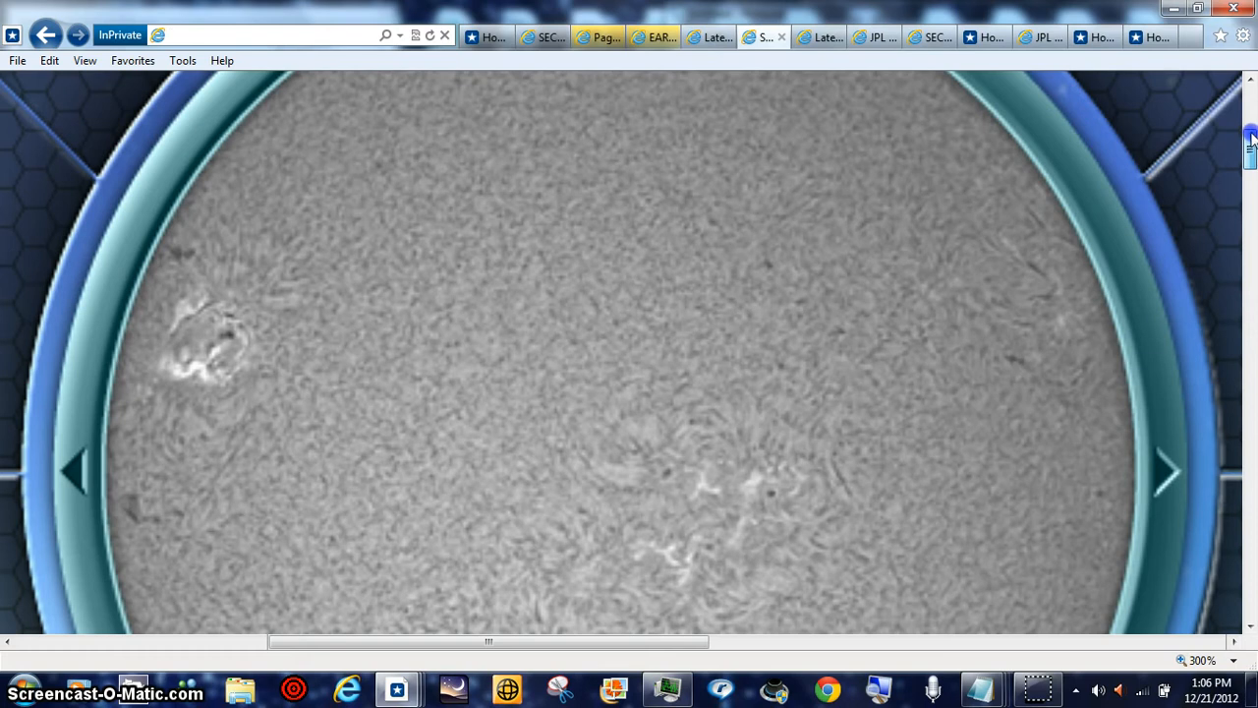
{"action": "scroll", "scroll_direction": "up", "scroll_amount": 3}
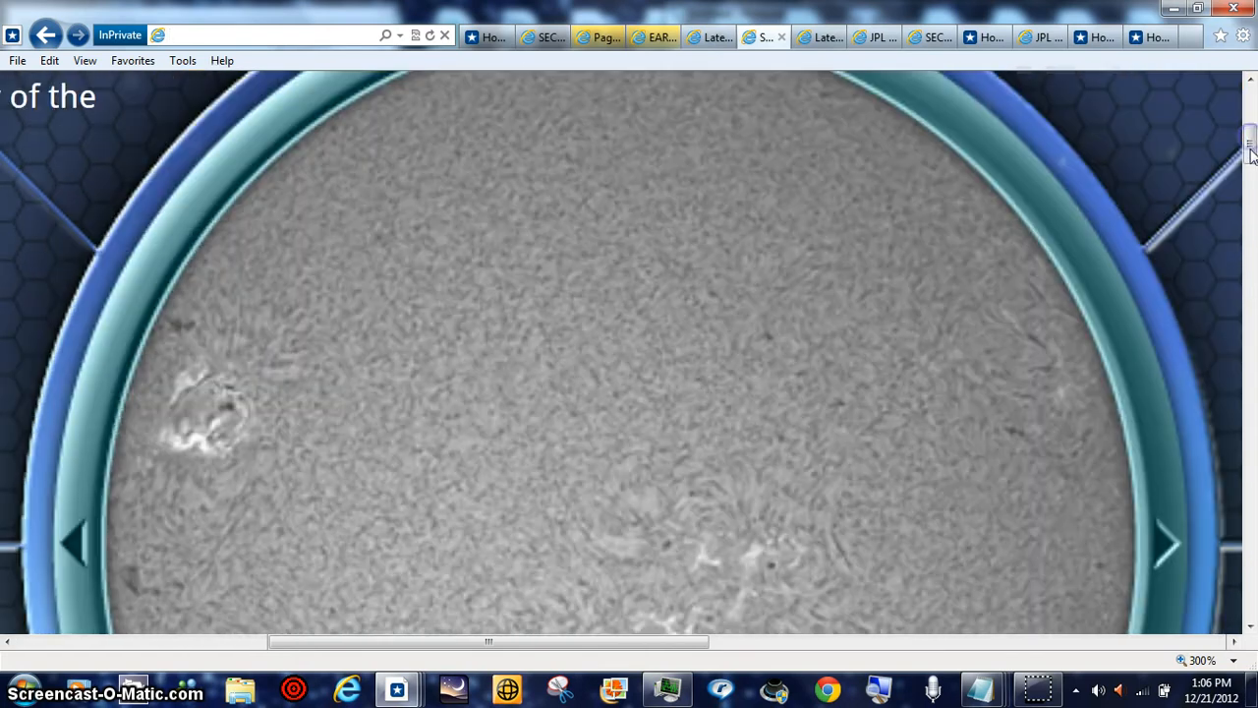
{"action": "scroll", "scroll_direction": "down", "scroll_amount": 3}
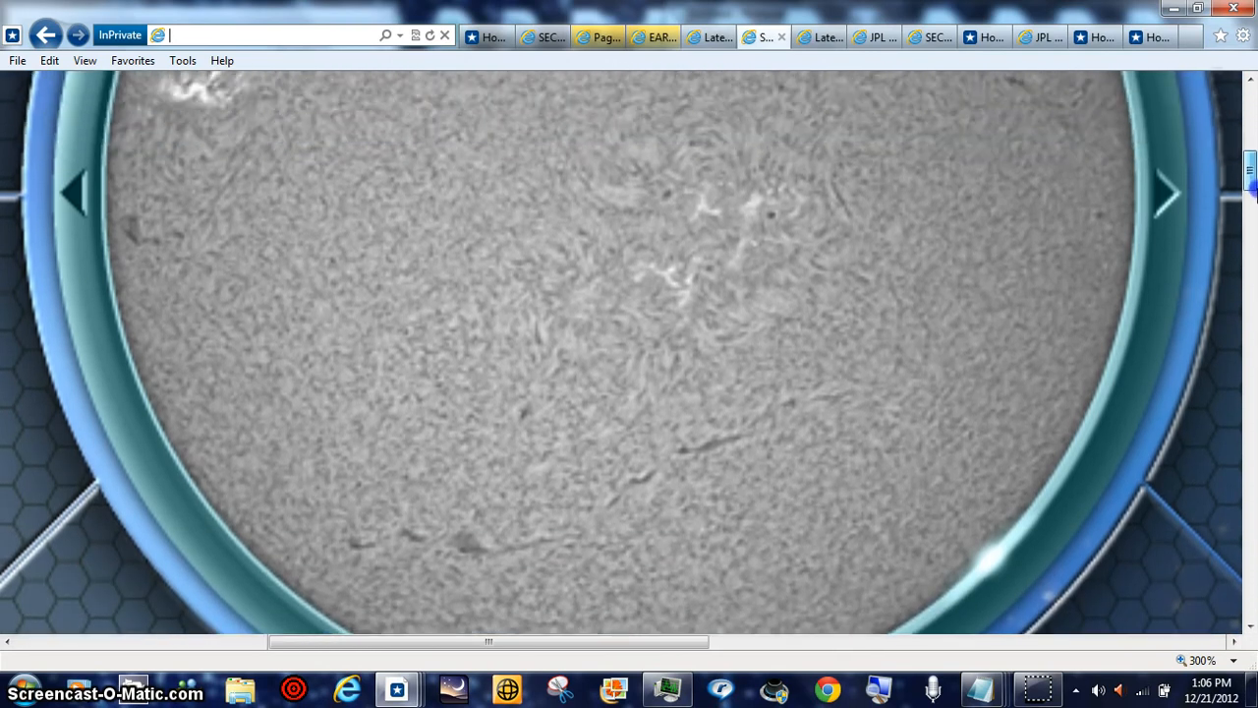
{"action": "scroll", "scroll_direction": "up", "scroll_amount": 3}
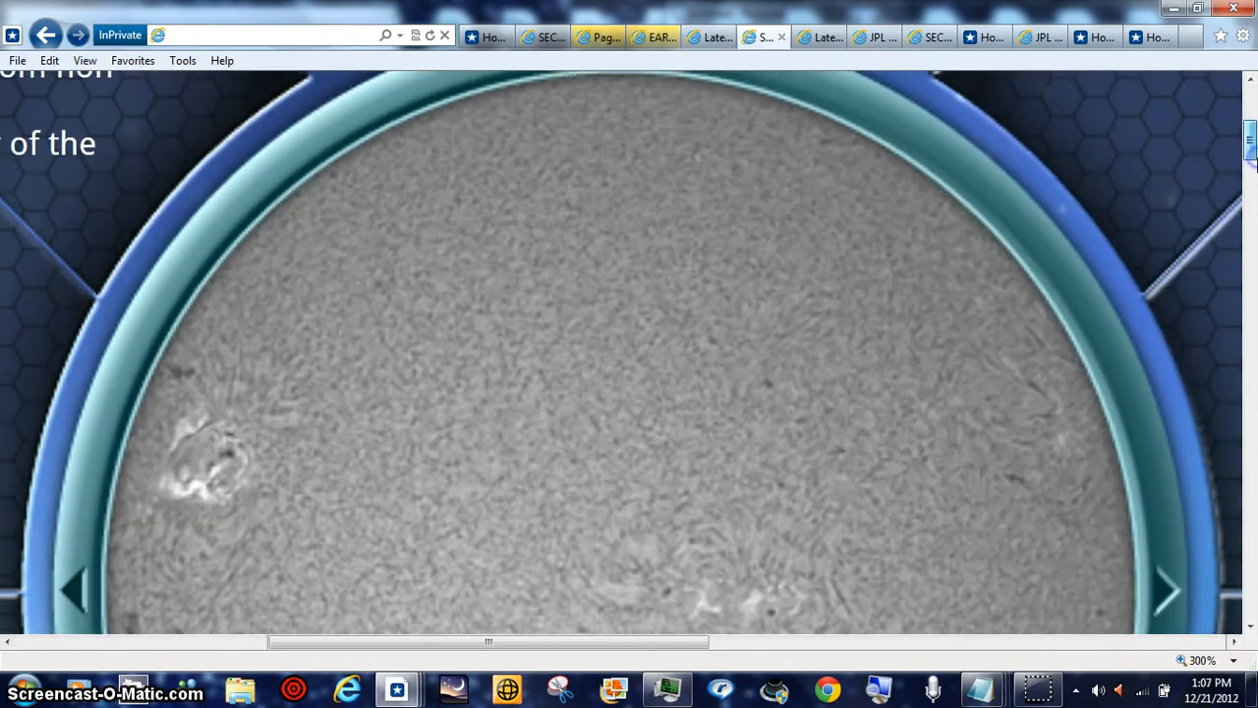
{"action": "mouse_move", "coordinate": [1234, 165]}
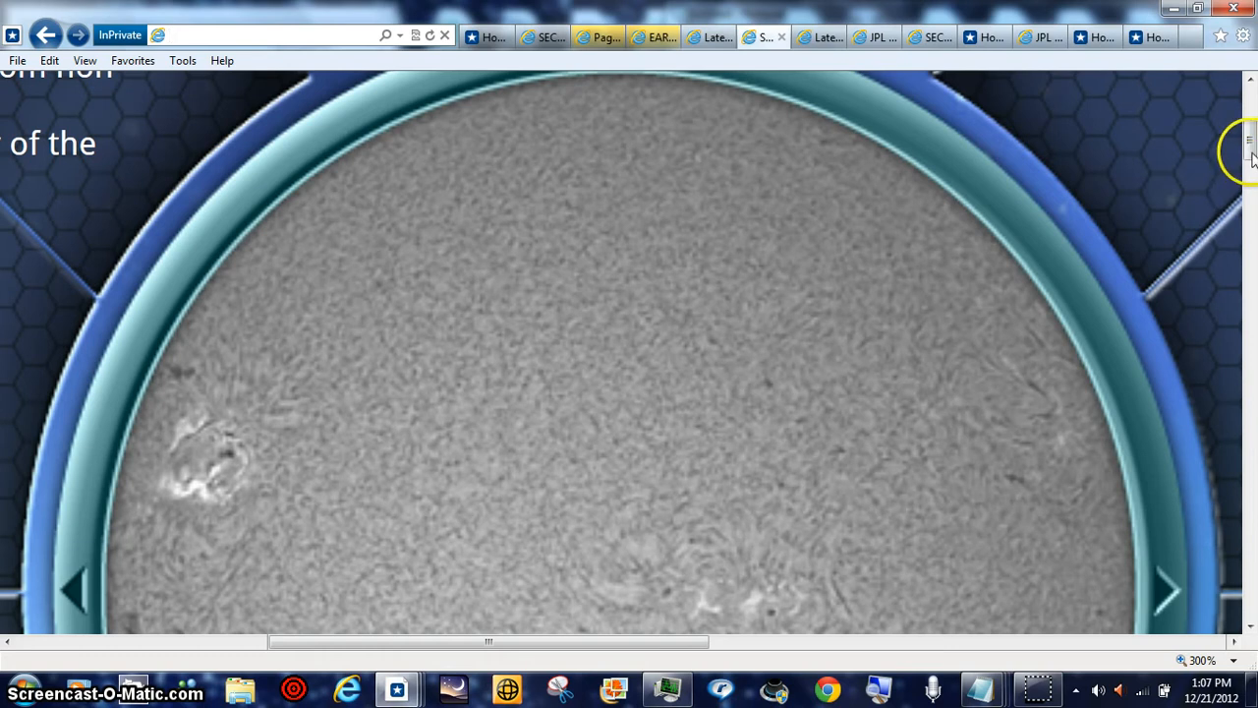
{"action": "scroll", "scroll_direction": "down", "scroll_amount": 3}
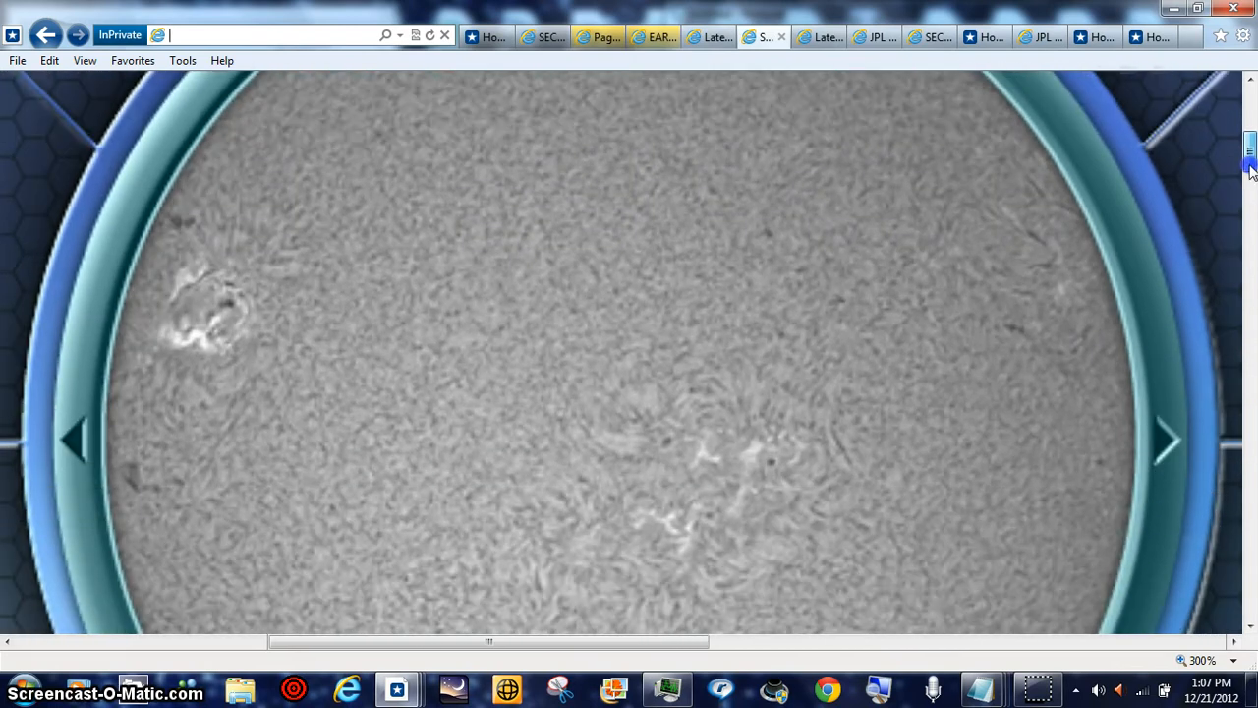
{"action": "scroll", "scroll_direction": "down", "scroll_amount": 3}
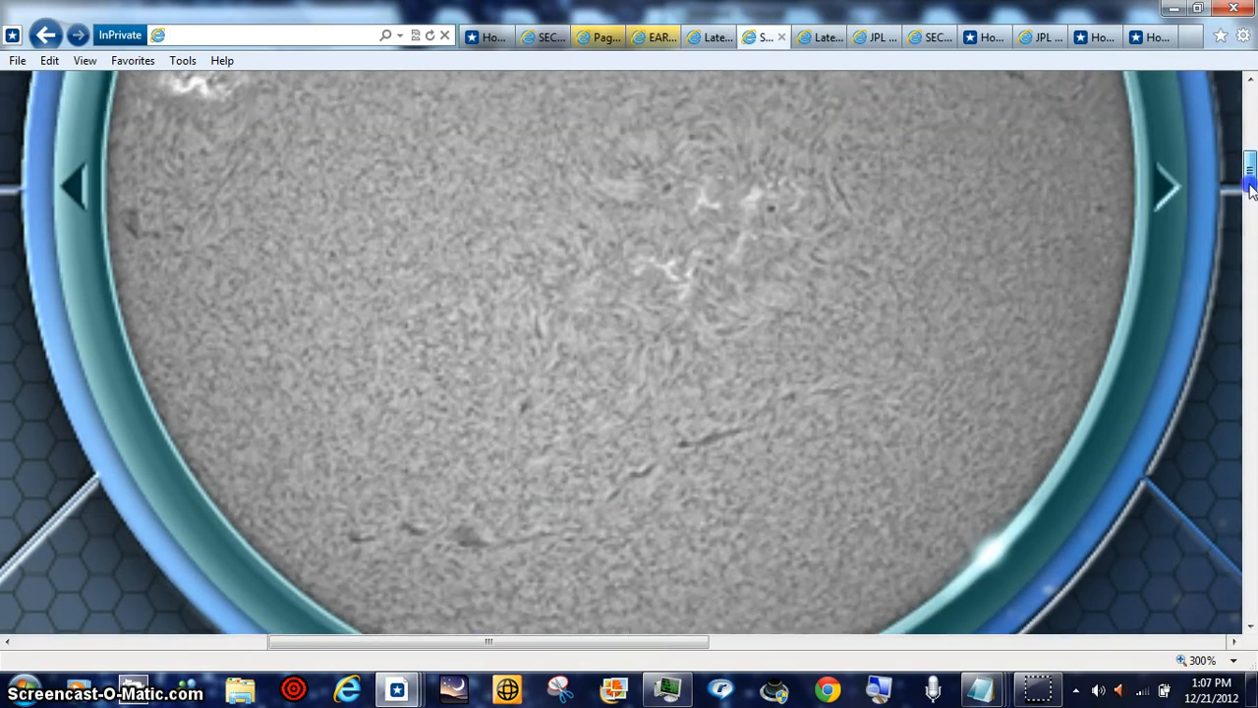
{"action": "scroll", "scroll_direction": "up", "scroll_amount": 3}
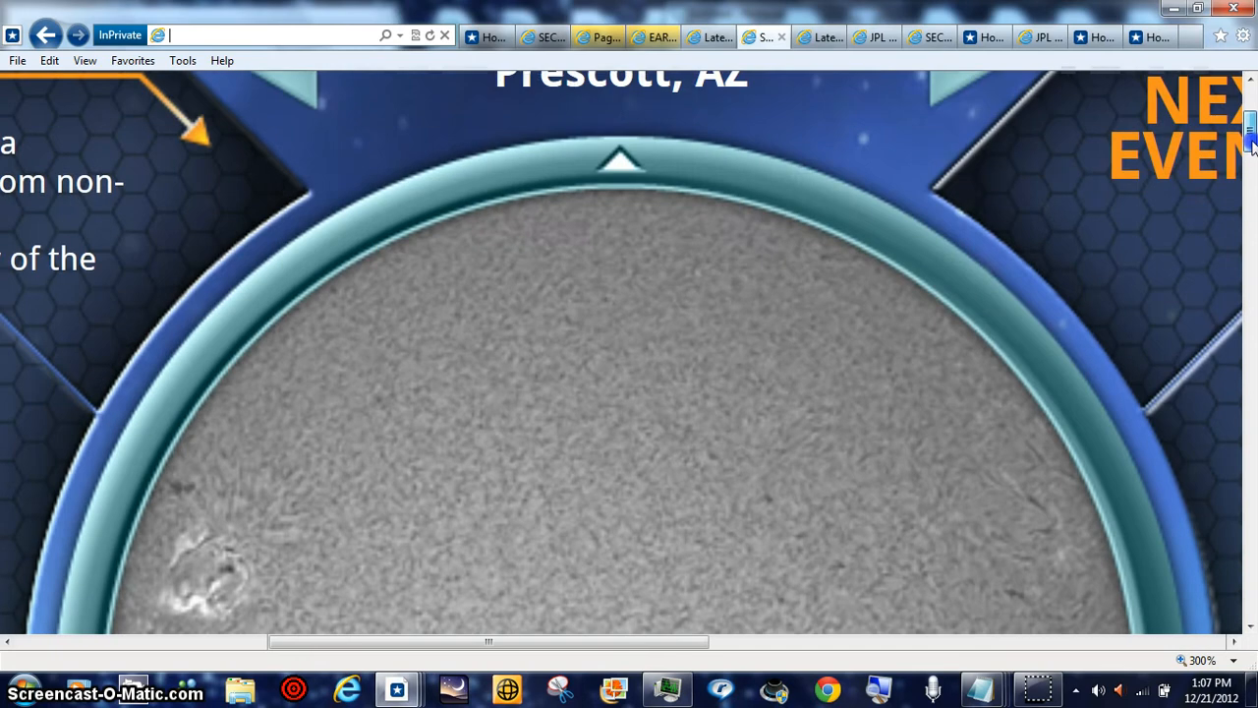
{"action": "scroll", "scroll_direction": "down", "scroll_amount": 3}
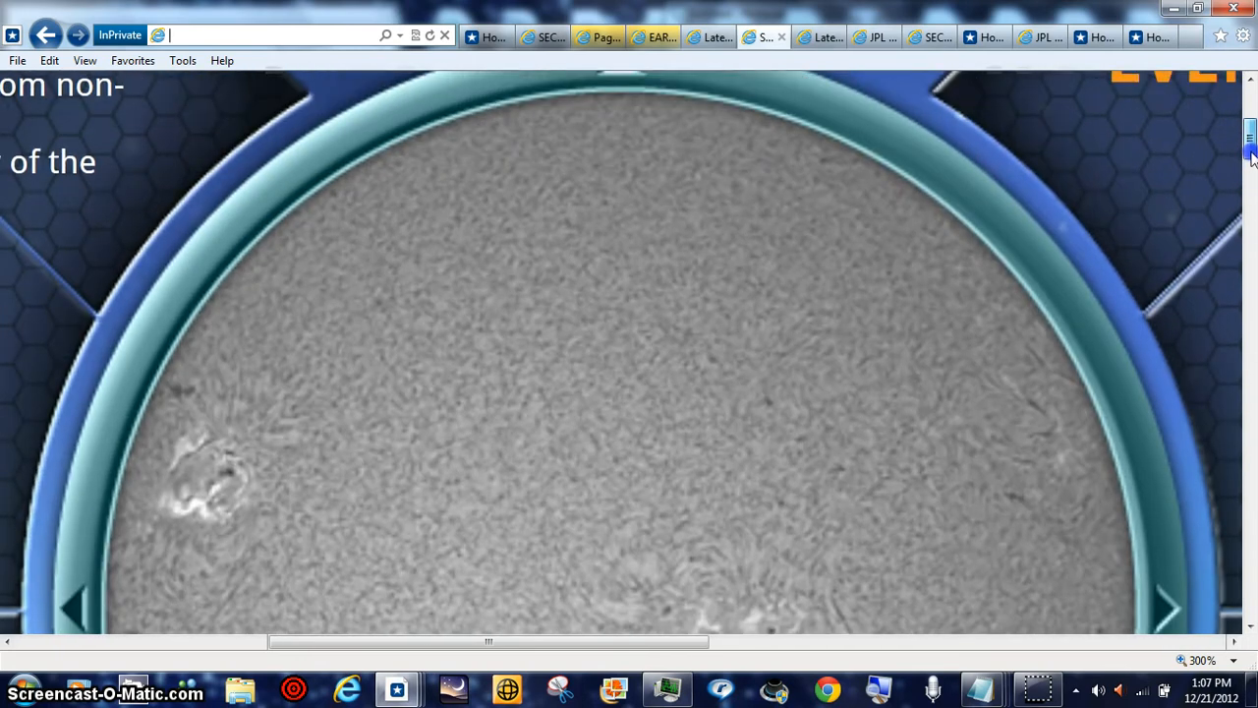
{"action": "scroll", "scroll_direction": "up", "scroll_amount": 3}
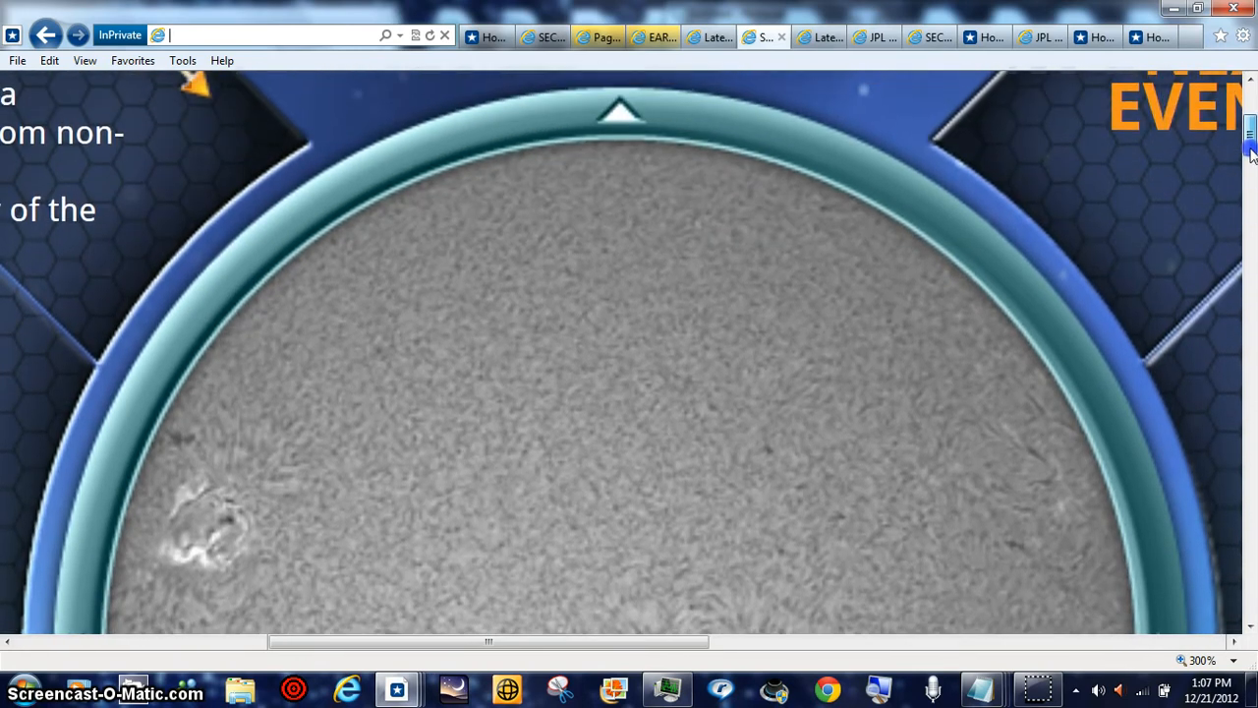
{"action": "scroll", "scroll_direction": "down", "scroll_amount": 3}
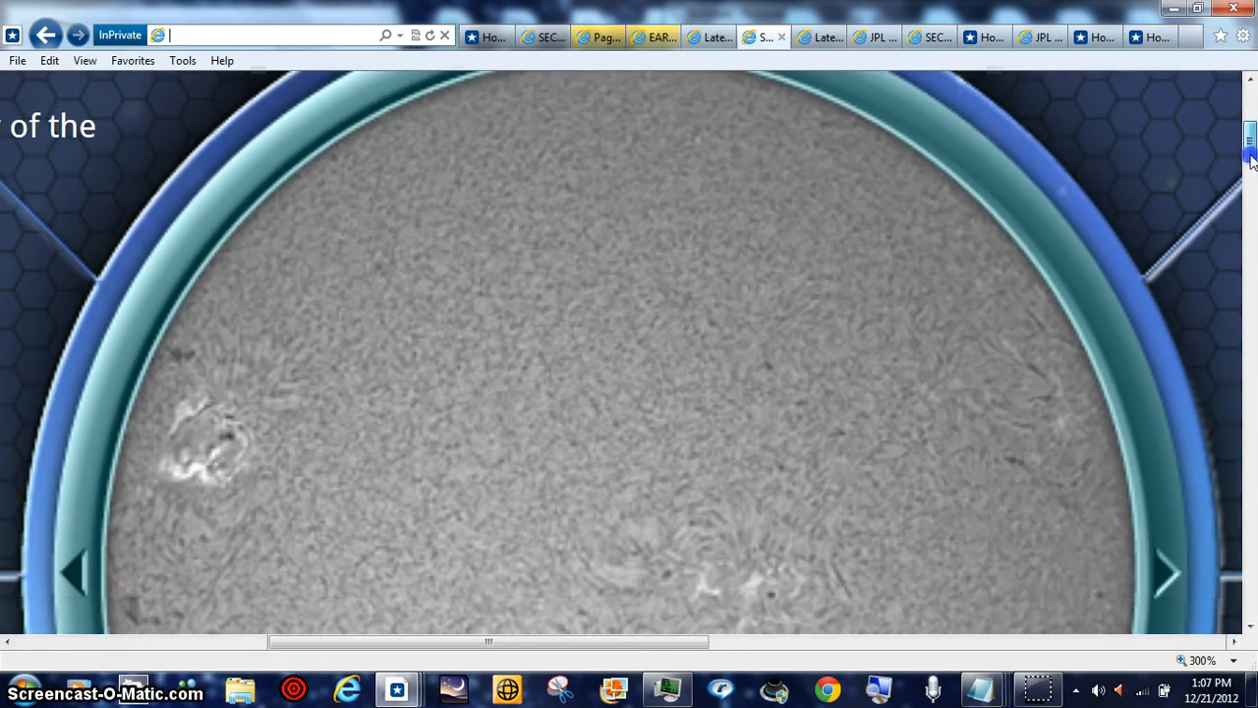
{"action": "scroll", "scroll_direction": "down", "scroll_amount": 3}
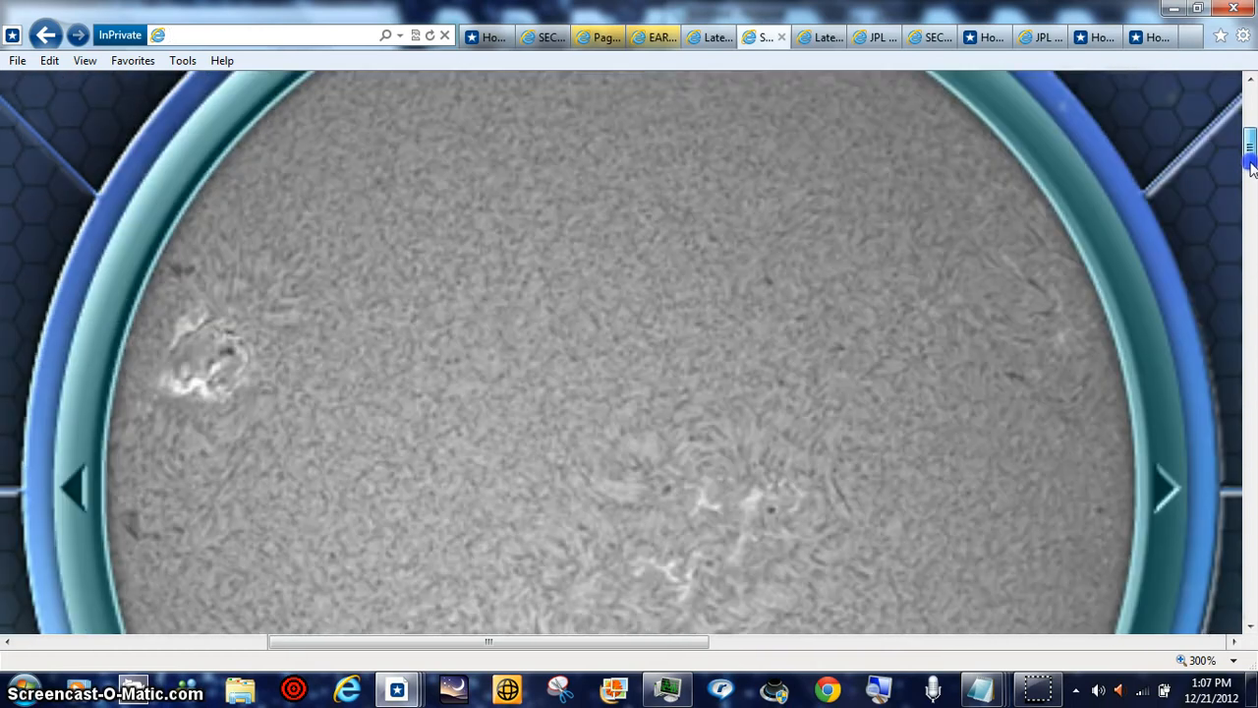
{"action": "scroll", "scroll_direction": "down", "scroll_amount": 3}
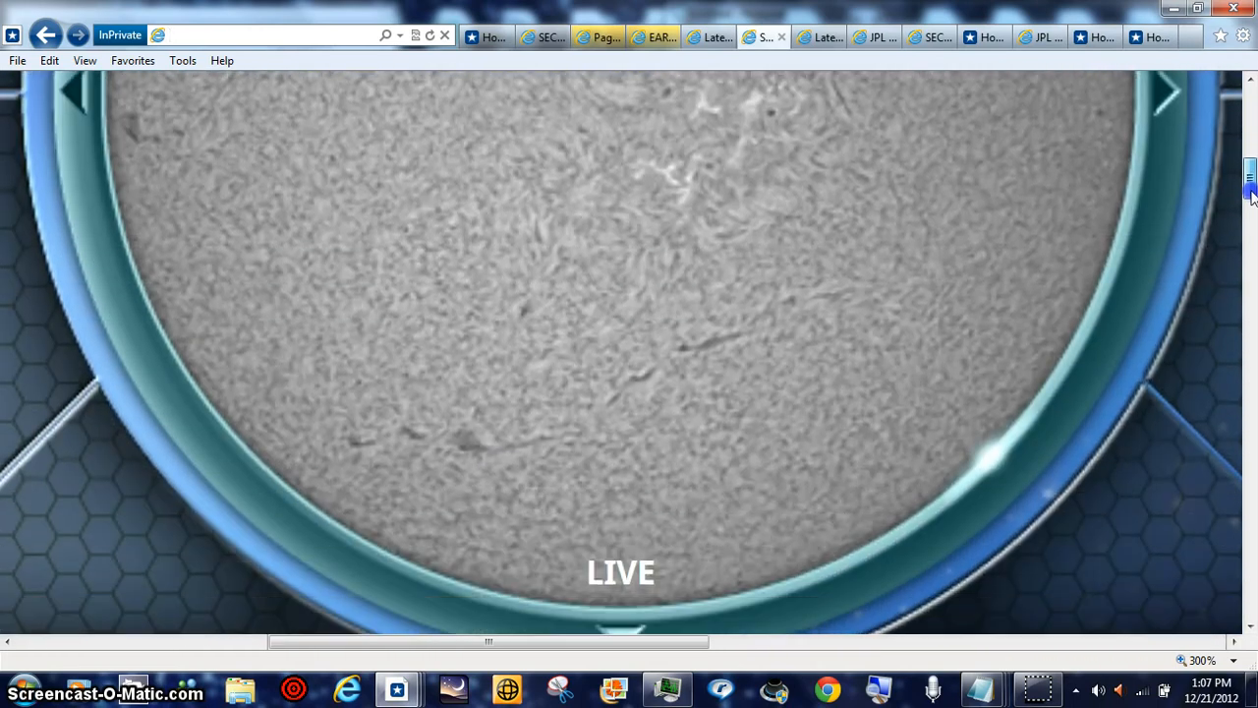
{"action": "scroll", "scroll_direction": "up", "scroll_amount": 3}
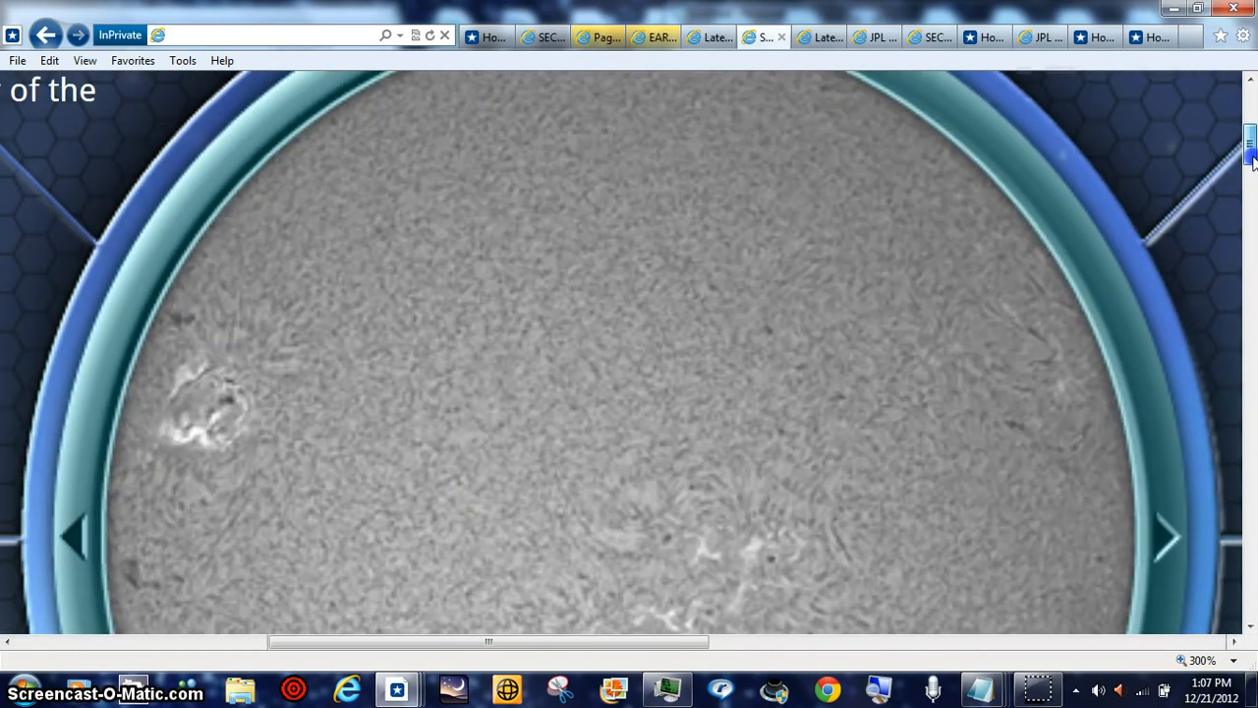
{"action": "scroll", "scroll_direction": "up", "scroll_amount": 3}
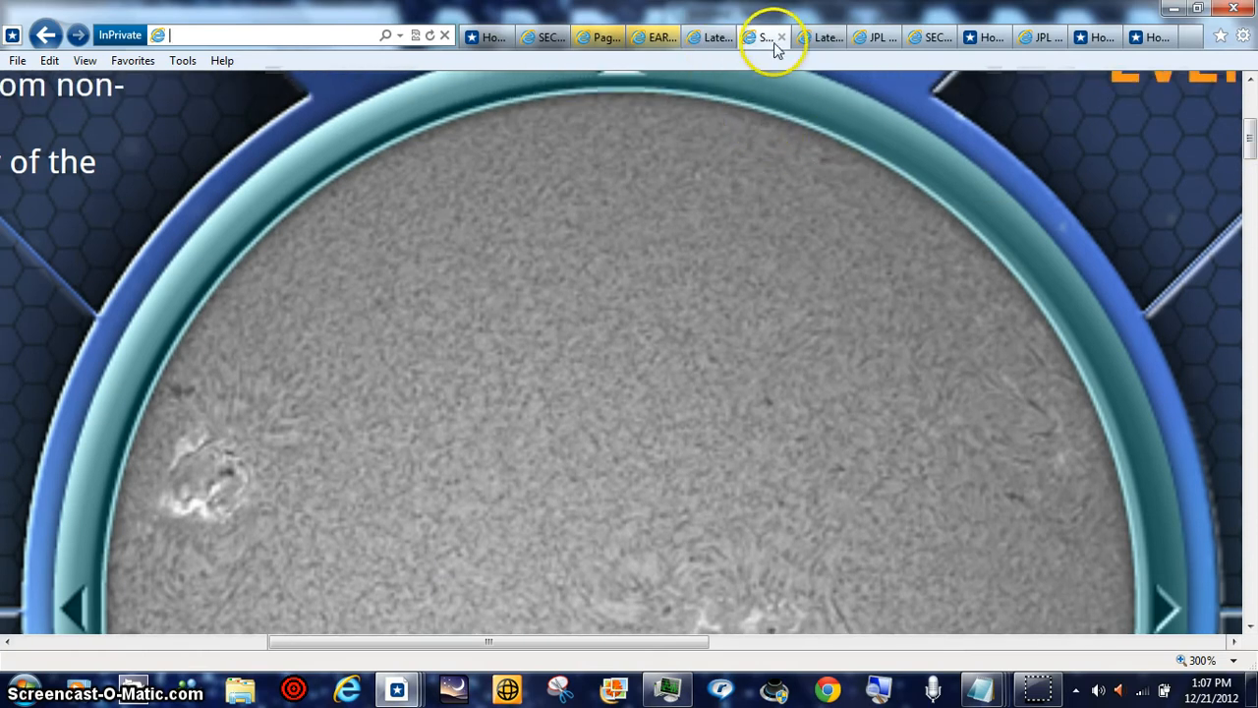
{"action": "mouse_move", "coordinate": [781, 35]}
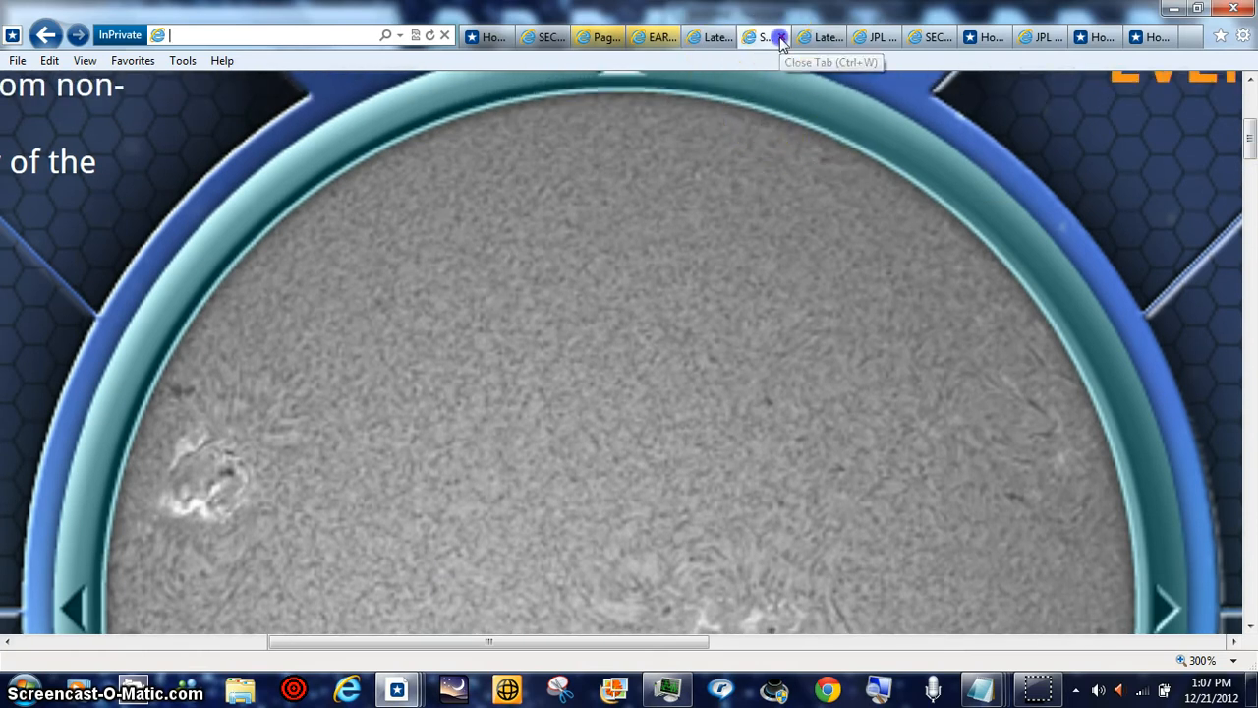
{"action": "left_click", "coordinate": [790, 35]}
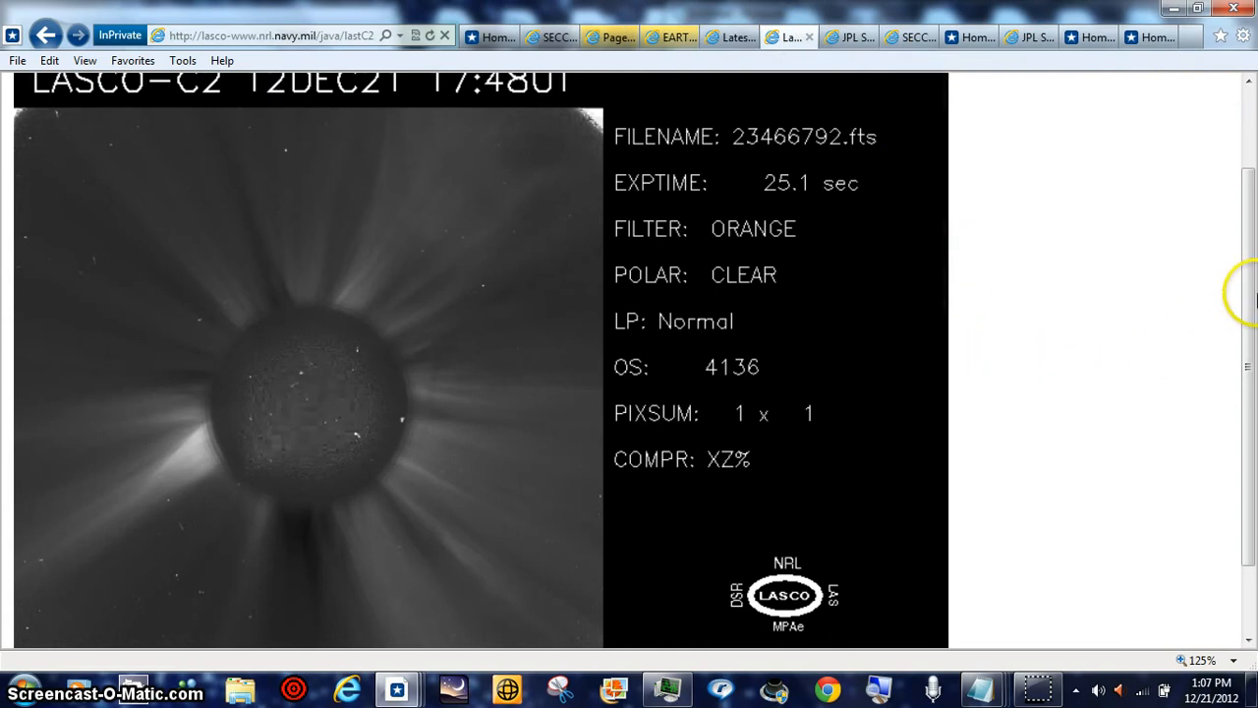
Scroll the remaining page and switch to the SECCHI comet image tab
{"action": "scroll", "scroll_direction": "up", "scroll_amount": 3}
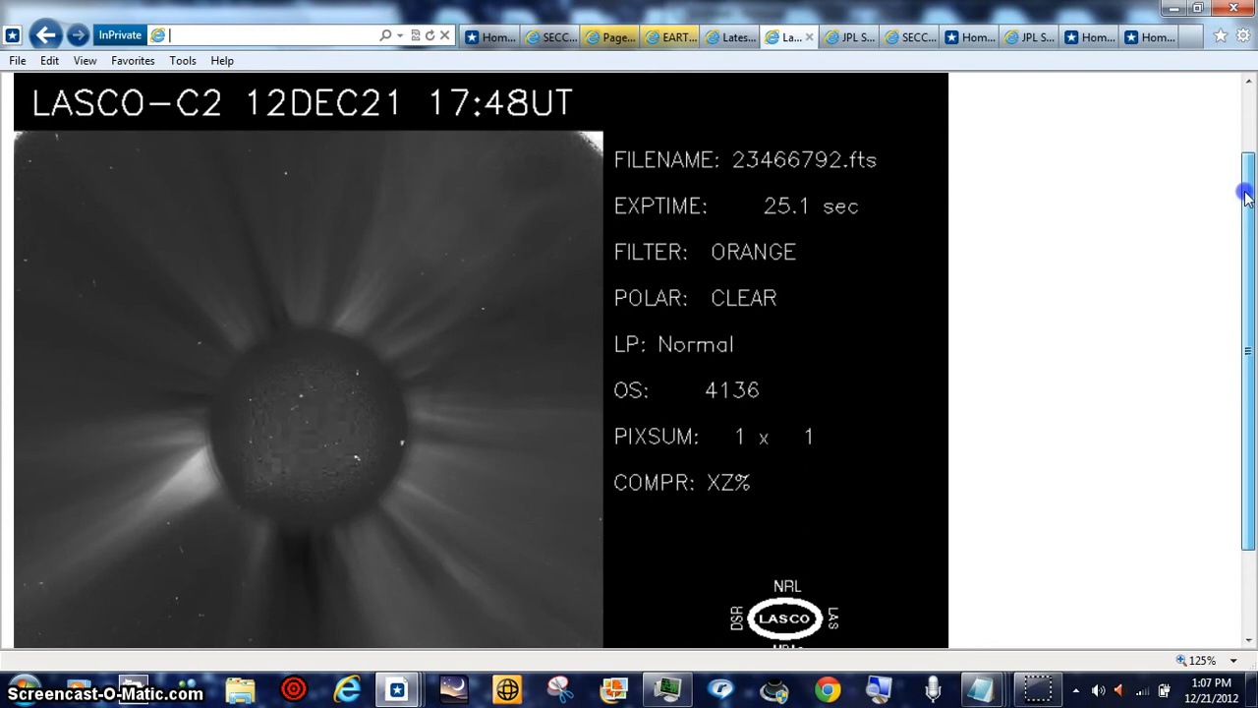
{"action": "scroll", "scroll_direction": "down", "scroll_amount": 3}
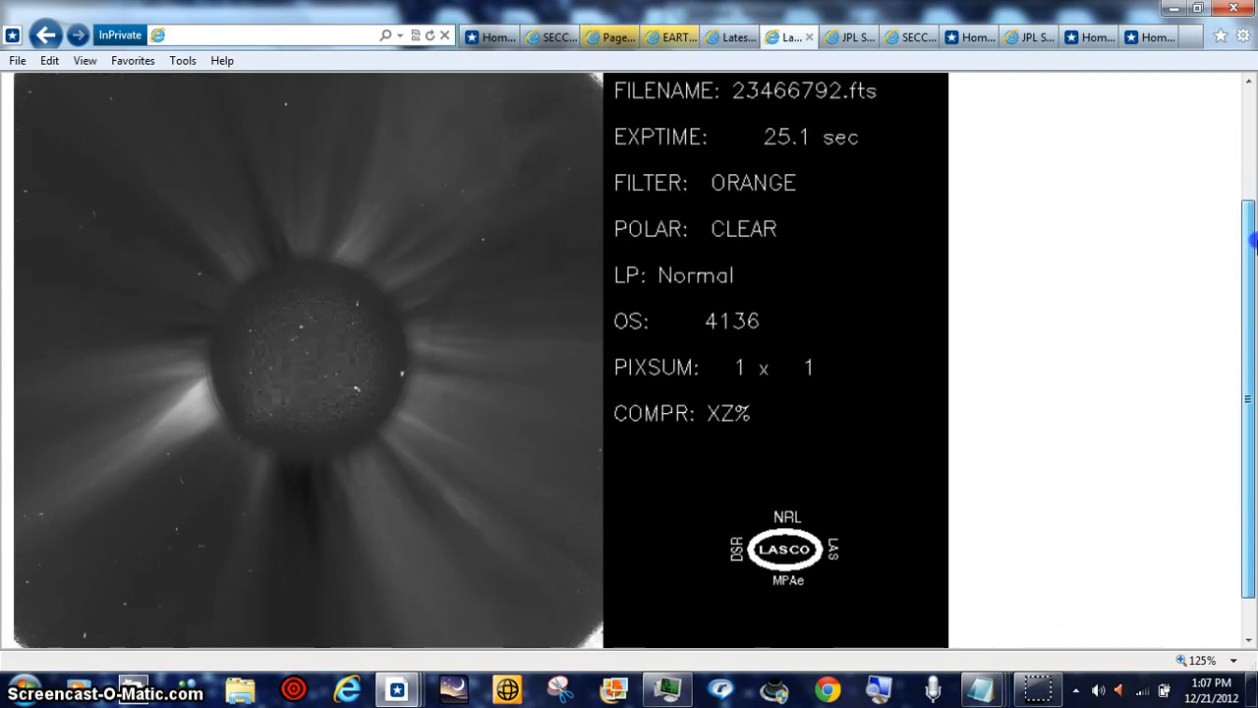
{"action": "scroll", "scroll_direction": "up", "scroll_amount": 3}
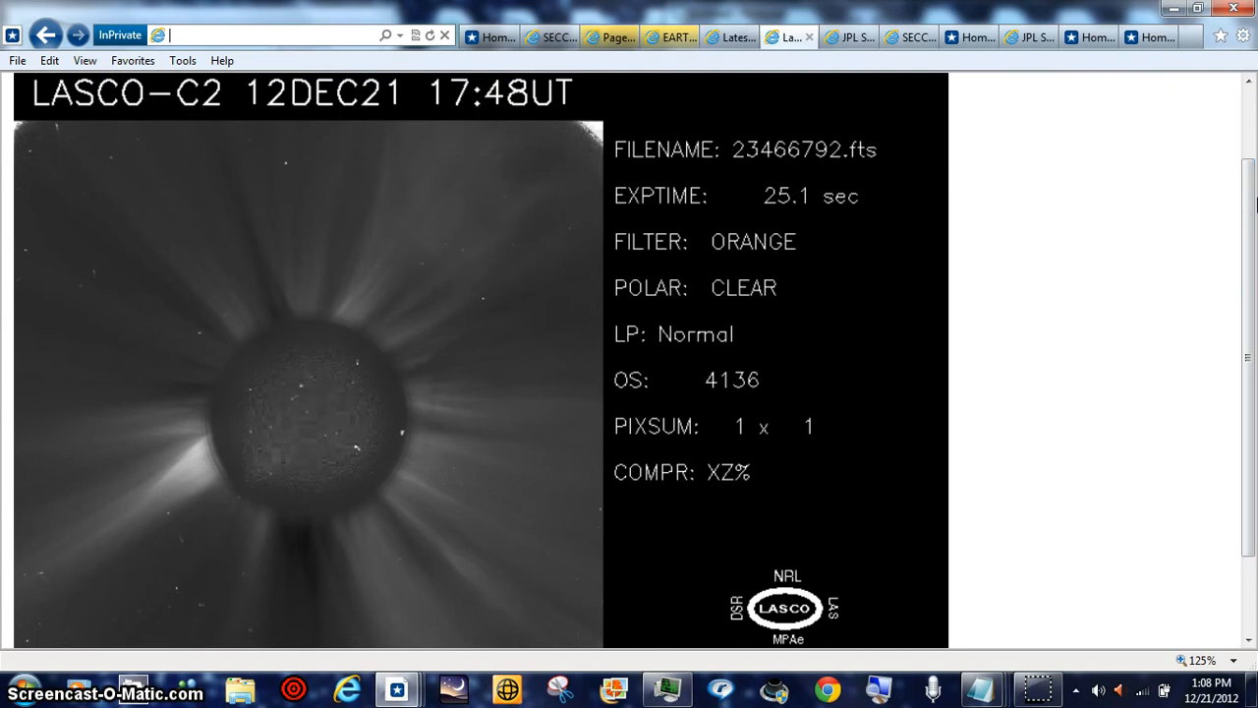
{"action": "mouse_move", "coordinate": [1226, 137]}
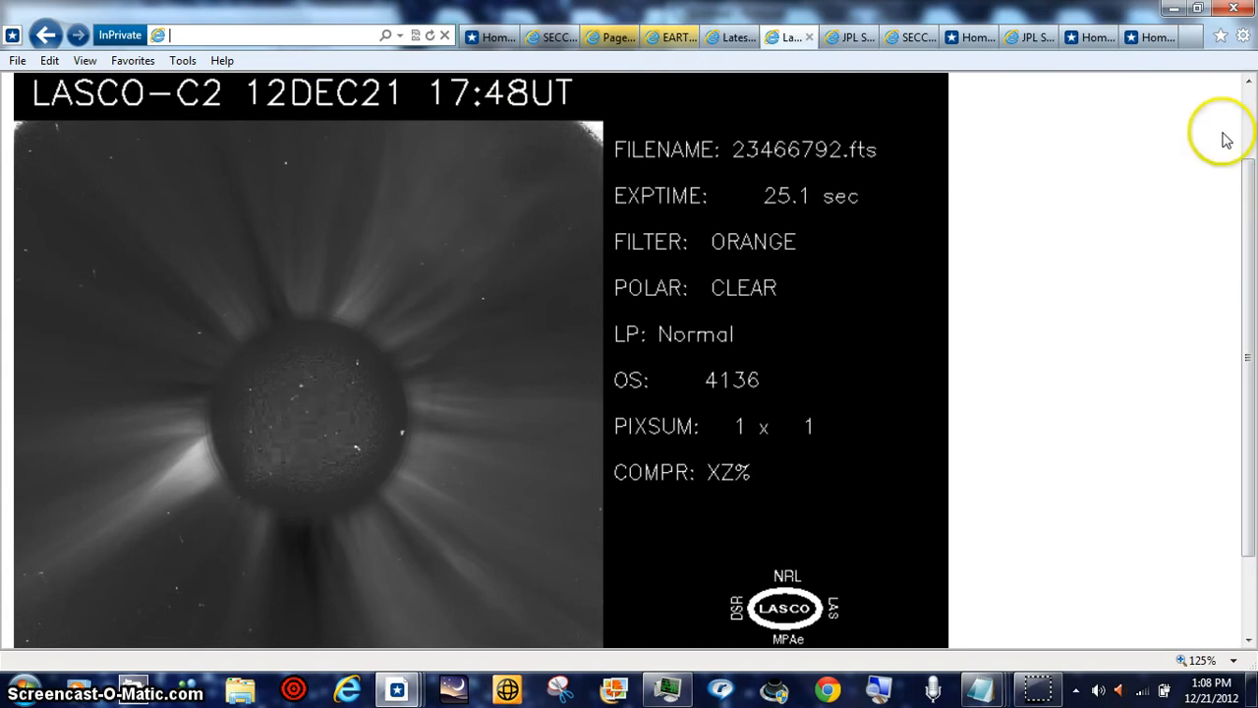
{"action": "mouse_move", "coordinate": [786, 76]}
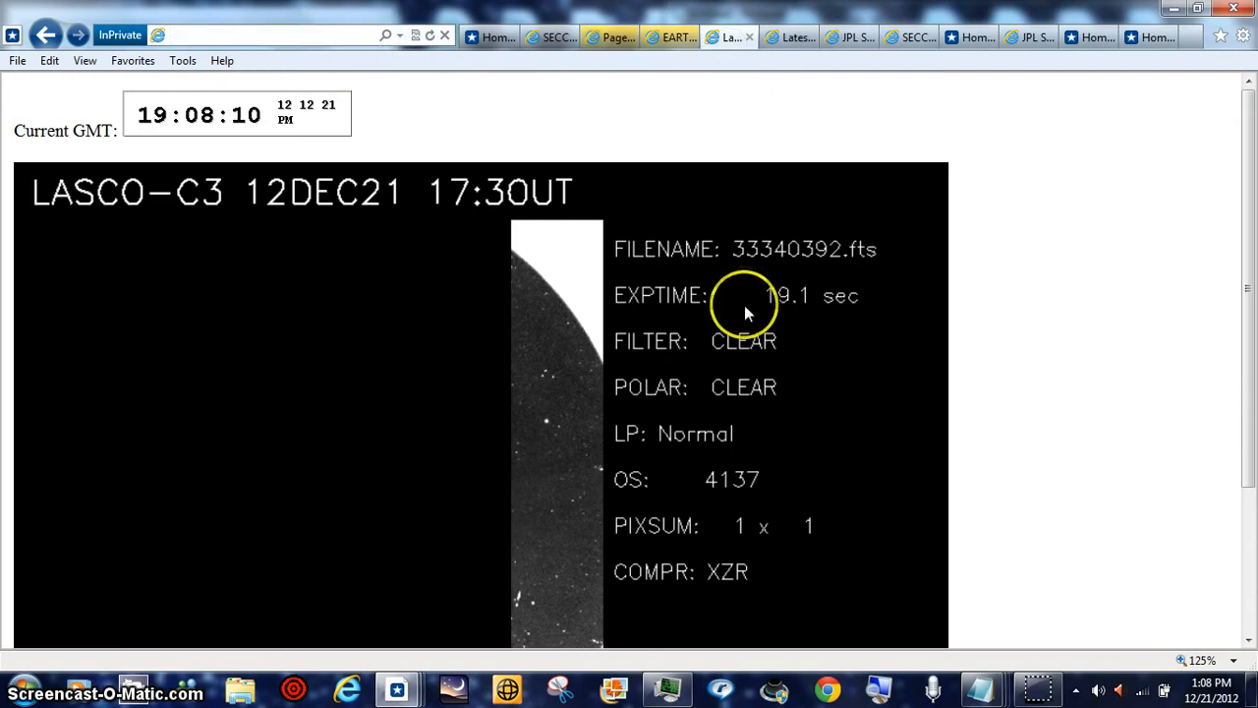
{"action": "scroll", "scroll_direction": "down", "scroll_amount": 3}
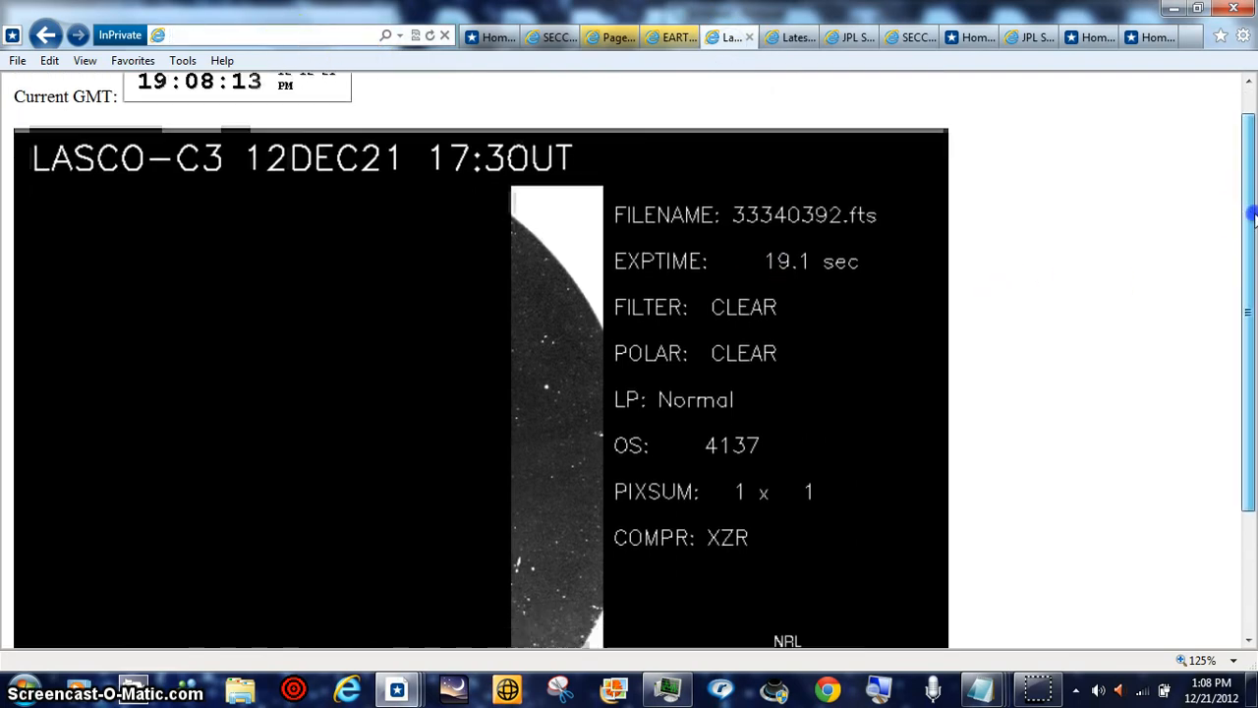
{"action": "scroll", "scroll_direction": "down", "scroll_amount": 3}
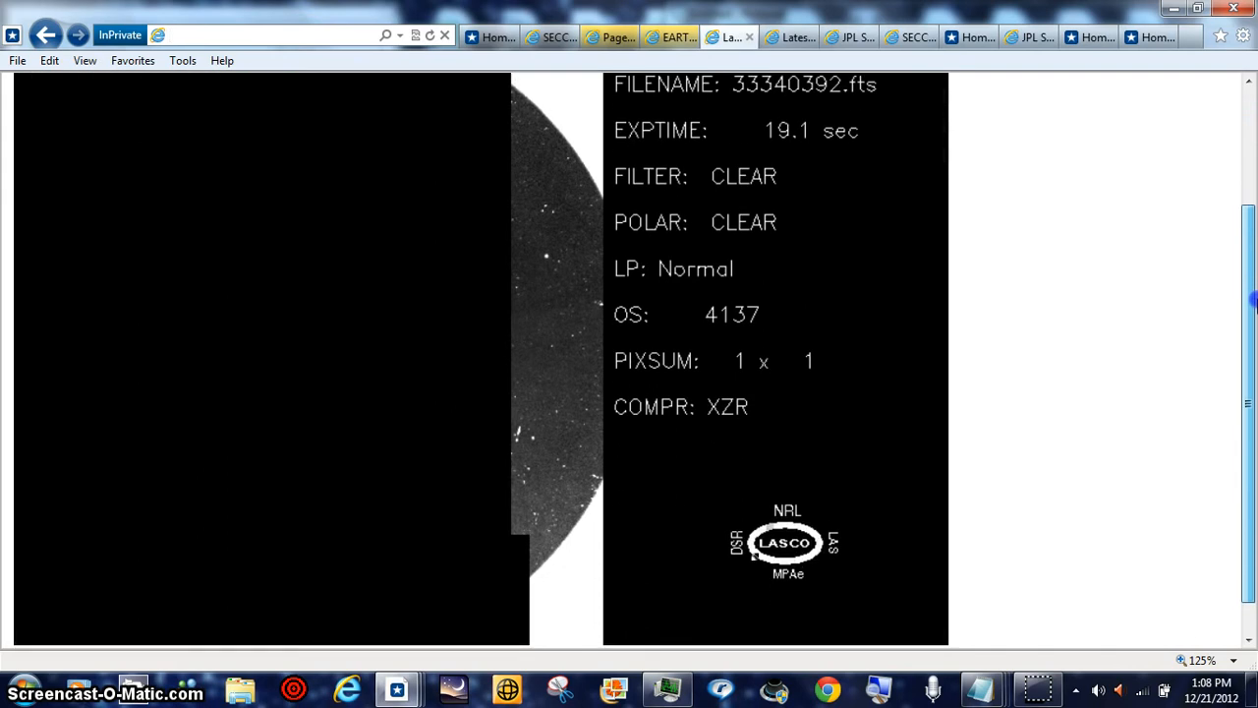
{"action": "scroll", "scroll_direction": "up", "scroll_amount": 3}
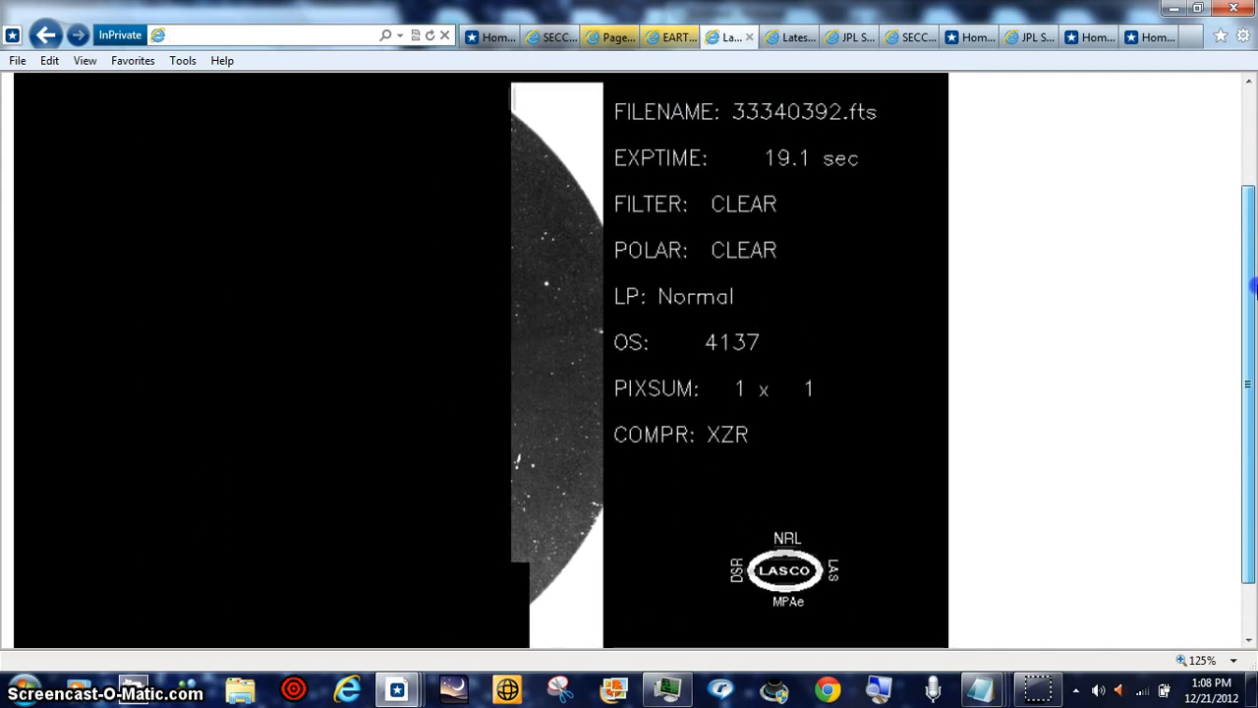
{"action": "scroll", "scroll_direction": "up", "scroll_amount": 3}
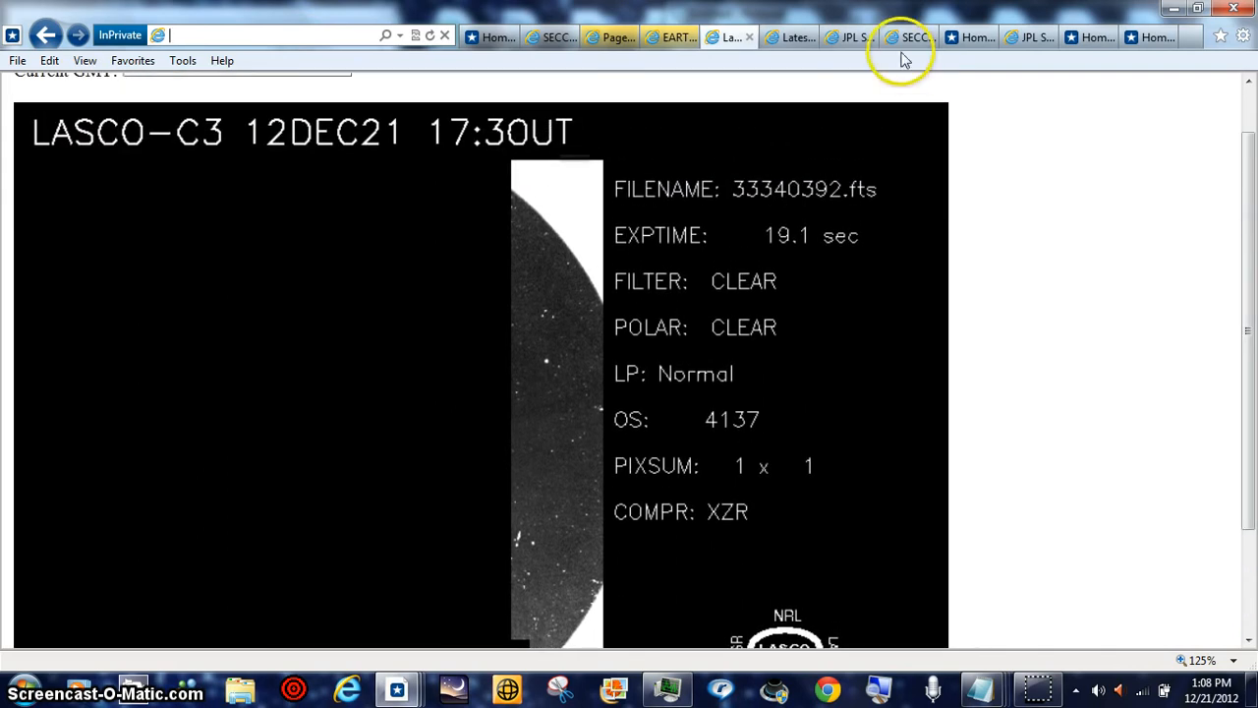
{"action": "left_click", "coordinate": [904, 36]}
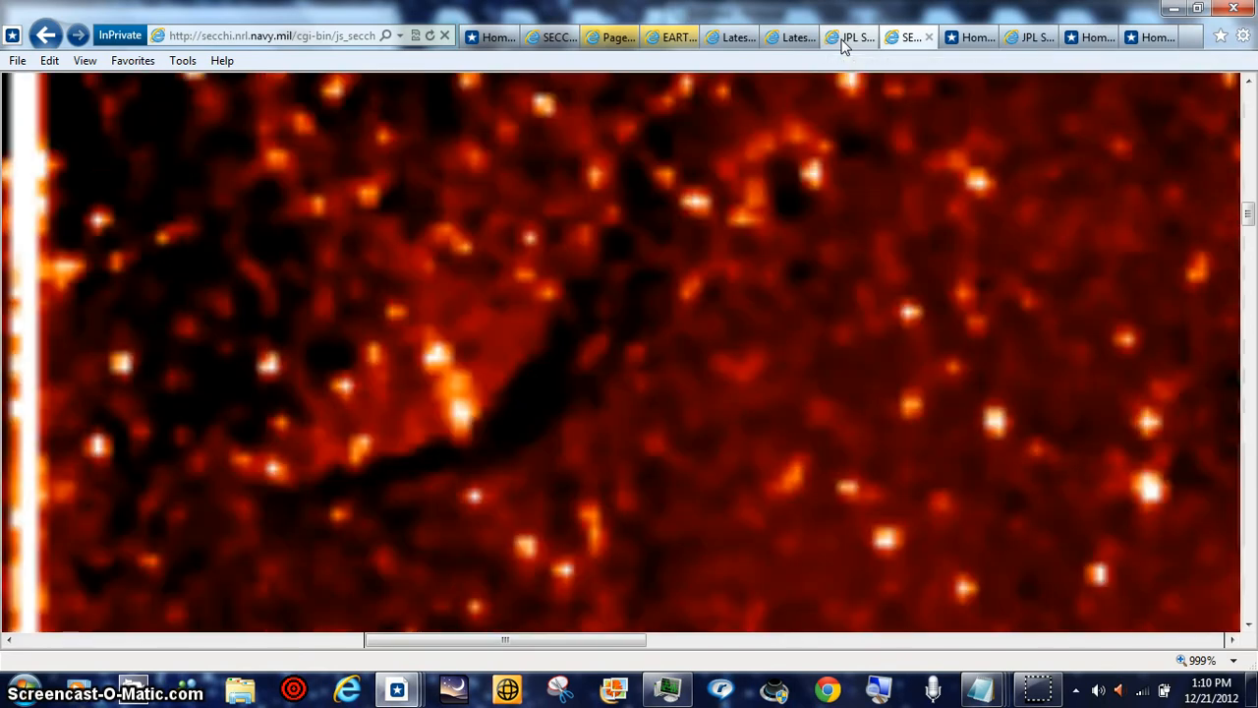
{"action": "left_click", "coordinate": [850, 35]}
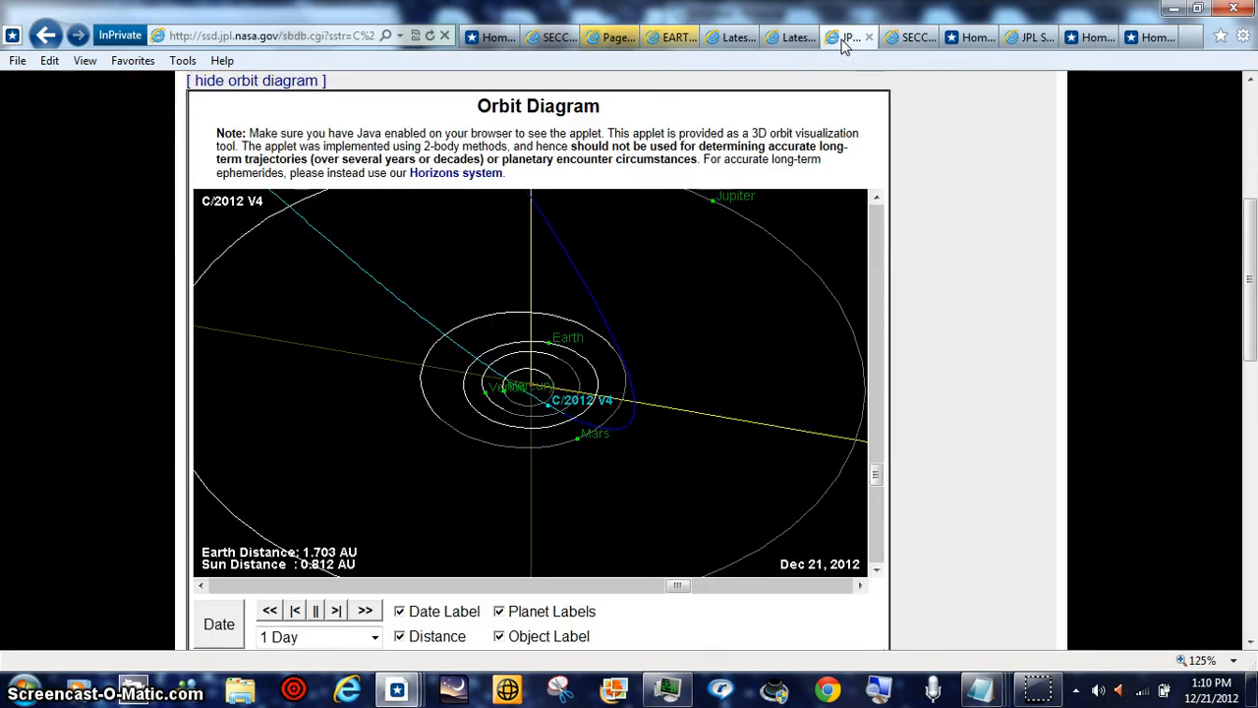
{"action": "mouse_move", "coordinate": [841, 76]}
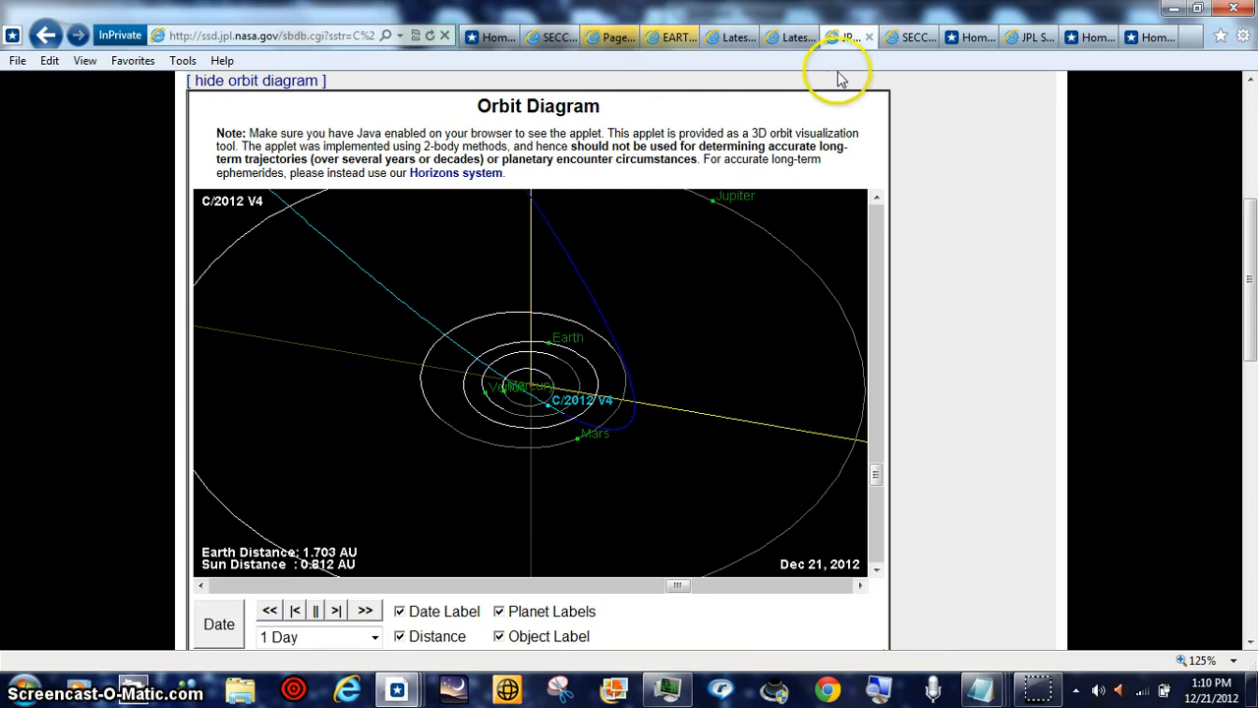
{"action": "mouse_move", "coordinate": [554, 416]}
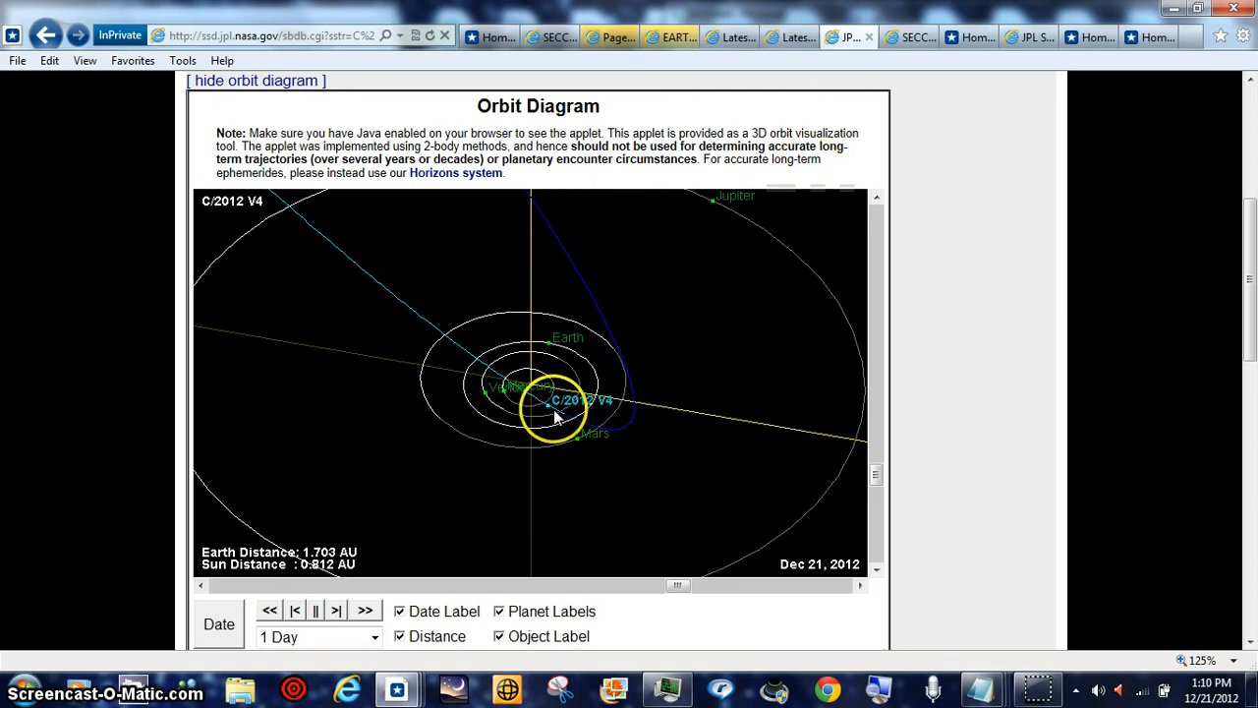
{"action": "mouse_move", "coordinate": [770, 232]}
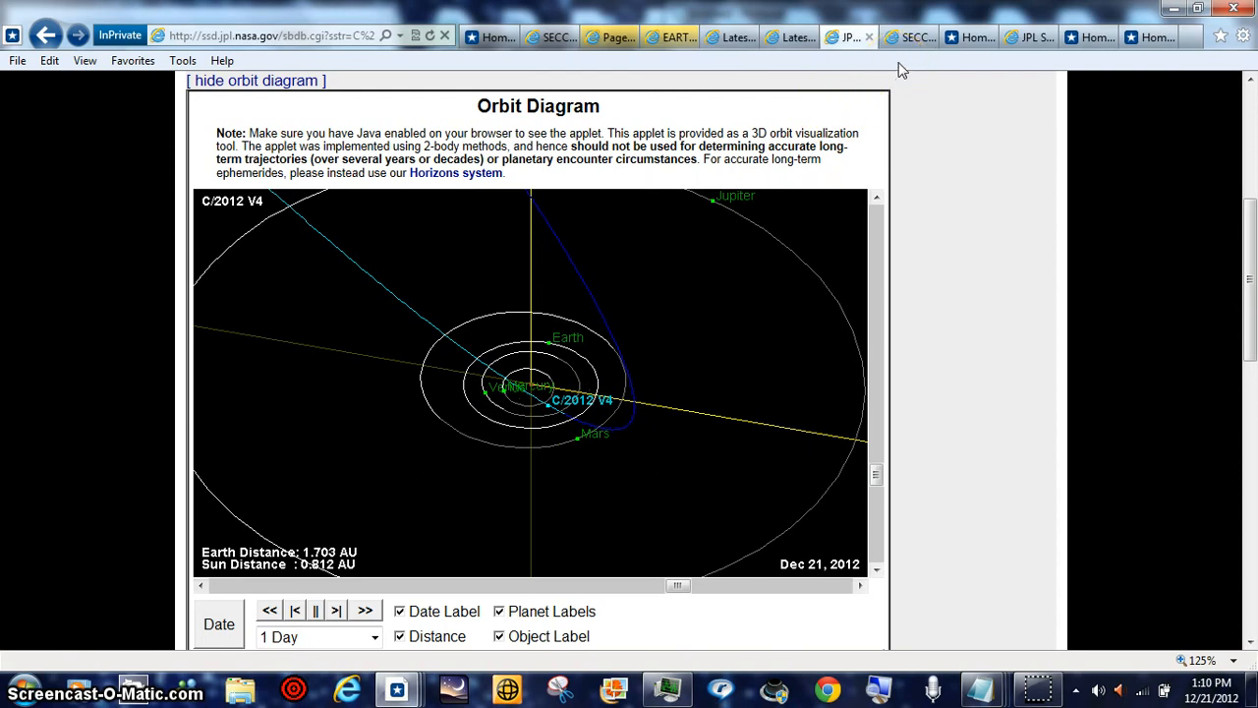
{"action": "left_click", "coordinate": [908, 35]}
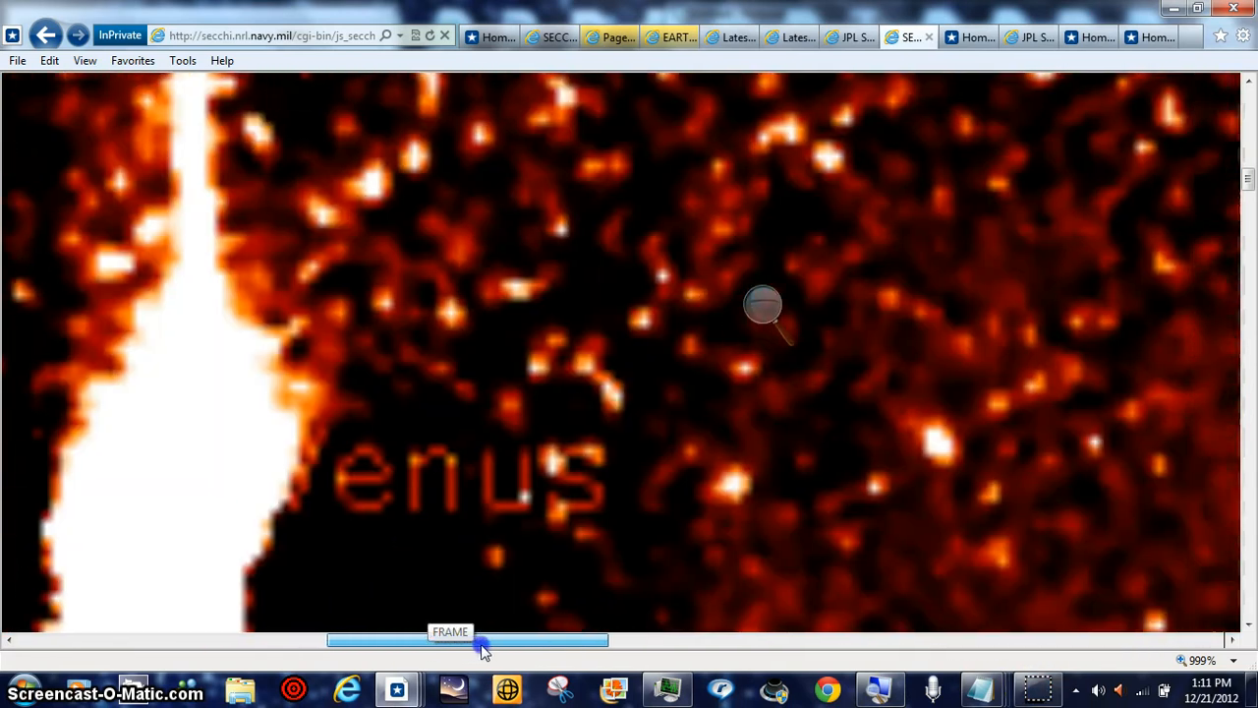
Pan the 999% SECCHI image away from Venus and turn on Windows Magnifier over it
{"action": "left_click_drag", "start_coordinate": [481, 641], "coordinate": [527, 640]}
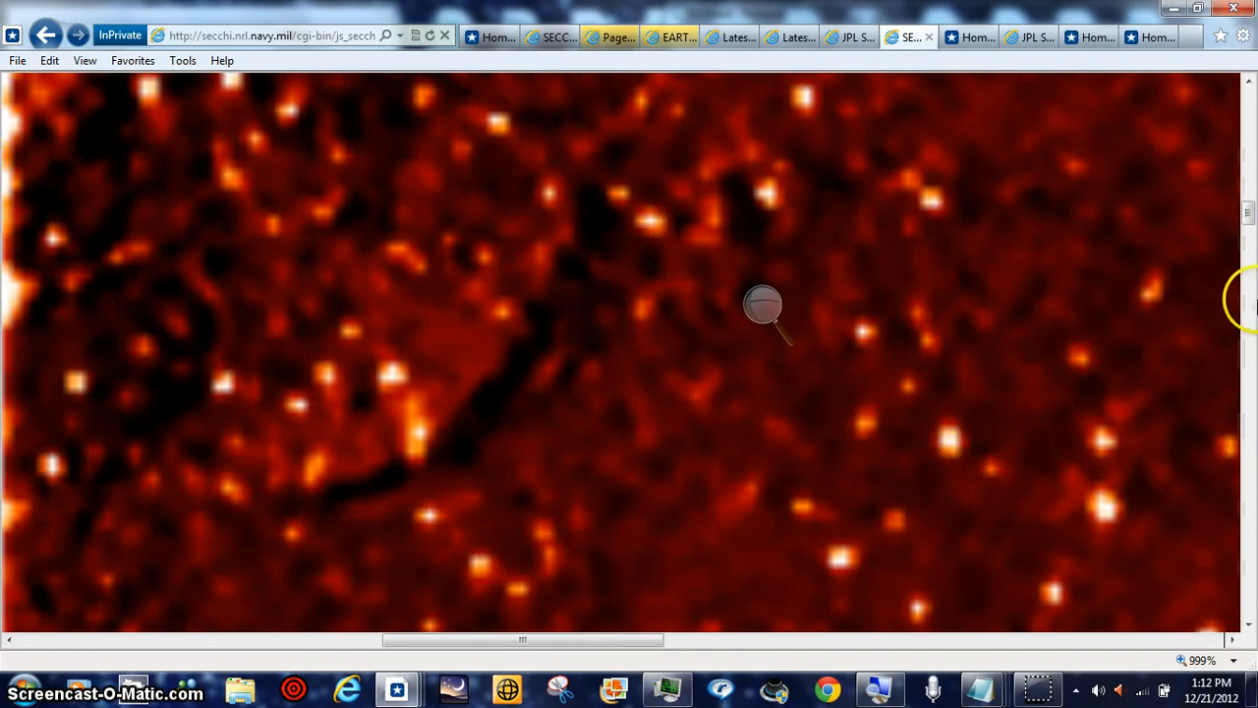
{"action": "left_click", "coordinate": [1248, 232]}
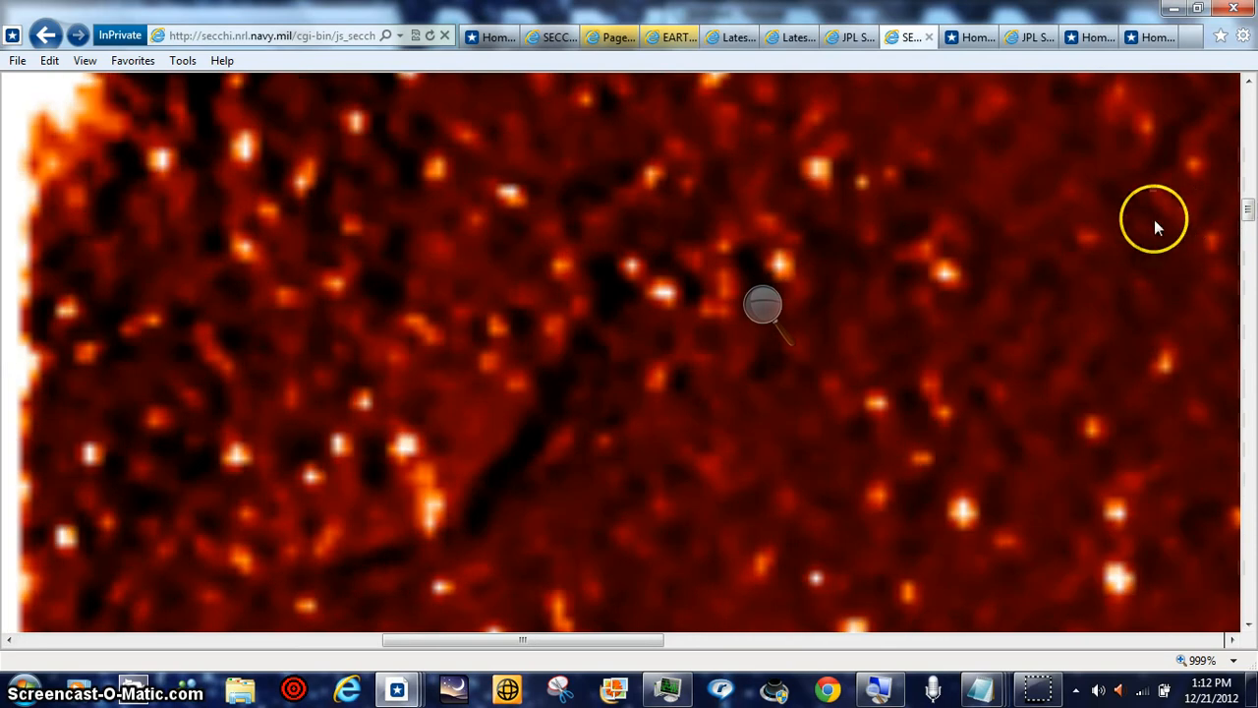
{"action": "mouse_move", "coordinate": [765, 543]}
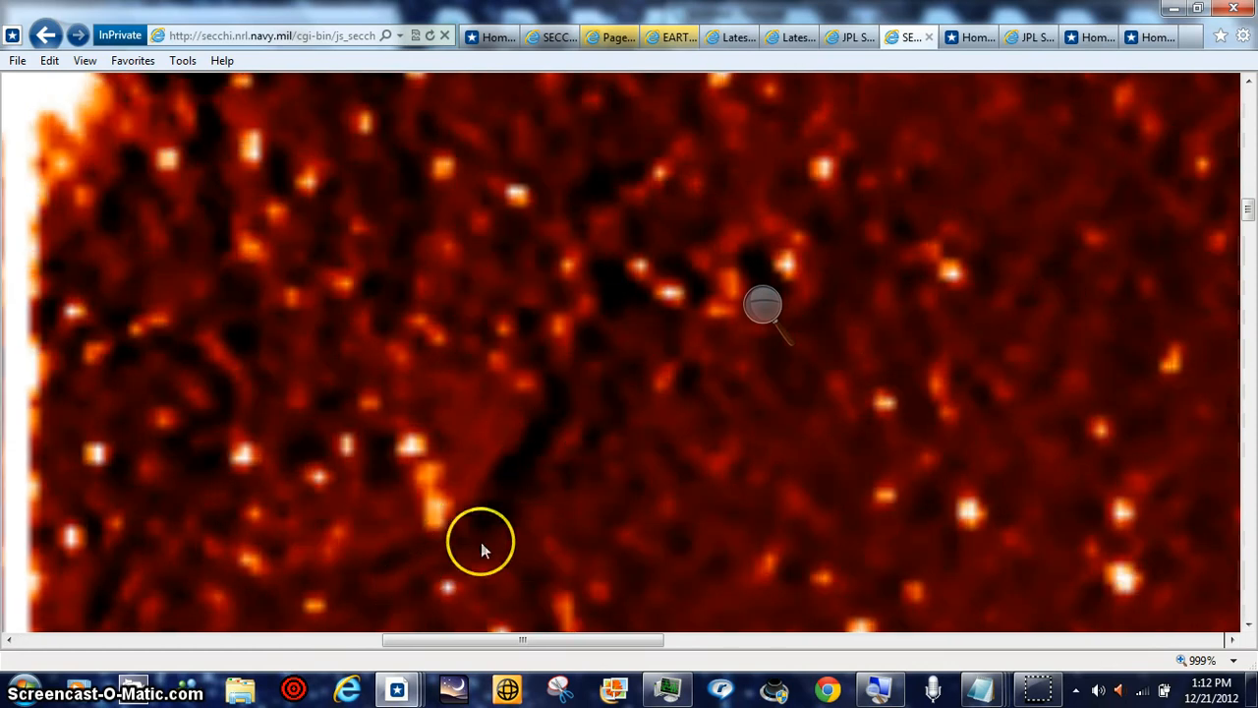
{"action": "mouse_move", "coordinate": [782, 312]}
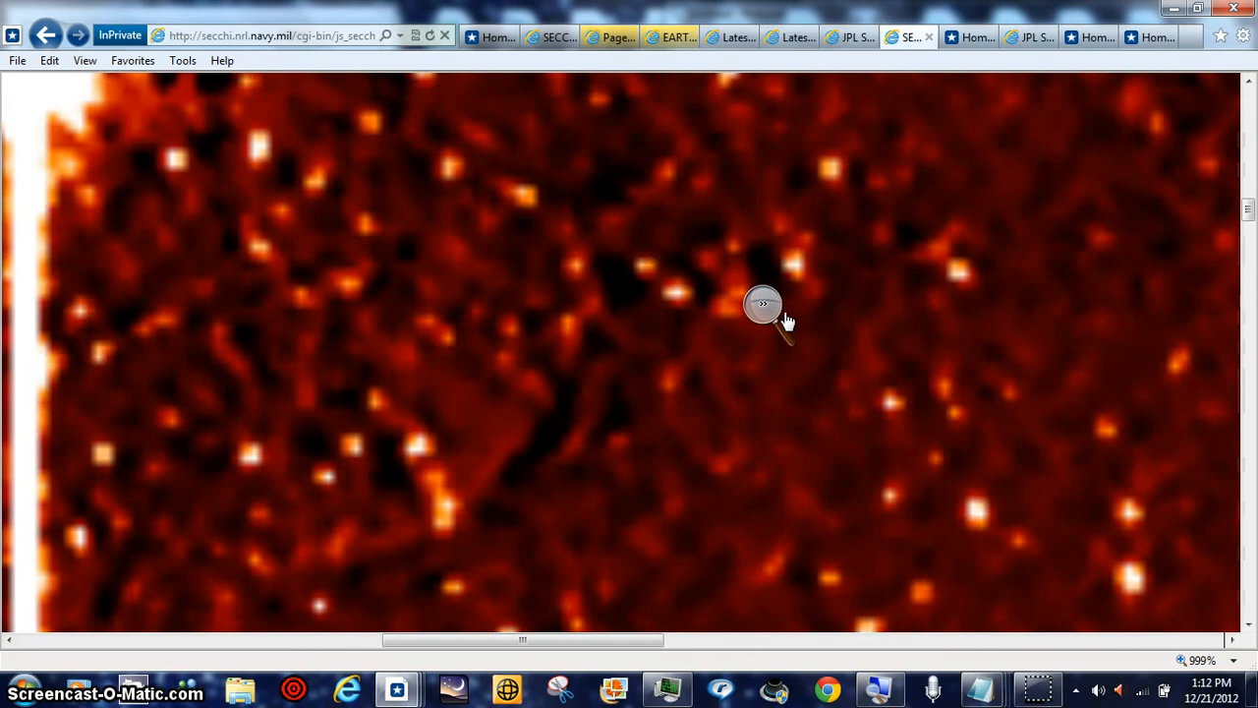
{"action": "left_click", "coordinate": [763, 303]}
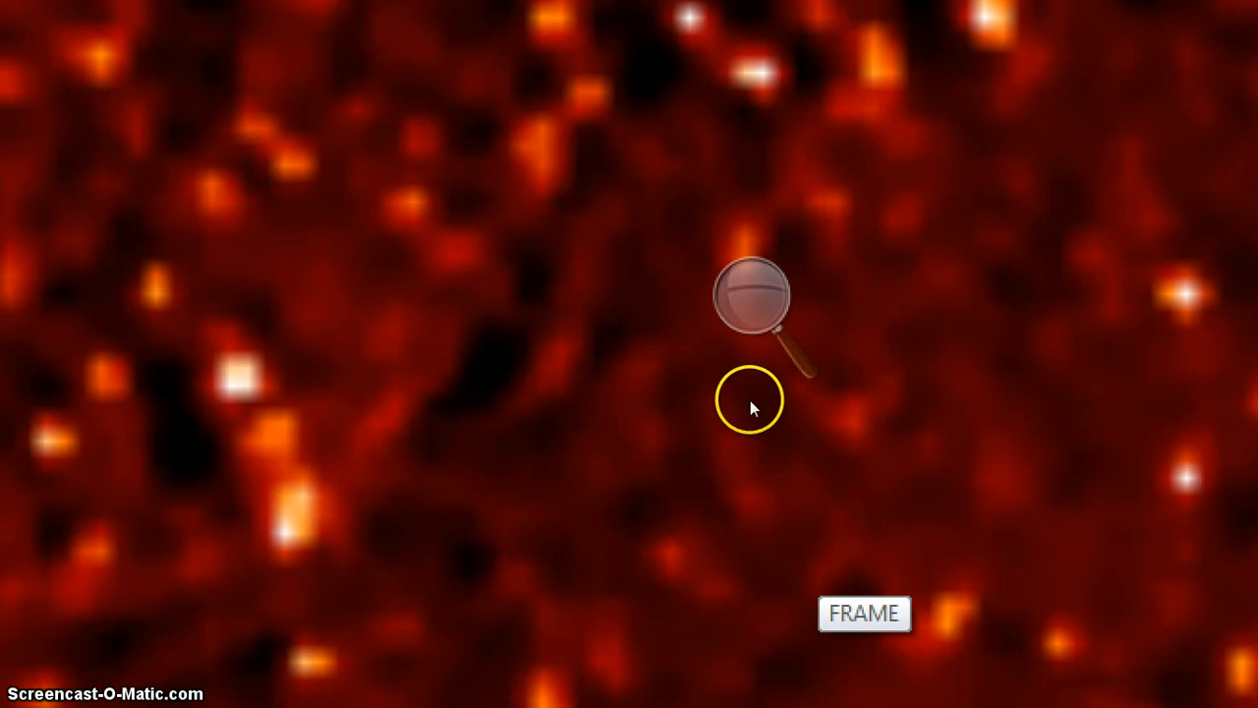
Raise Magnifier to 300% over the star field, then zoom back to normal size
{"action": "left_click", "coordinate": [751, 295]}
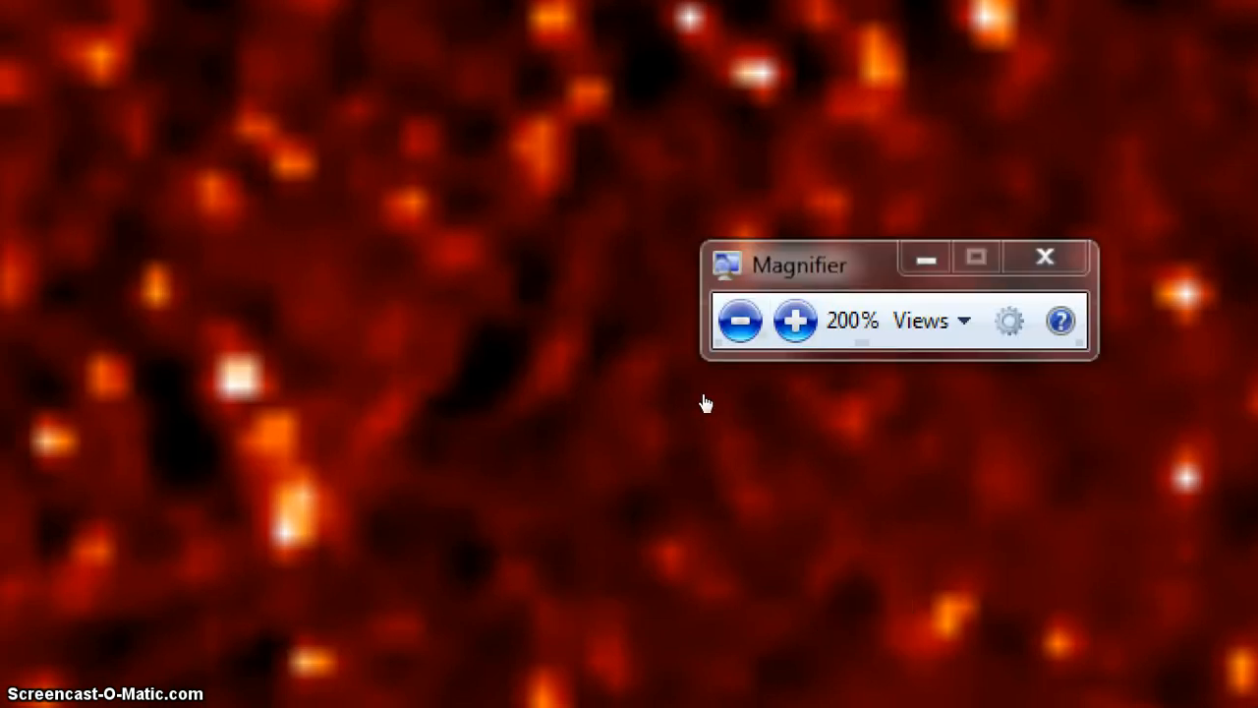
{"action": "left_click", "coordinate": [794, 321]}
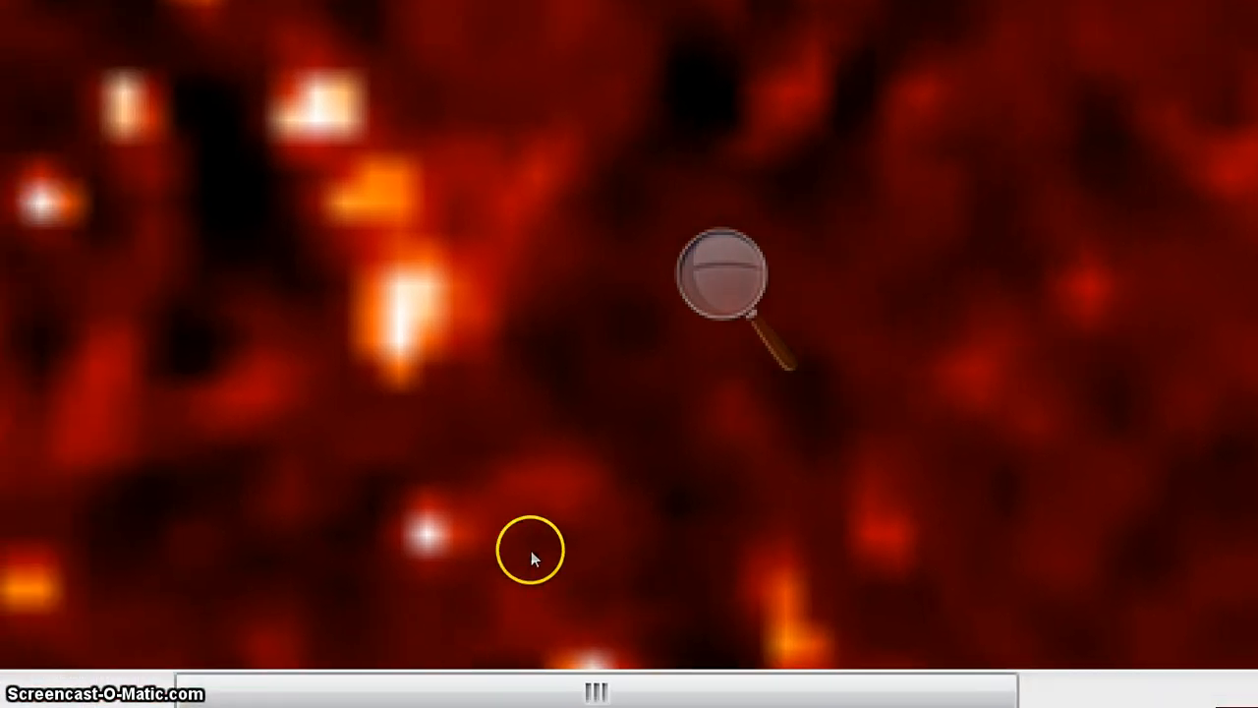
{"action": "left_click", "coordinate": [723, 275]}
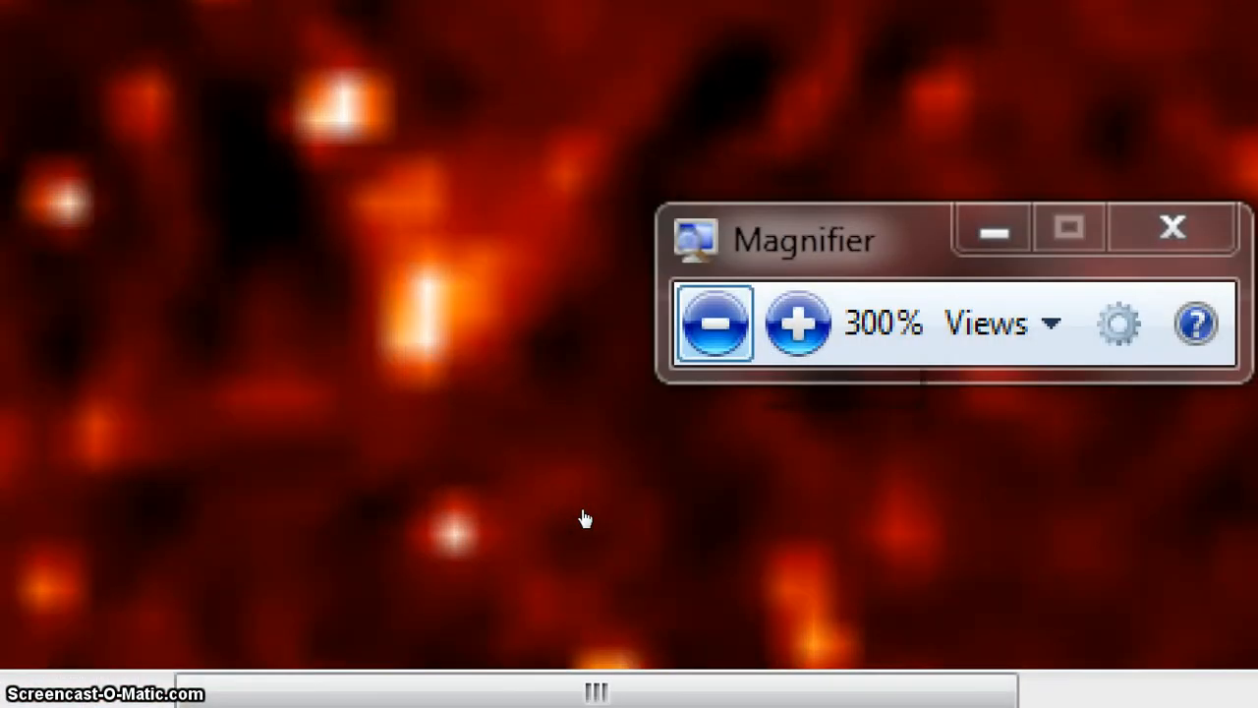
{"action": "left_click", "coordinate": [713, 322]}
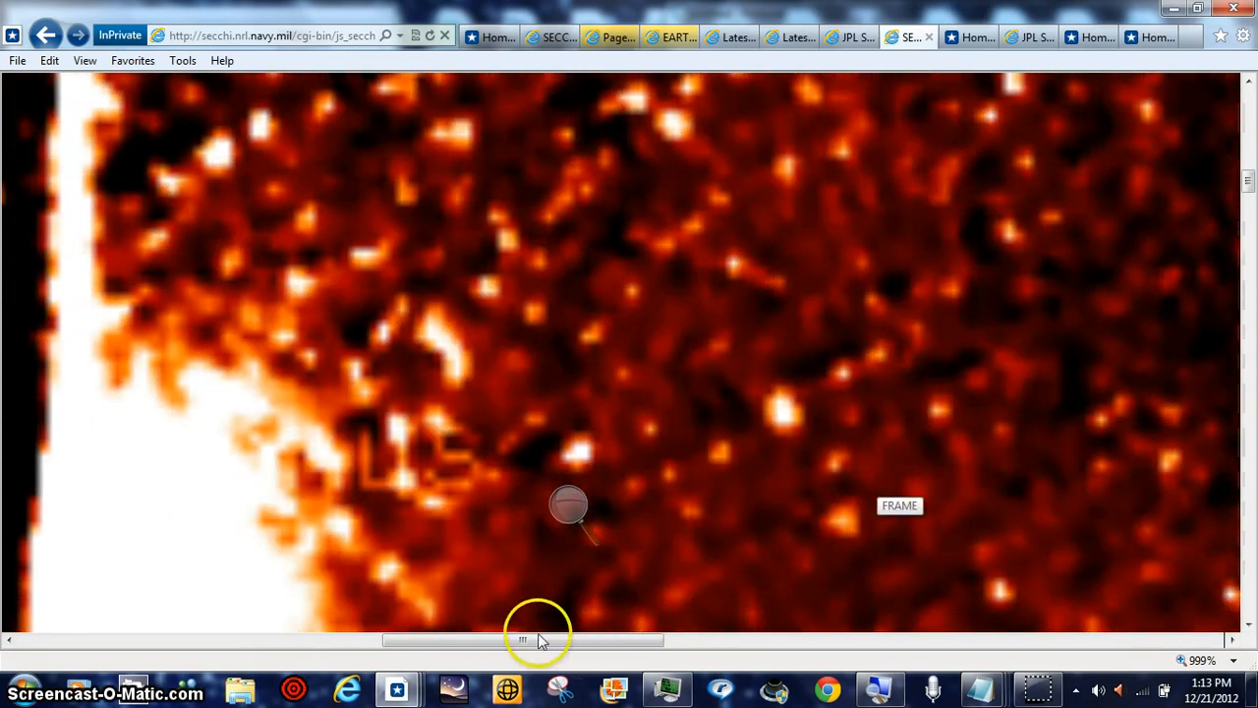
{"action": "left_click_drag", "start_coordinate": [540, 641], "coordinate": [481, 640]}
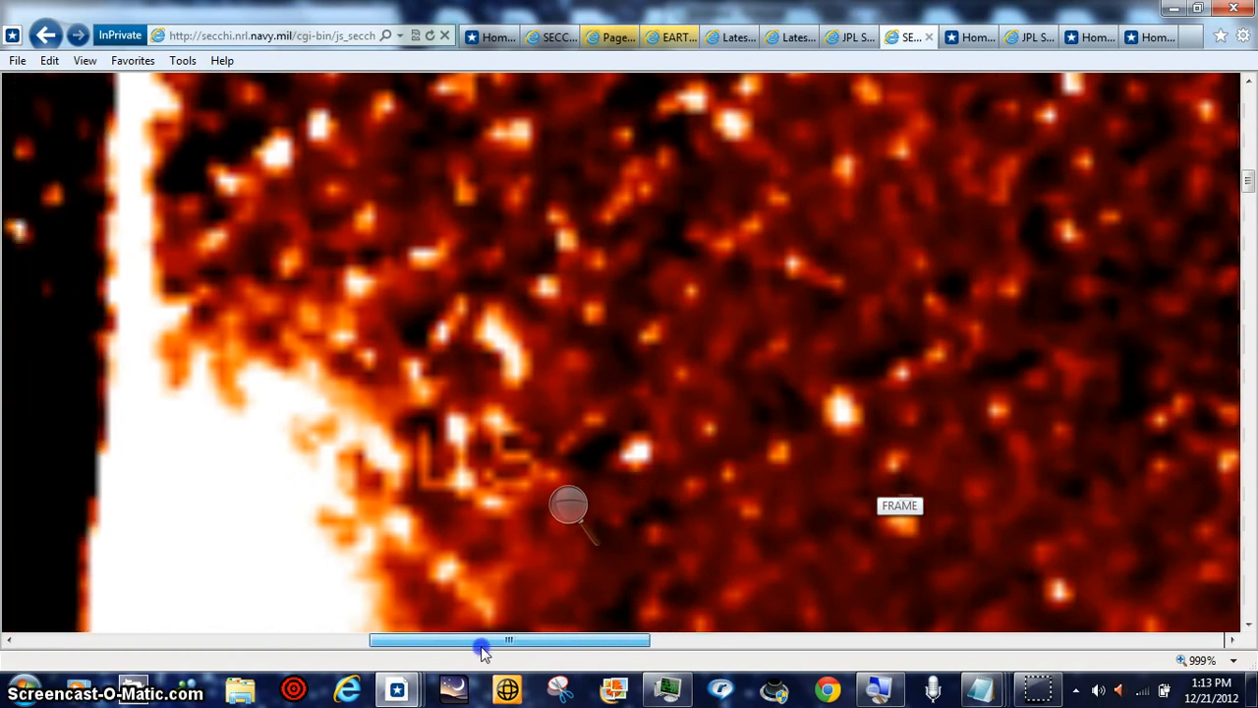
{"action": "left_click_drag", "start_coordinate": [482, 641], "coordinate": [574, 641]}
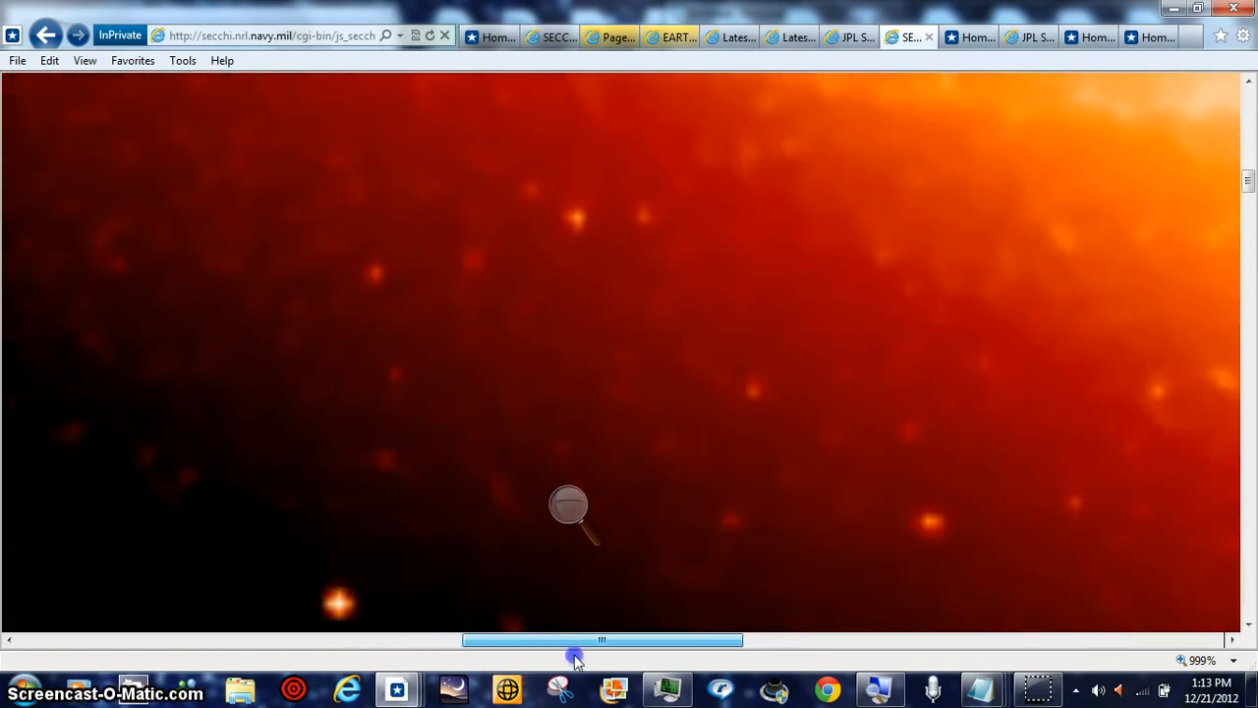
{"action": "mouse_move", "coordinate": [412, 609]}
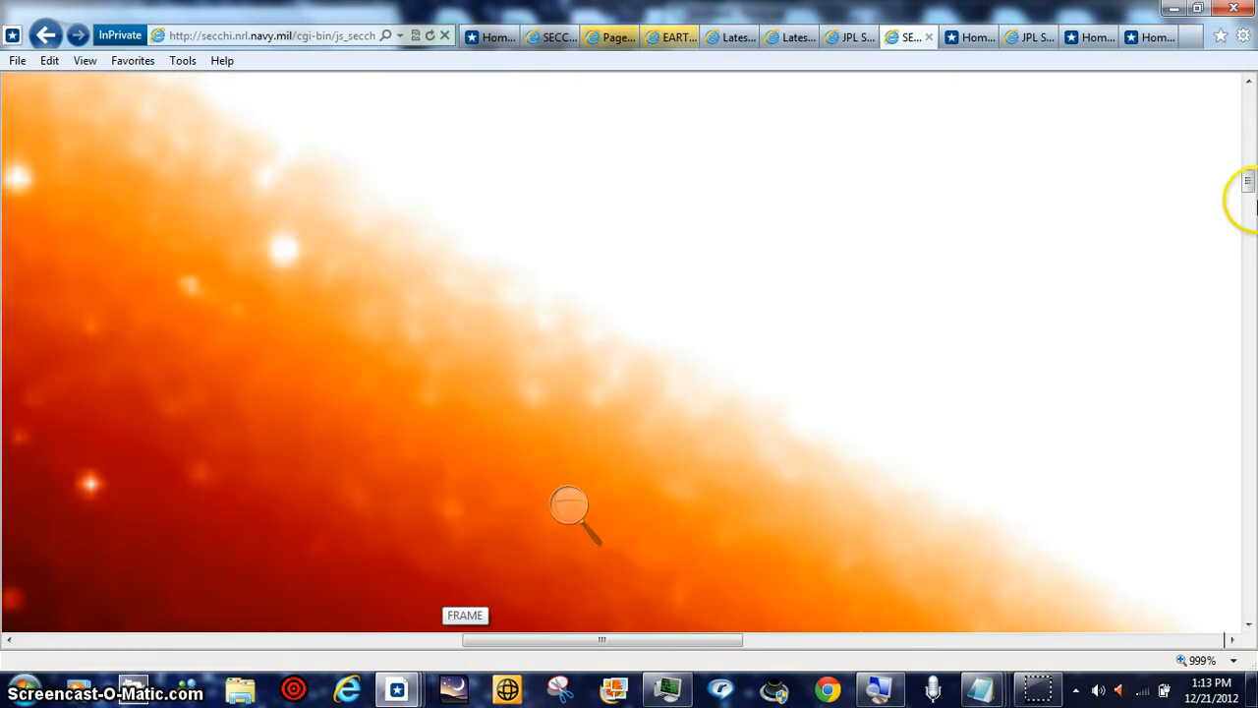
{"action": "mouse_move", "coordinate": [1242, 607]}
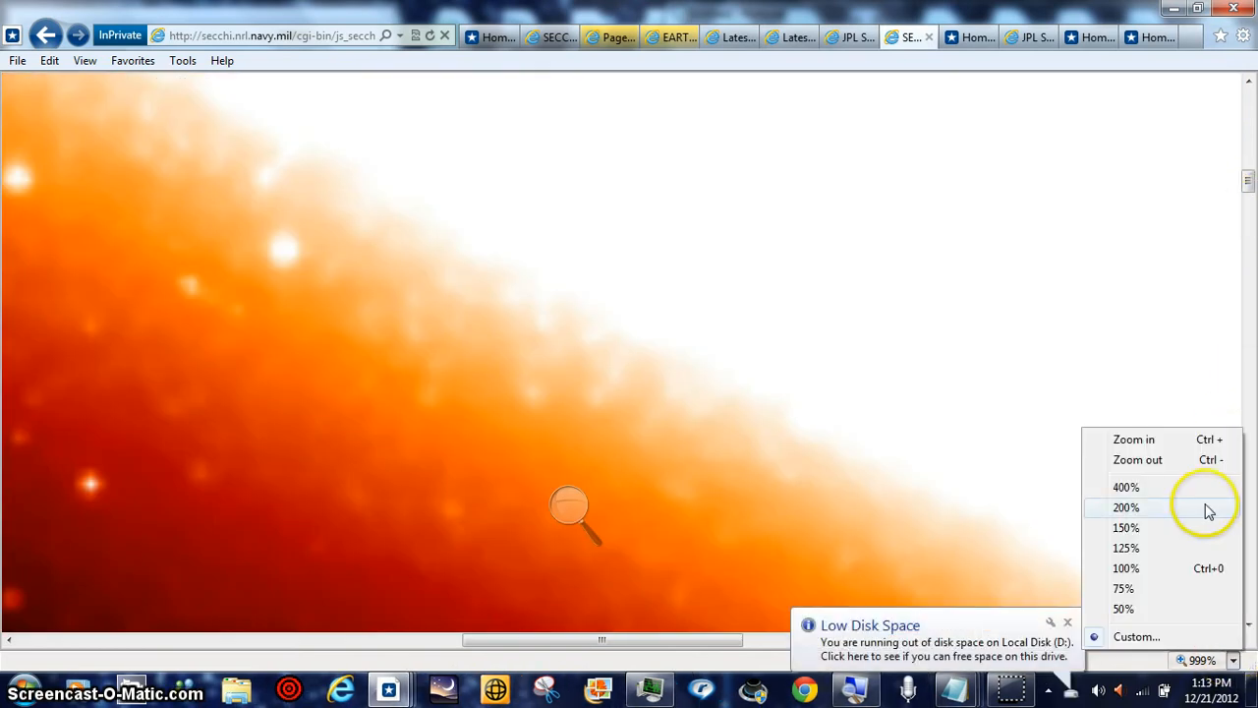
Reduce the page zoom to 400% and pan to the dark sky beside the sun
{"action": "left_click", "coordinate": [1125, 487]}
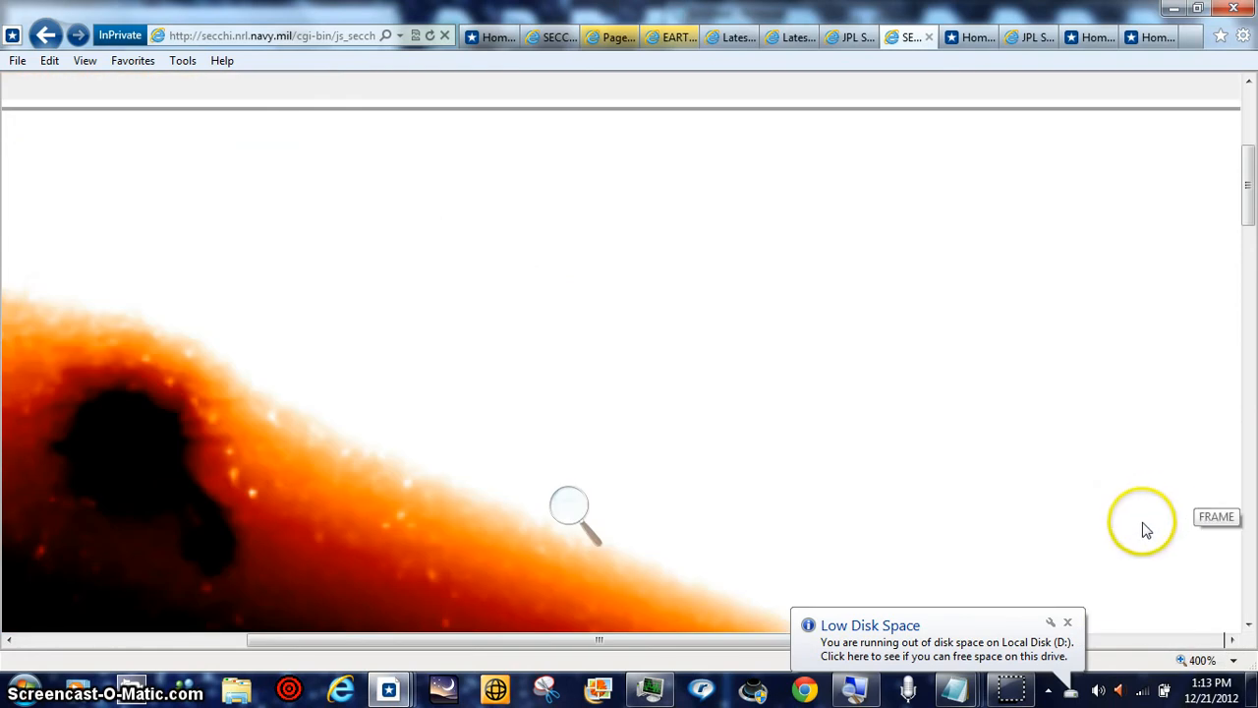
{"action": "mouse_move", "coordinate": [967, 637]}
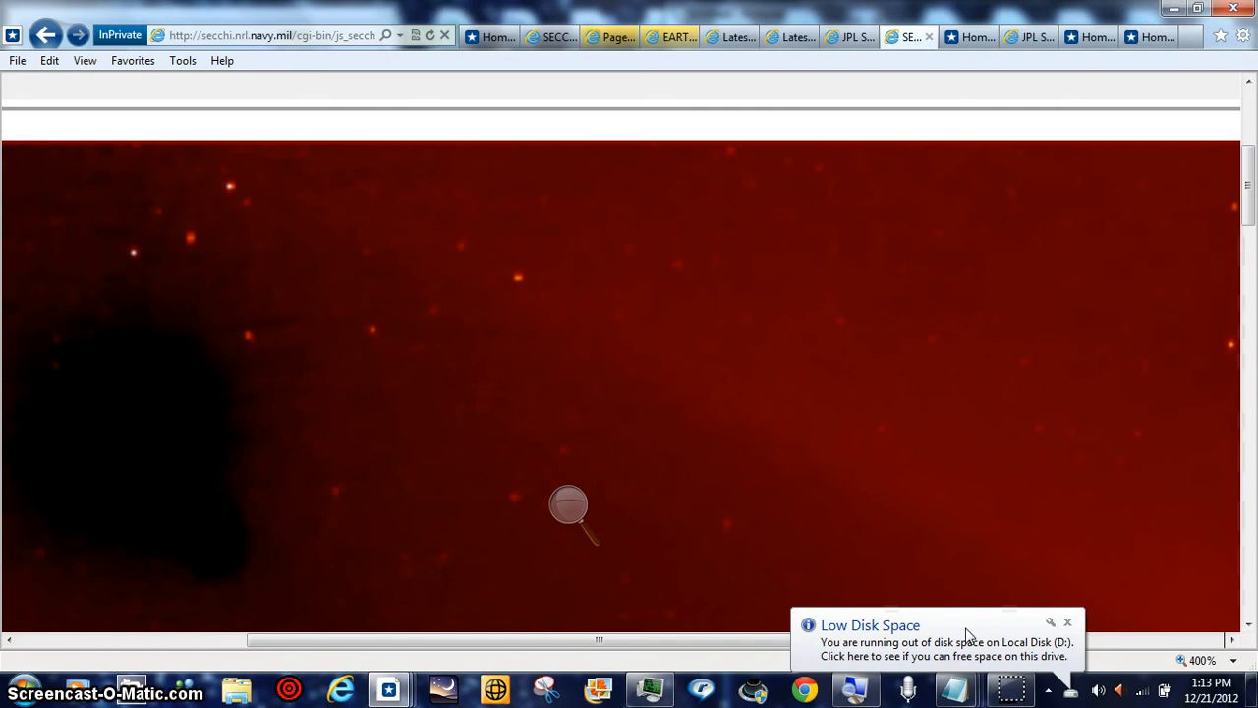
{"action": "mouse_move", "coordinate": [764, 645]}
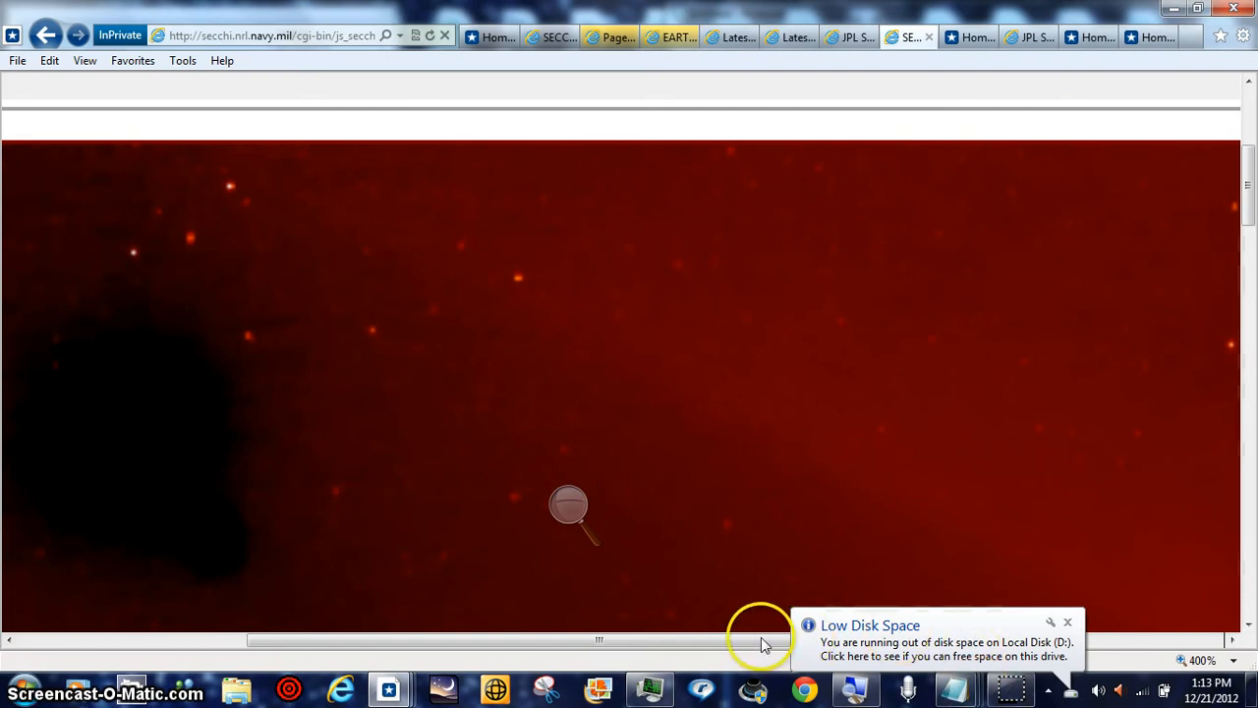
{"action": "left_click_drag", "start_coordinate": [763, 641], "coordinate": [715, 641]}
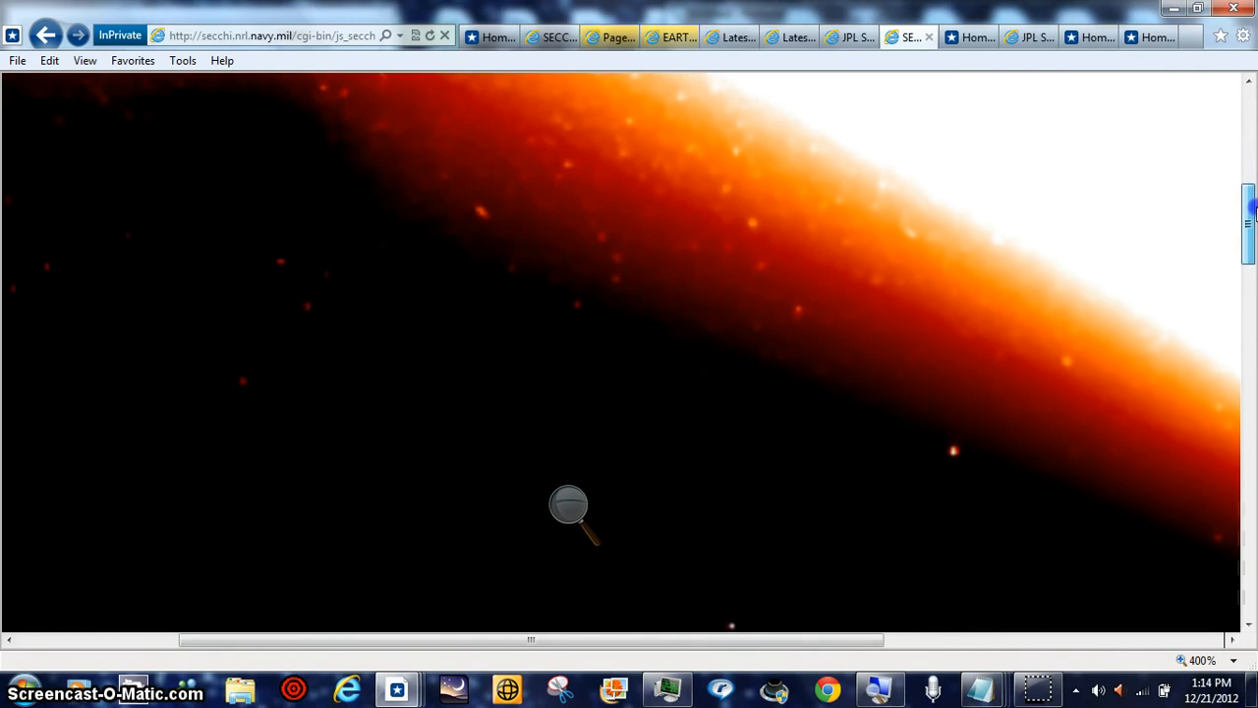
{"action": "scroll", "scroll_direction": "down", "scroll_amount": 3}
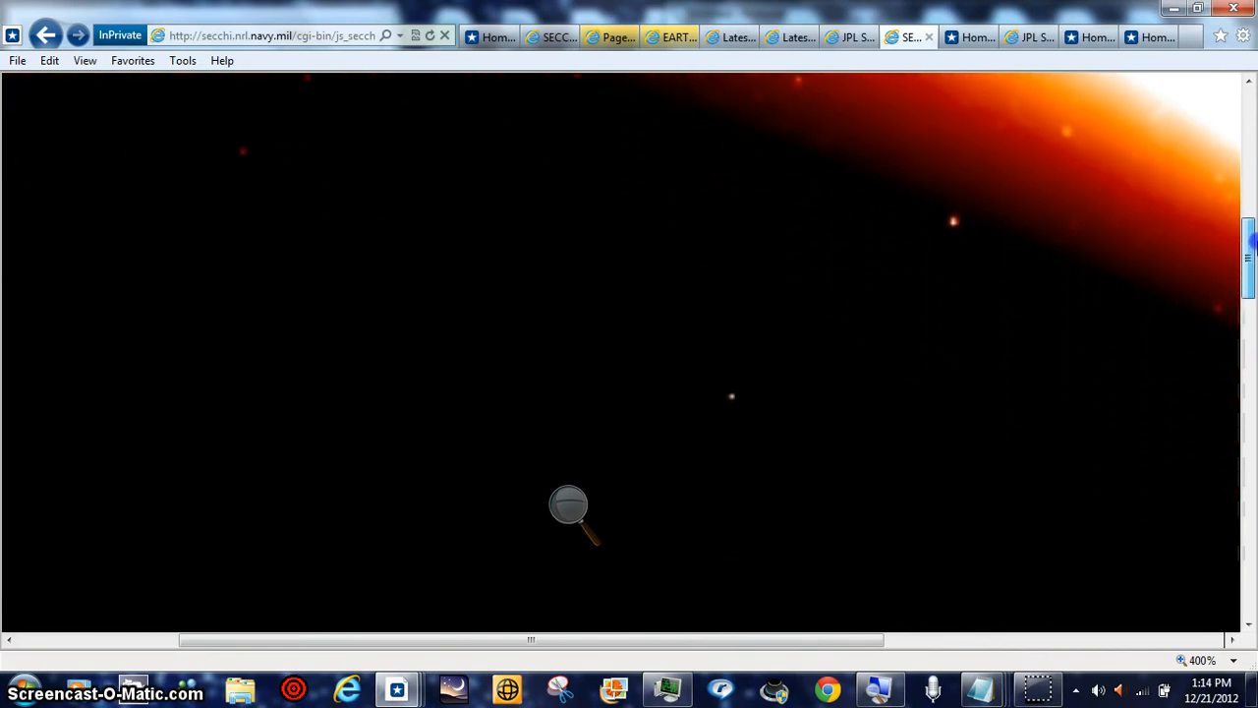
{"action": "scroll", "scroll_direction": "down", "scroll_amount": 3}
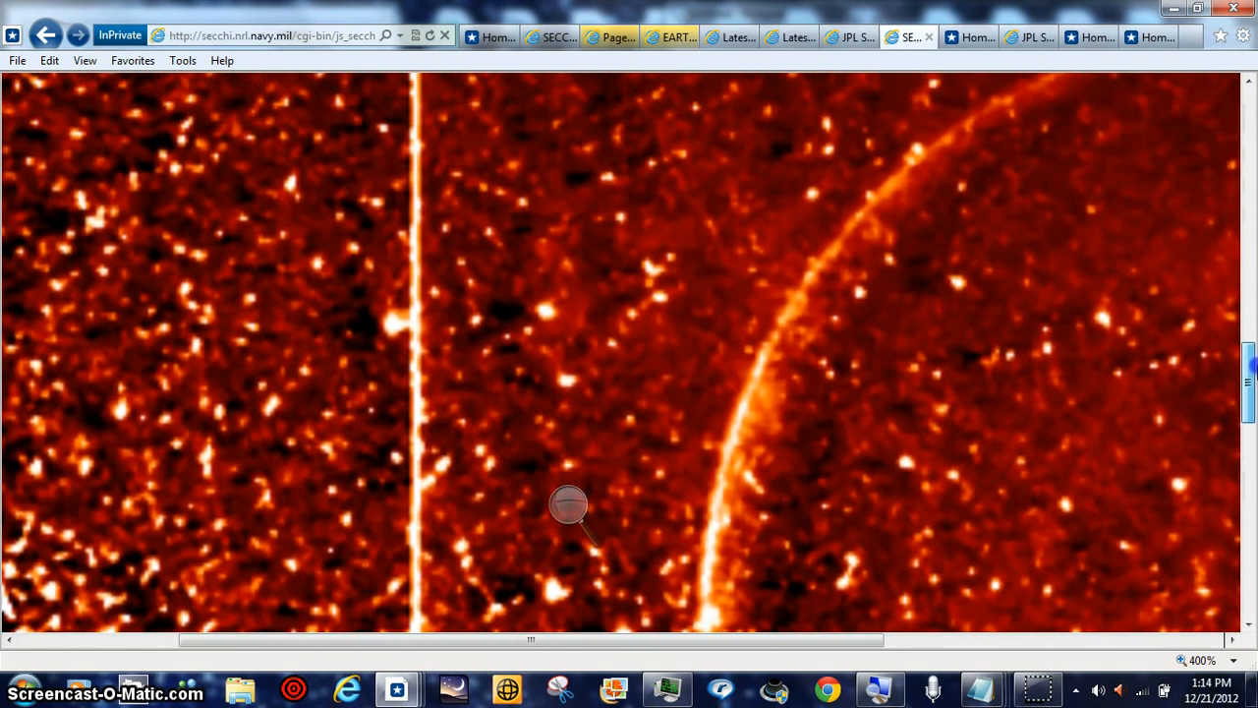
Pan the 400% image sideways past the date stamp and SECCHI logo, then back to the streak and arc
{"action": "scroll", "scroll_direction": "down", "scroll_amount": 3}
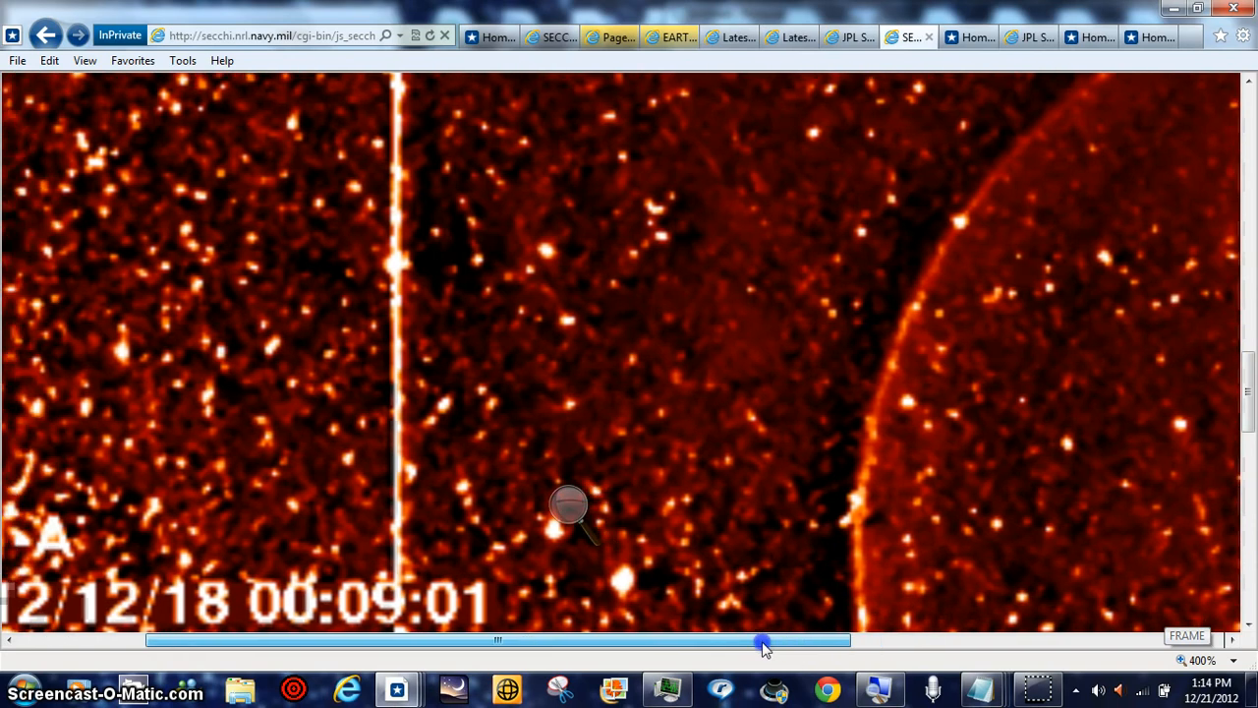
{"action": "left_click_drag", "start_coordinate": [765, 641], "coordinate": [794, 641]}
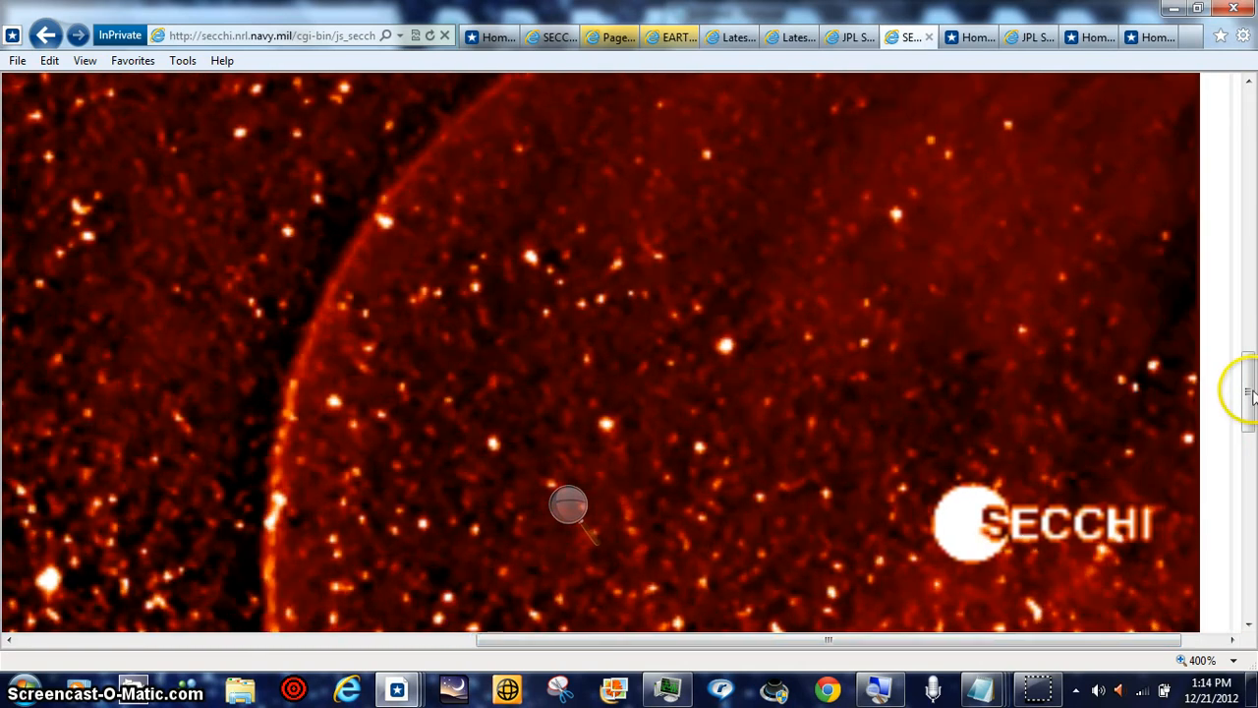
{"action": "scroll", "scroll_direction": "down", "scroll_amount": 3}
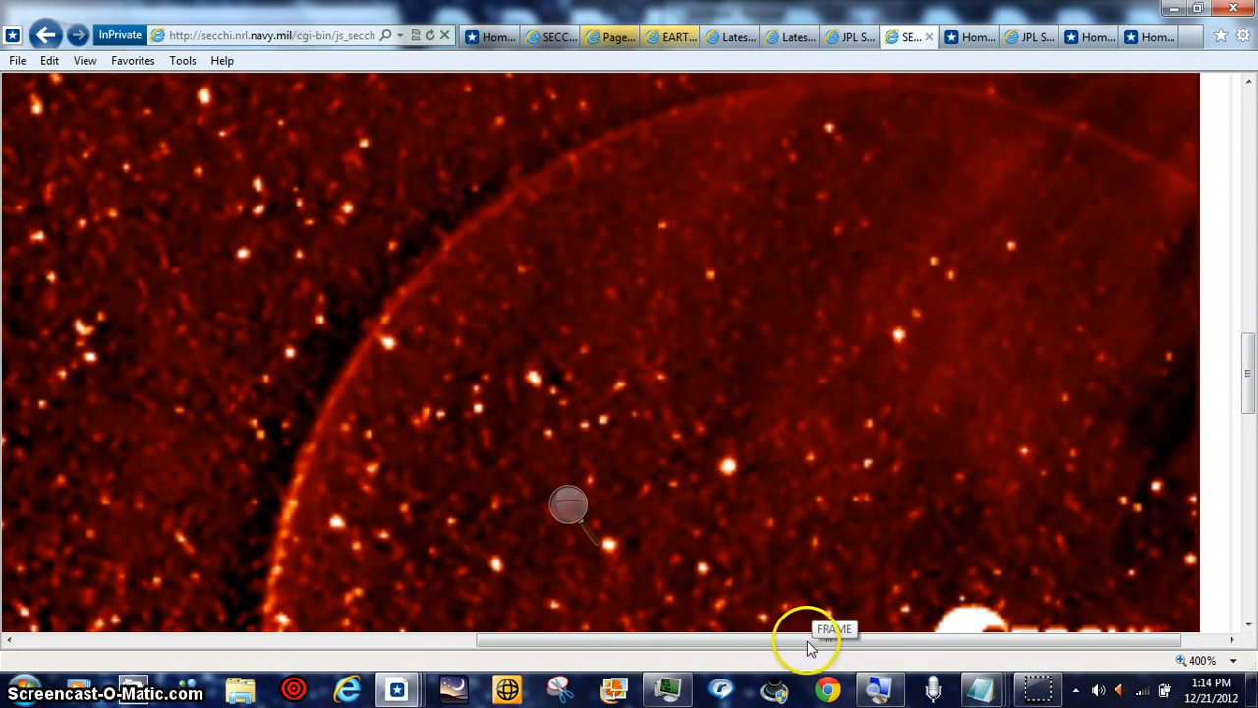
{"action": "mouse_move", "coordinate": [1243, 350]}
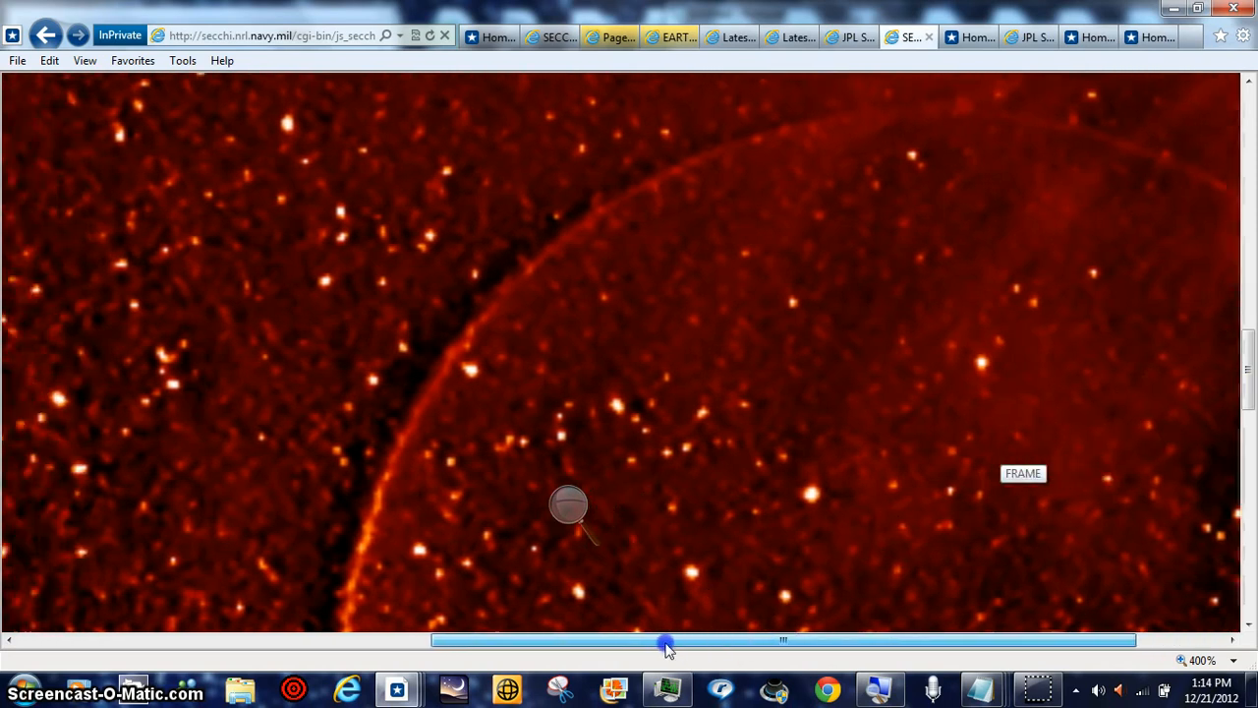
{"action": "left_click_drag", "start_coordinate": [666, 640], "coordinate": [578, 640]}
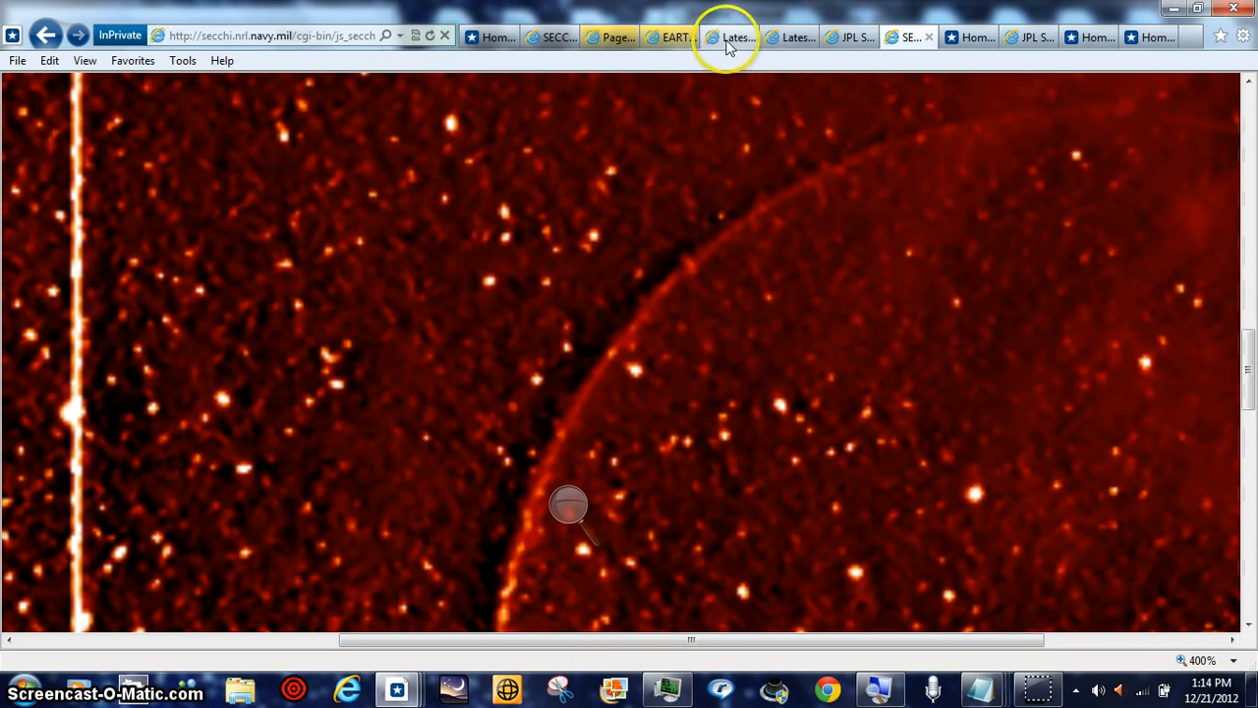
Switch via the LASCO-C3 tab to the LASCO-C2 coronagraph image and scroll down slightly
{"action": "left_click", "coordinate": [794, 37]}
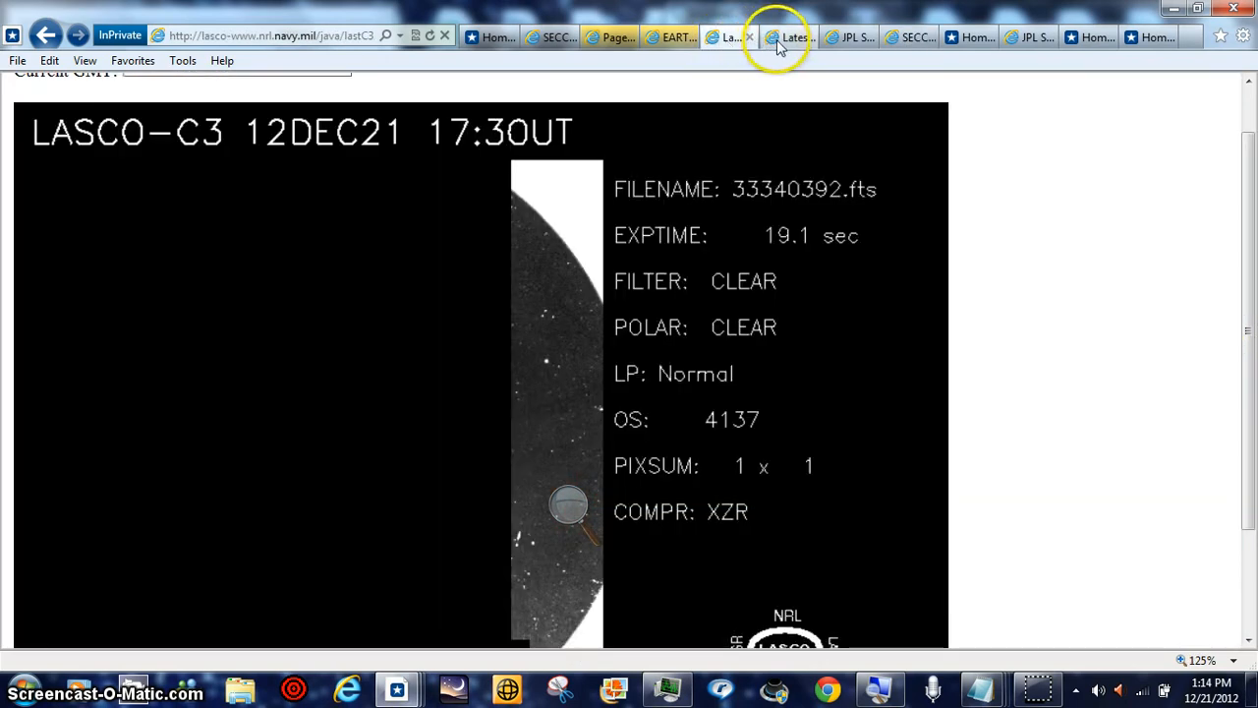
{"action": "left_click", "coordinate": [786, 35]}
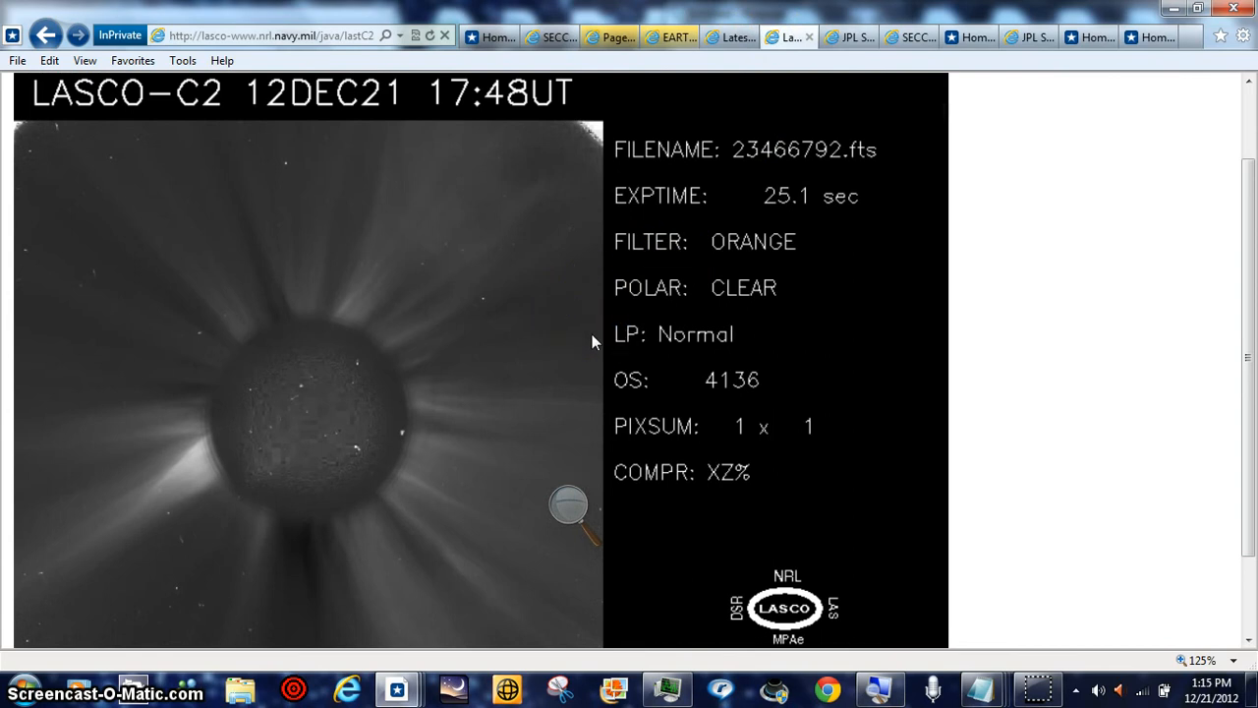
{"action": "mouse_move", "coordinate": [526, 216]}
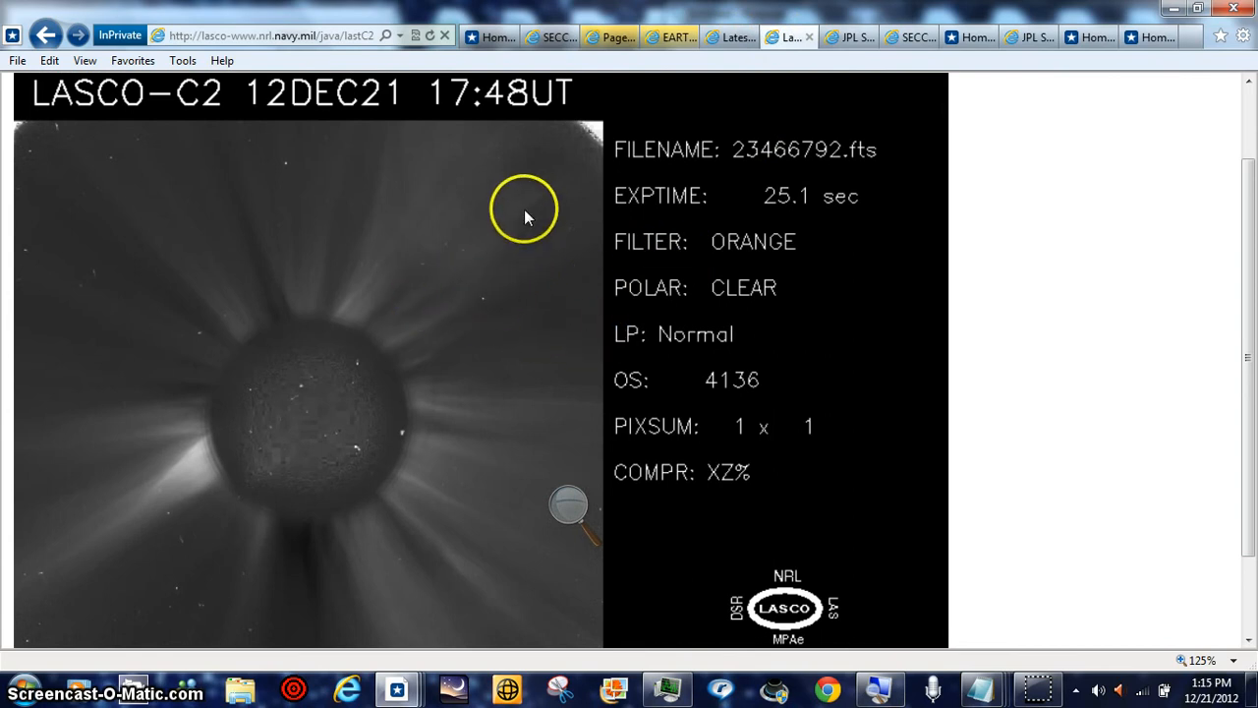
{"action": "mouse_move", "coordinate": [1209, 291]}
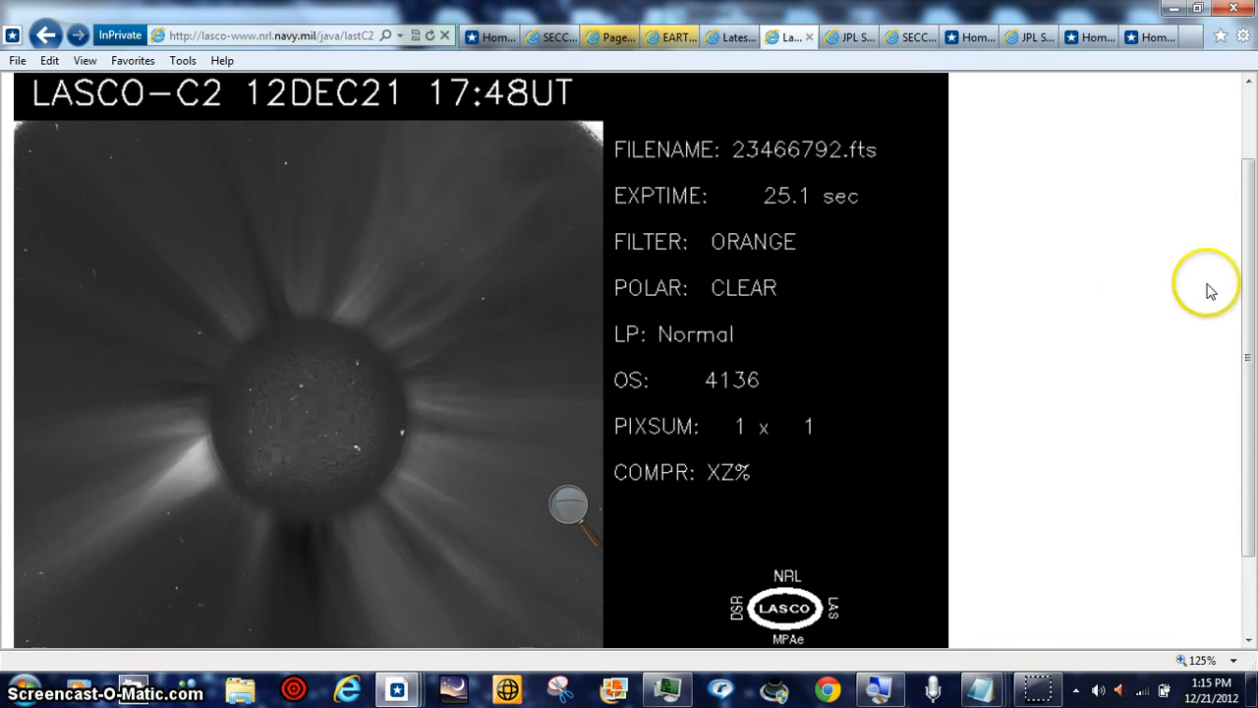
{"action": "scroll", "scroll_direction": "down", "scroll_amount": 3}
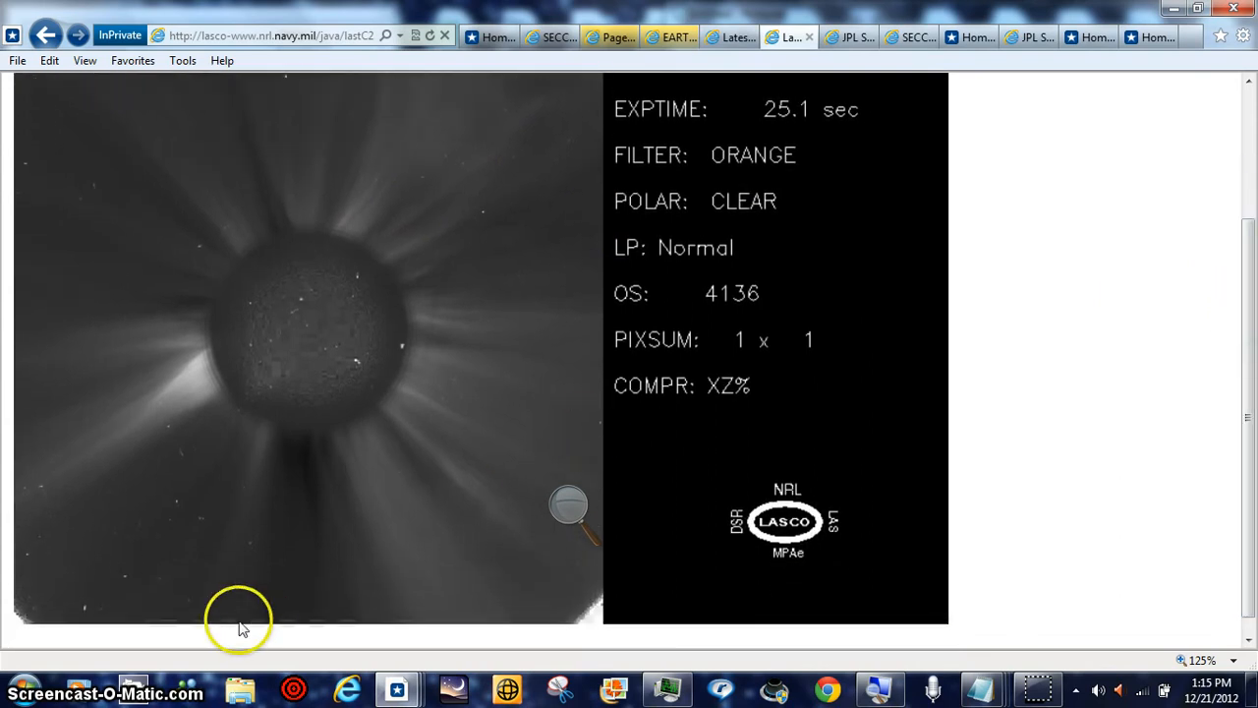
{"action": "mouse_move", "coordinate": [310, 568]}
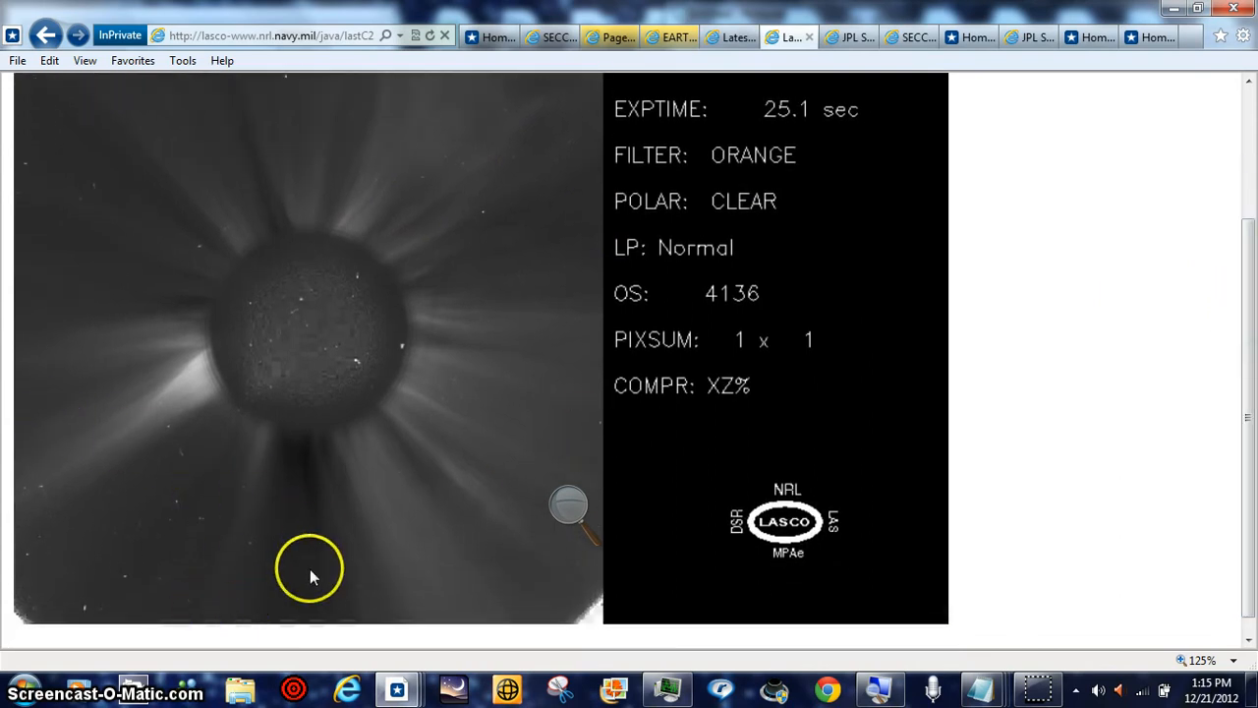
{"action": "mouse_move", "coordinate": [727, 167]}
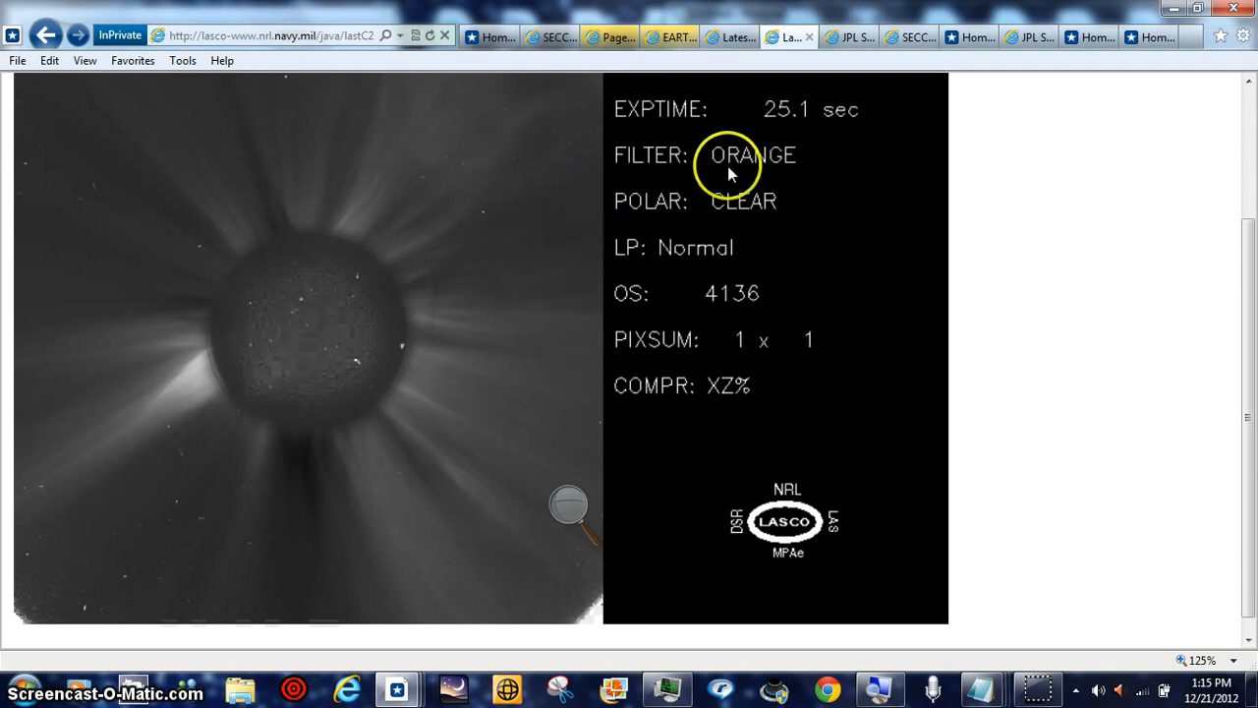
{"action": "mouse_move", "coordinate": [841, 35]}
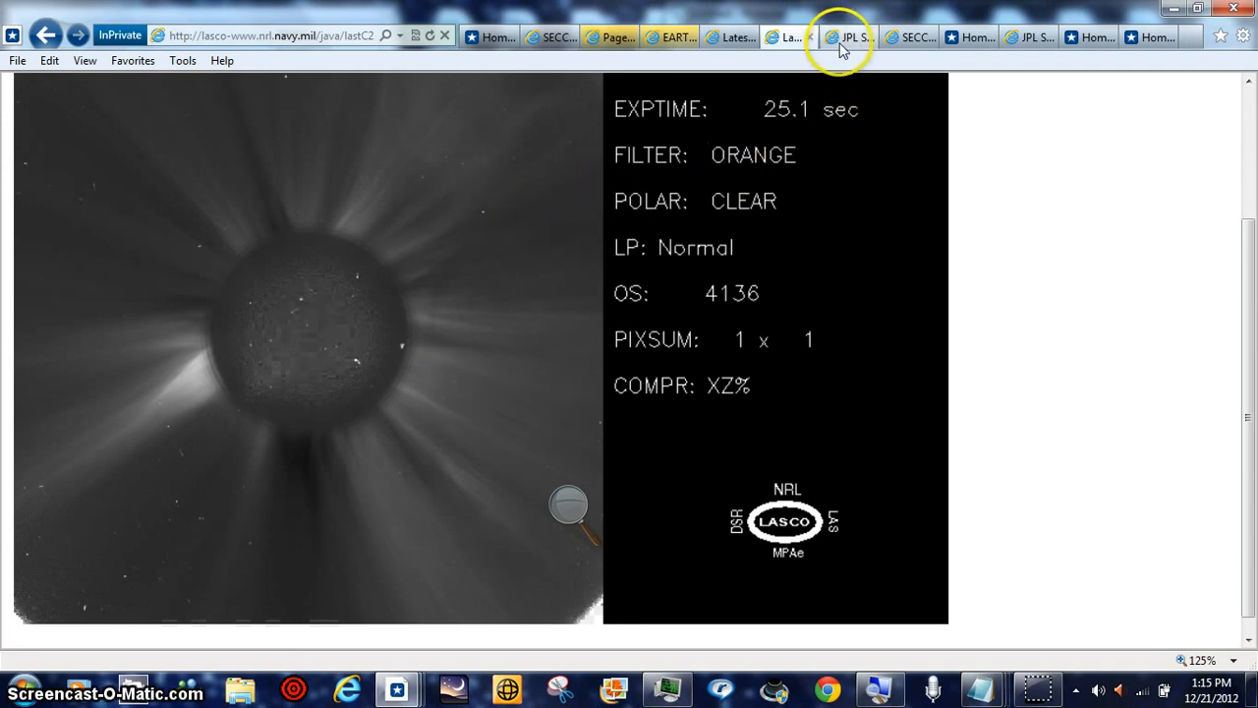
Return to the SECCHI tab and set a custom page zoom of 999%
{"action": "left_click", "coordinate": [841, 35]}
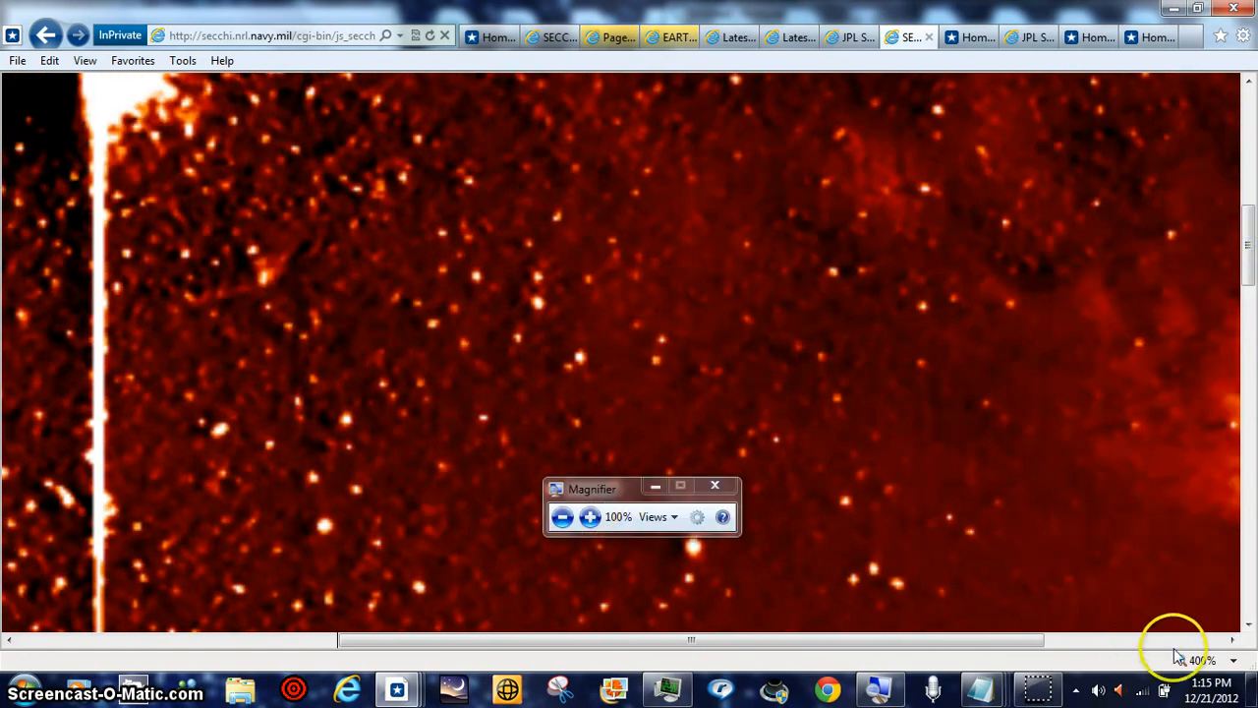
{"action": "left_click", "coordinate": [1230, 660]}
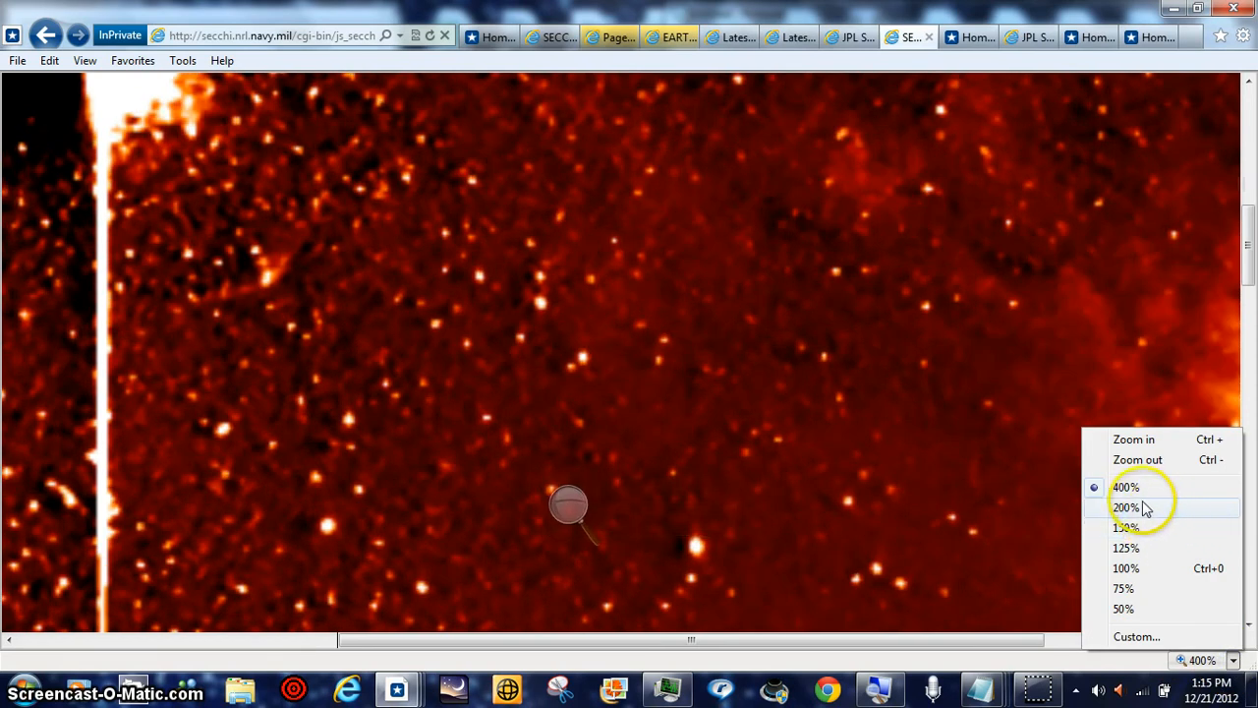
{"action": "mouse_move", "coordinate": [1155, 531]}
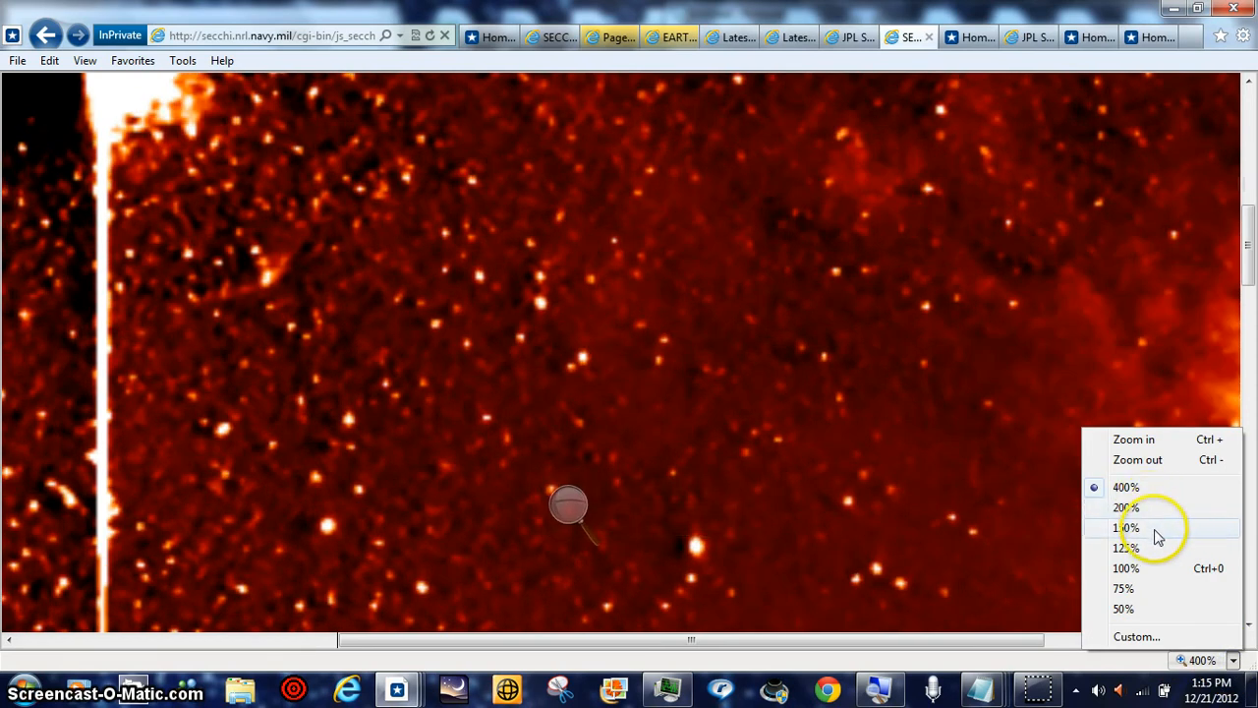
{"action": "mouse_move", "coordinate": [1124, 526]}
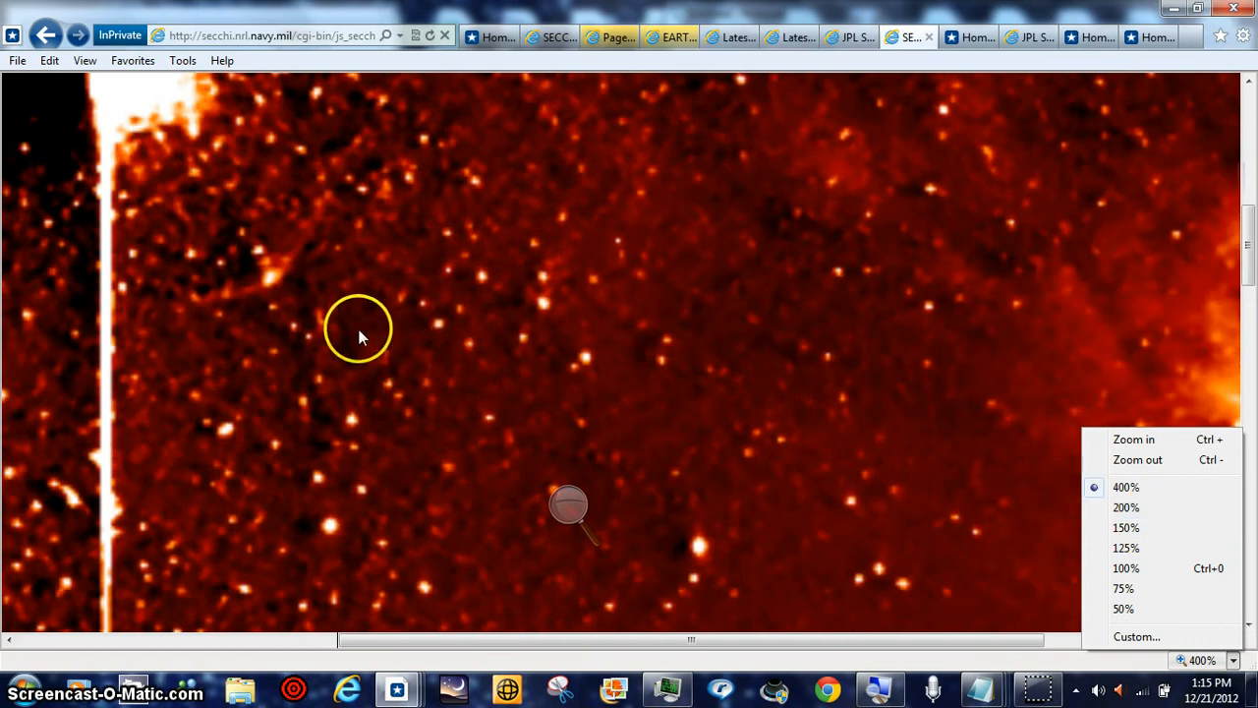
{"action": "mouse_move", "coordinate": [1019, 599]}
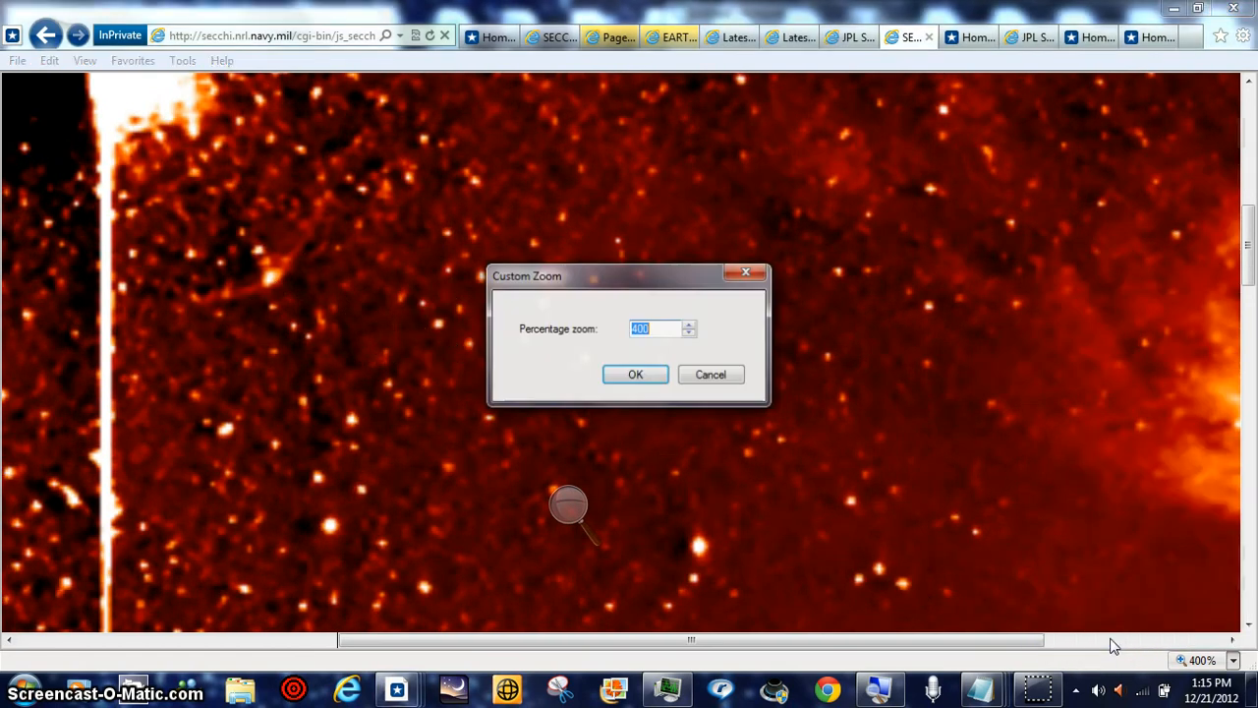
{"action": "type", "text": "999"}
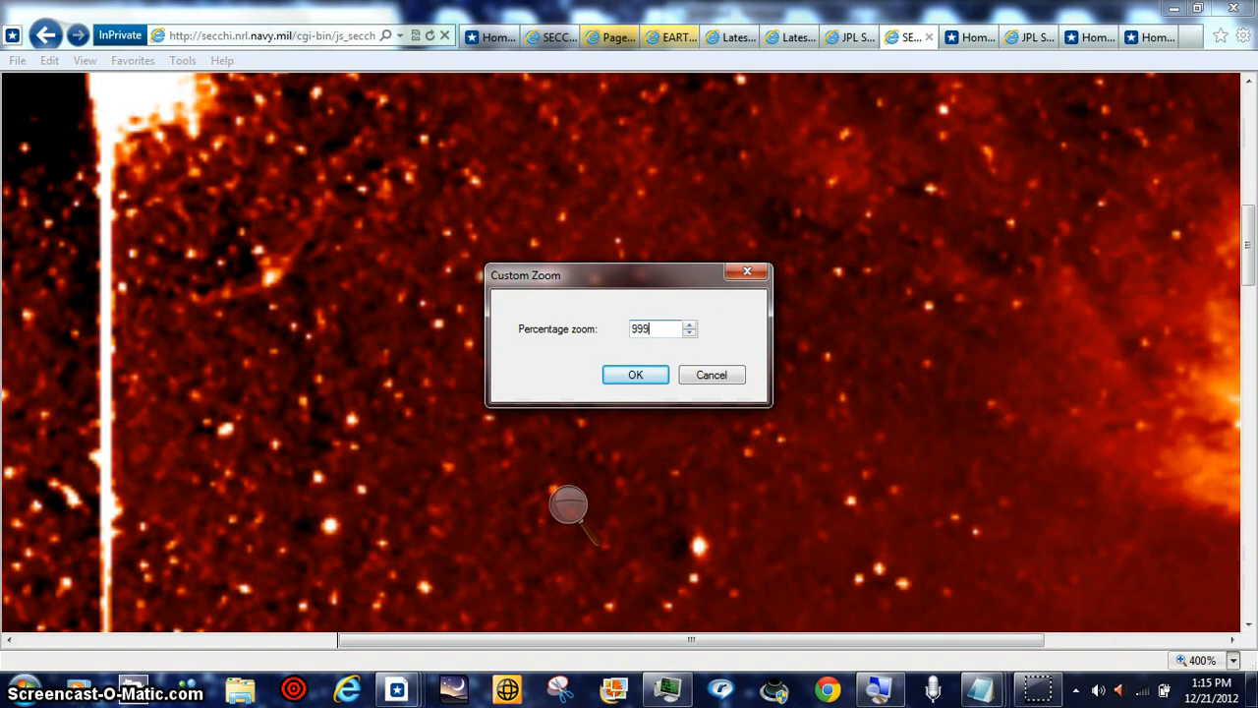
{"action": "left_click", "coordinate": [635, 374]}
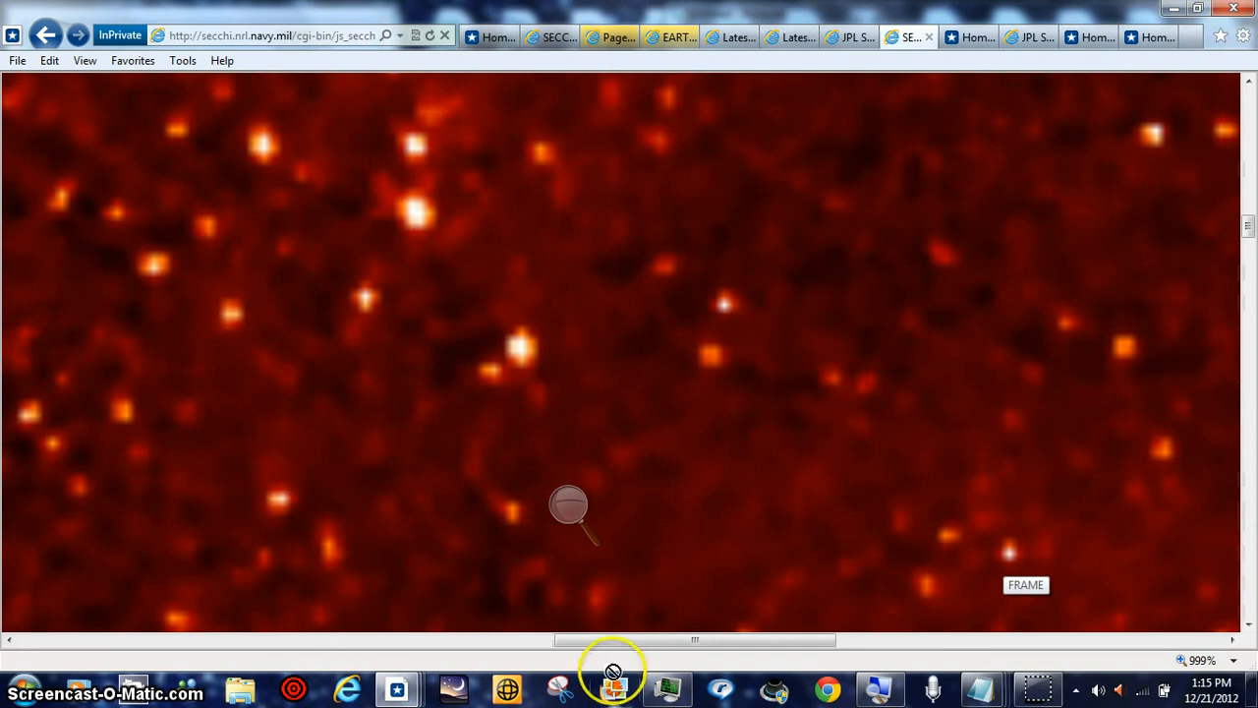
{"action": "left_click_drag", "start_coordinate": [696, 640], "coordinate": [454, 641]}
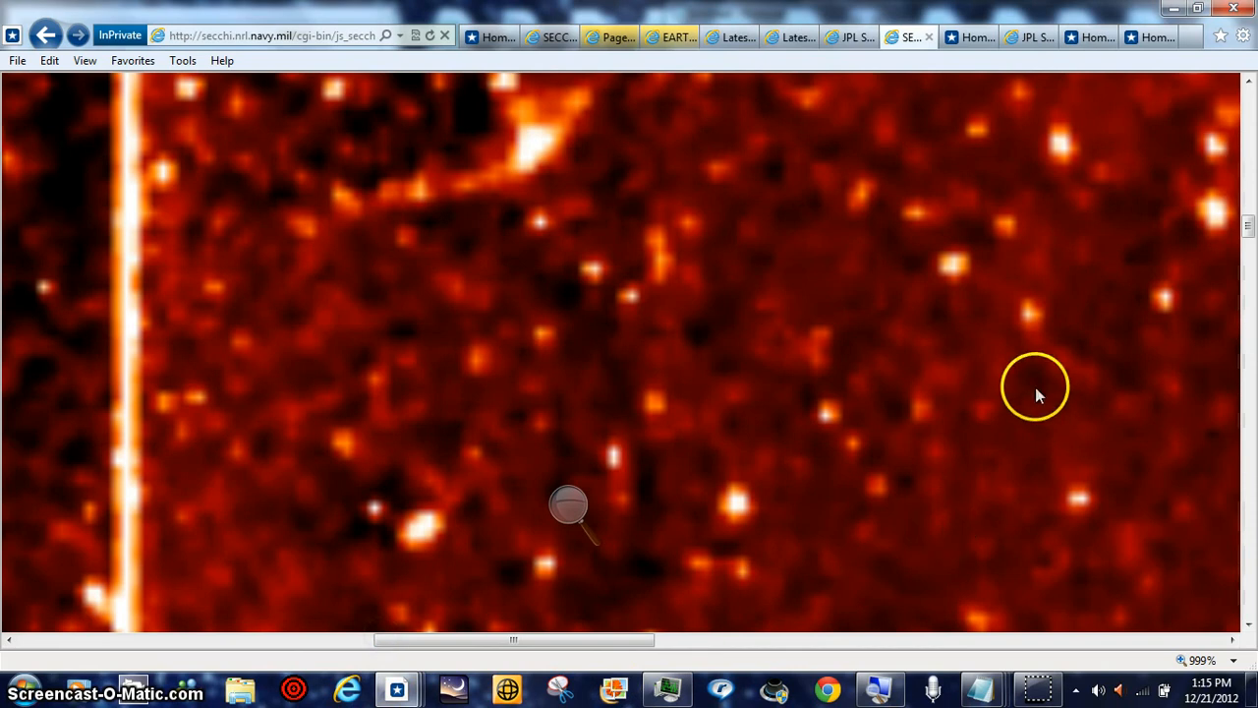
{"action": "mouse_move", "coordinate": [609, 208]}
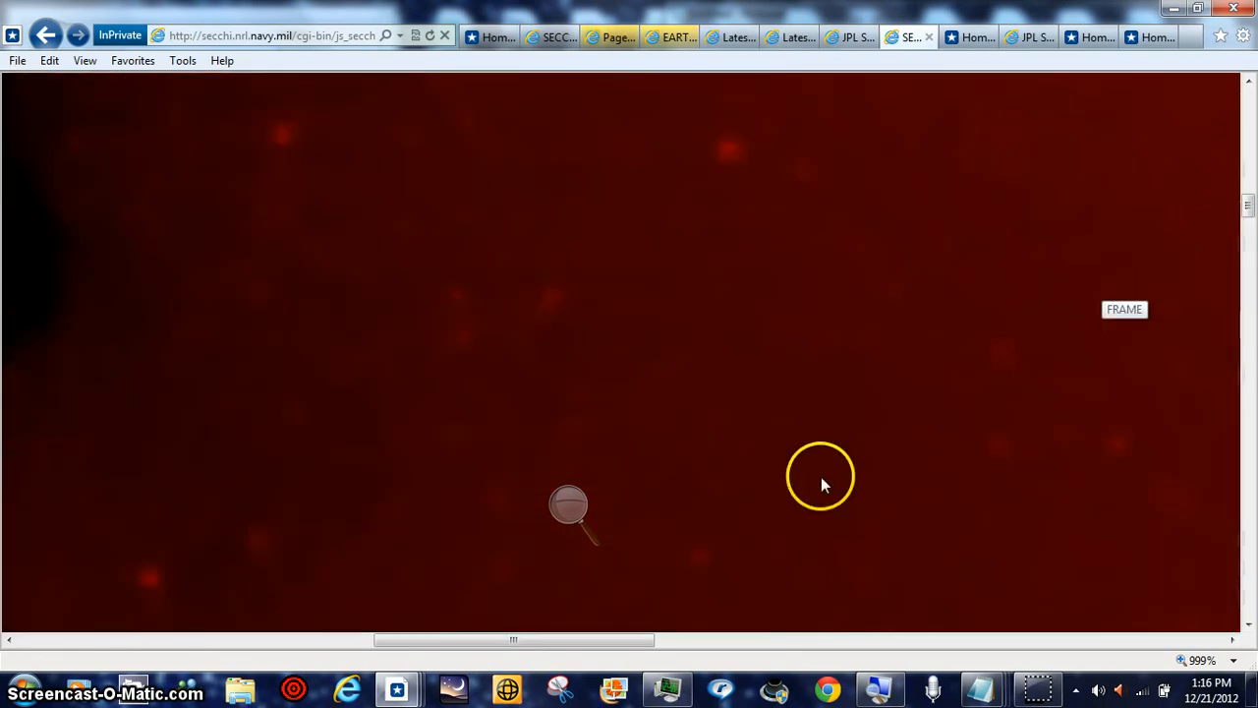
{"action": "left_click", "coordinate": [601, 640]}
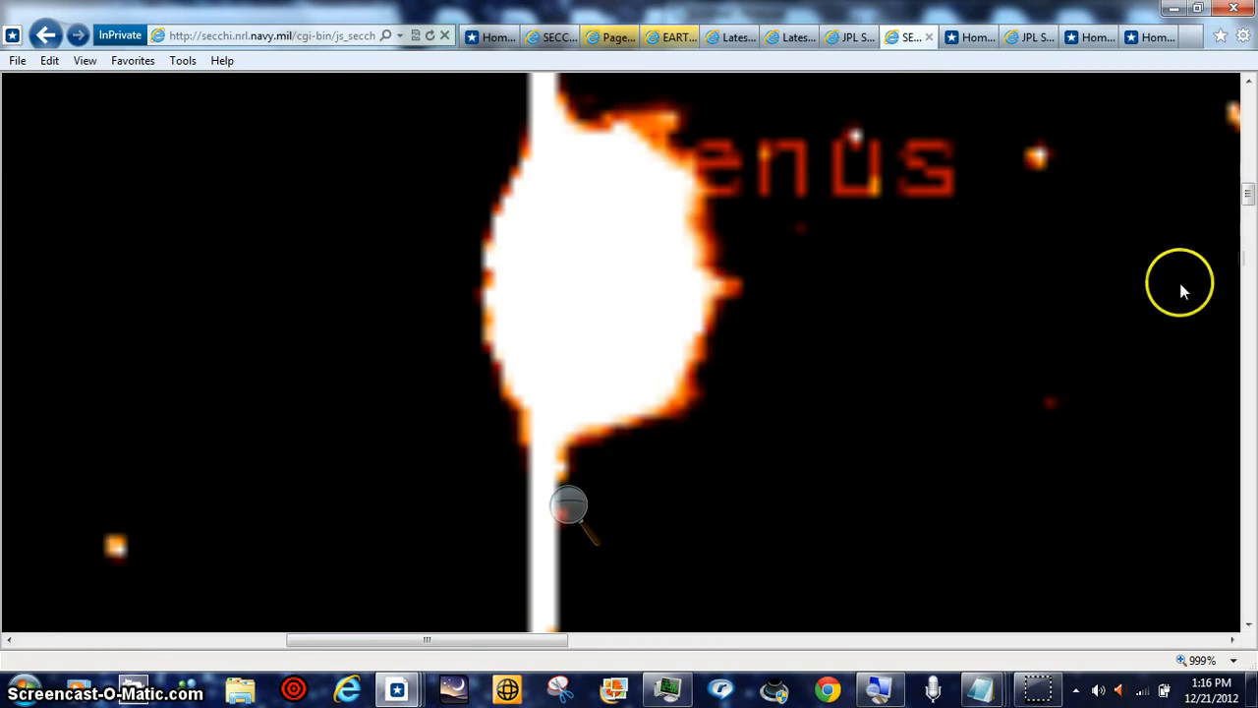
{"action": "mouse_move", "coordinate": [476, 645]}
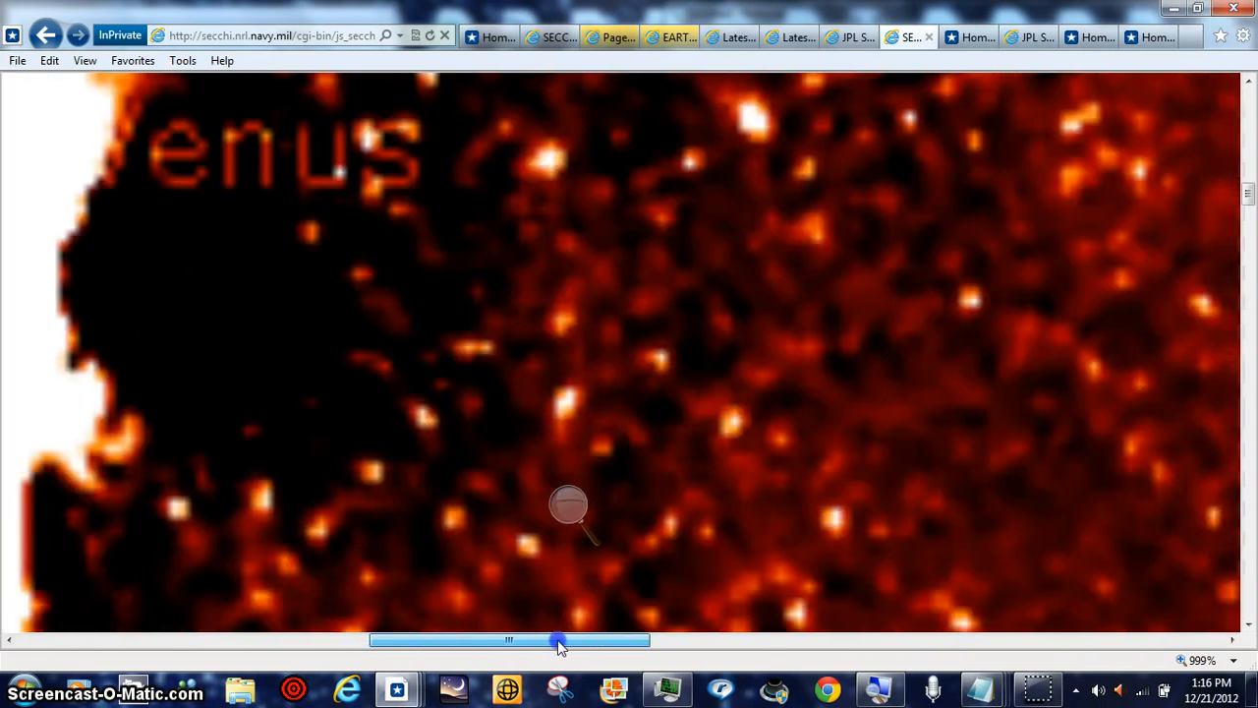
Pan the 999% image right past the Venus label into the dense star field
{"action": "left_click_drag", "start_coordinate": [558, 640], "coordinate": [578, 641]}
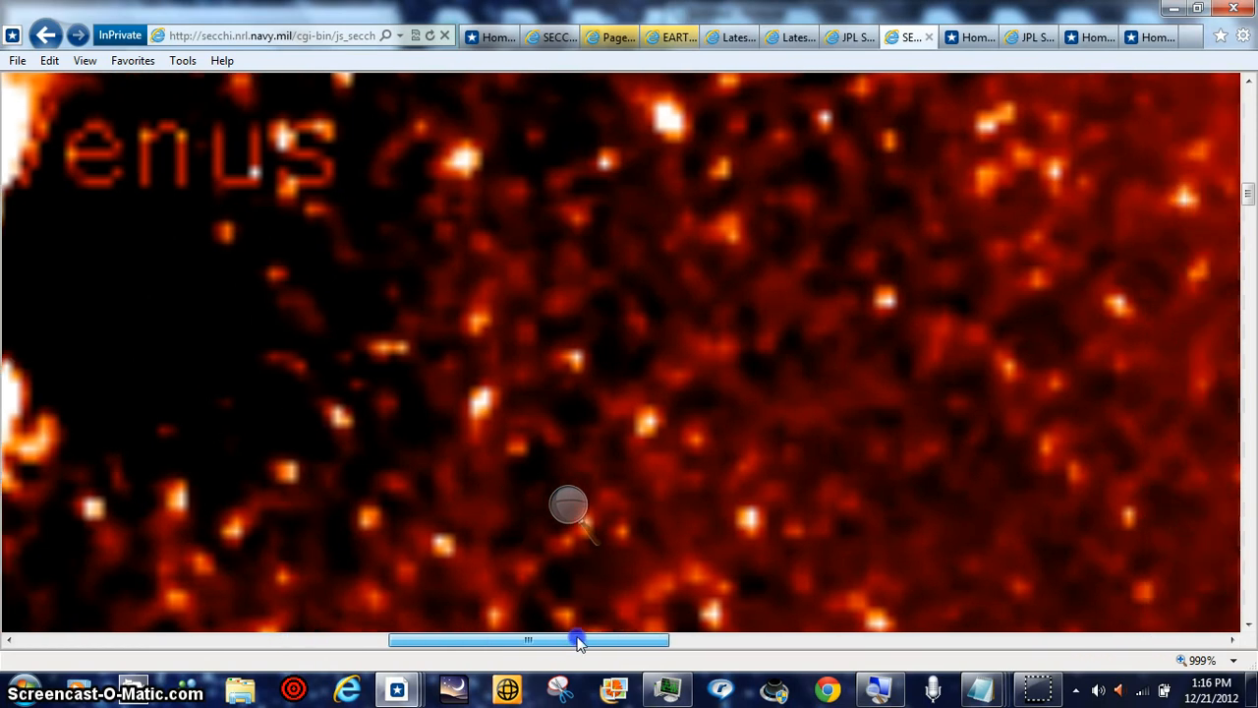
{"action": "mouse_move", "coordinate": [1248, 197]}
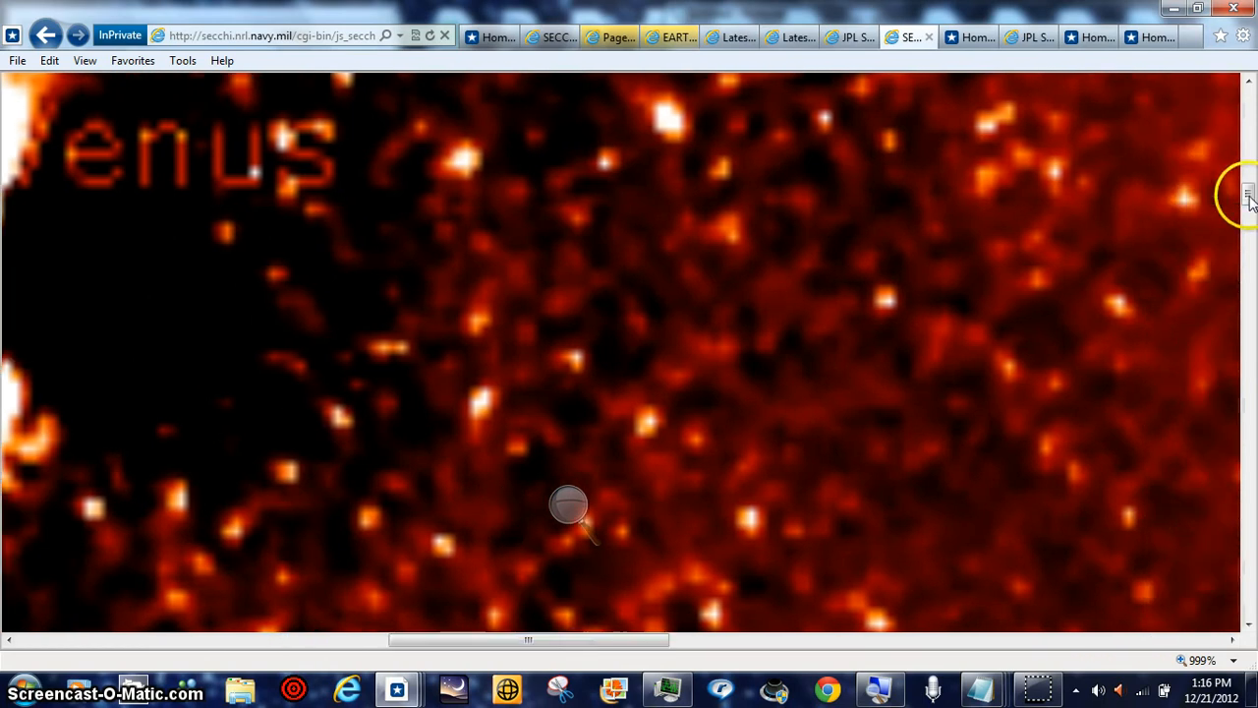
{"action": "scroll", "scroll_direction": "down", "scroll_amount": 3}
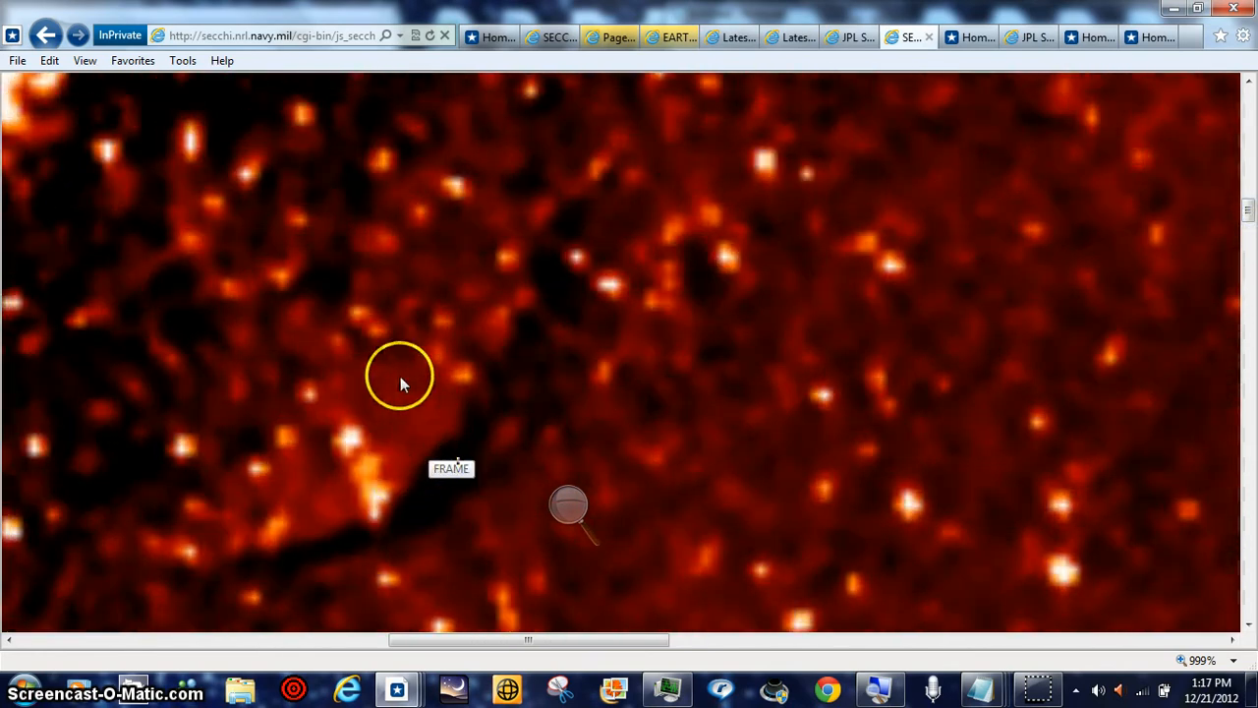
{"action": "mouse_move", "coordinate": [356, 442]}
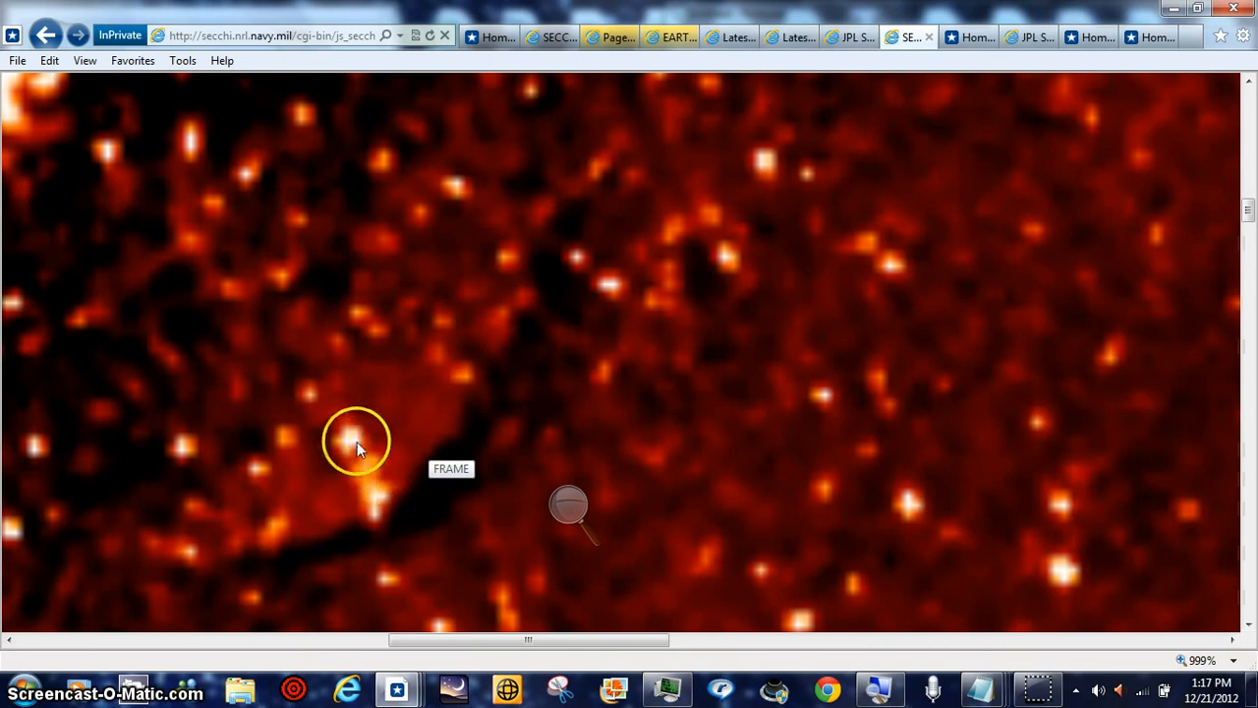
{"action": "mouse_move", "coordinate": [366, 539]}
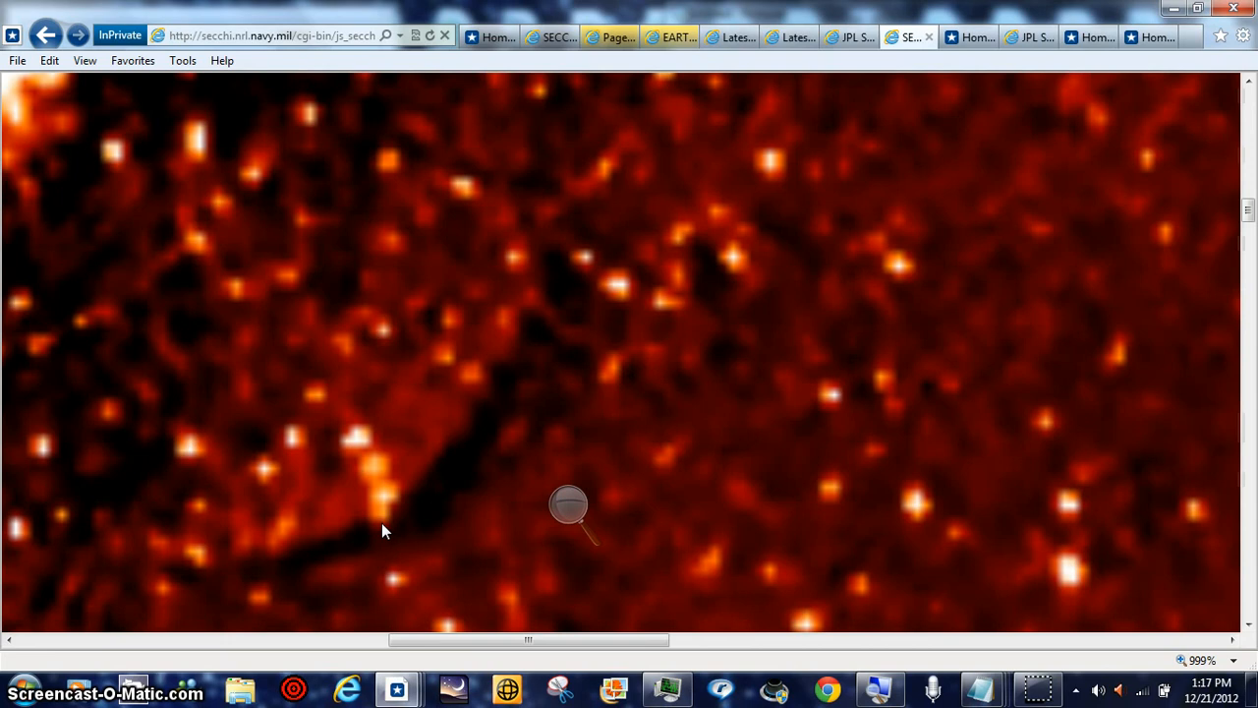
{"action": "mouse_move", "coordinate": [395, 530]}
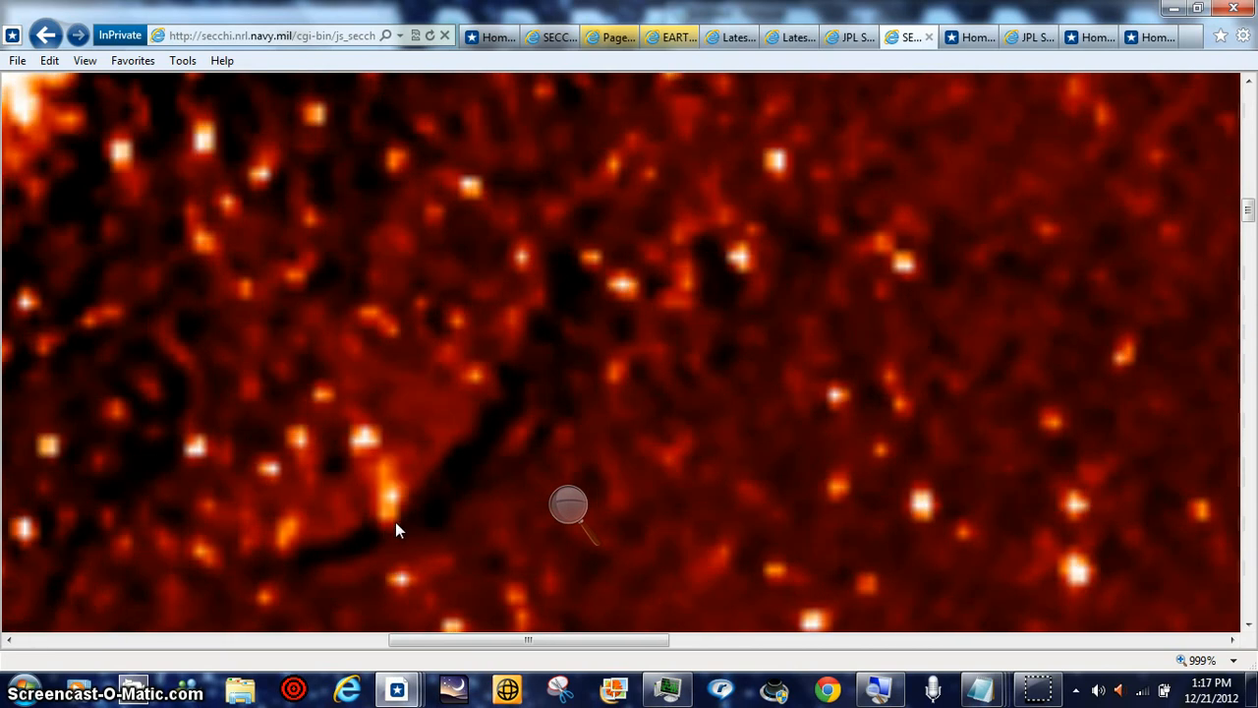
{"action": "mouse_move", "coordinate": [568, 507]}
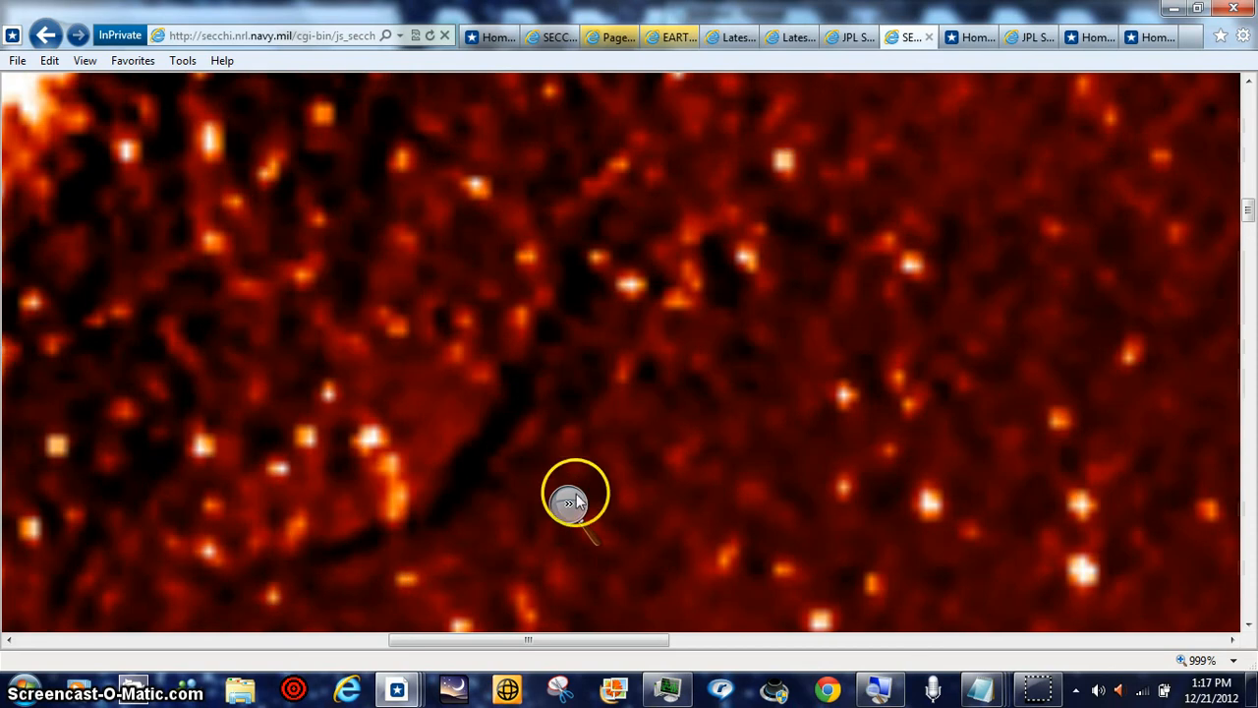
{"action": "mouse_move", "coordinate": [574, 503]}
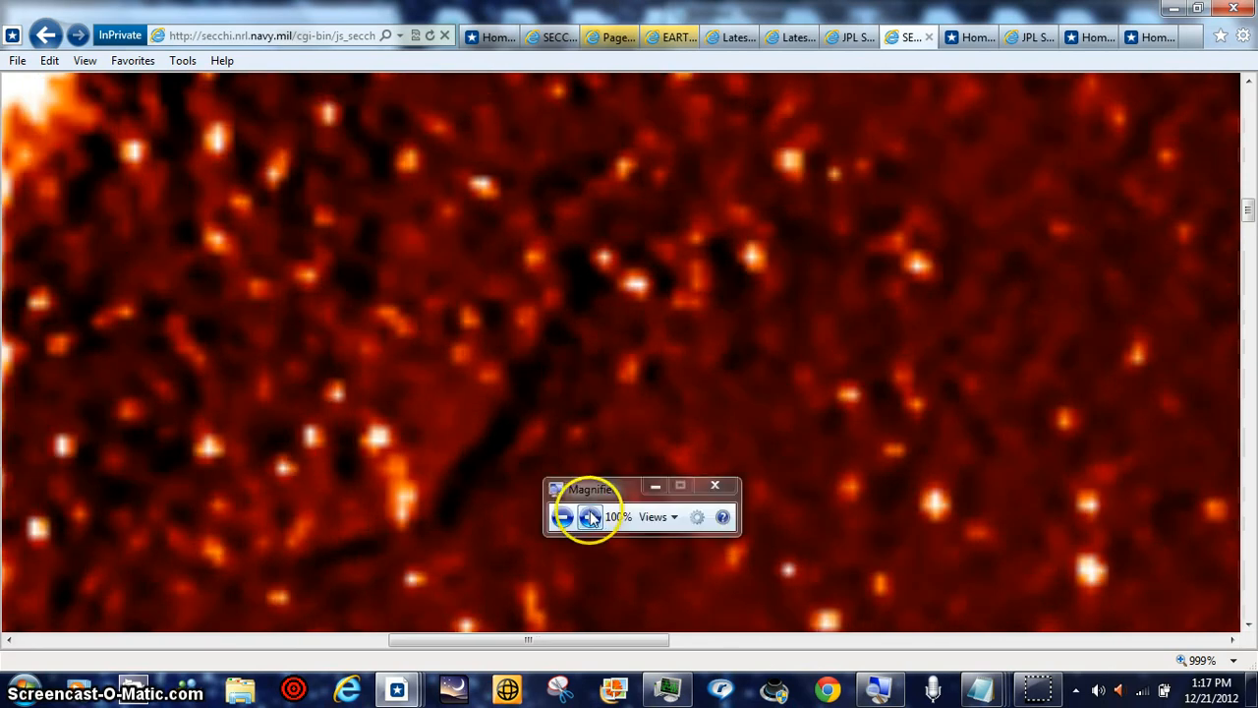
Step Magnifier up through 200%, 300% and 500%, then back down to 100%
{"action": "left_click", "coordinate": [589, 515]}
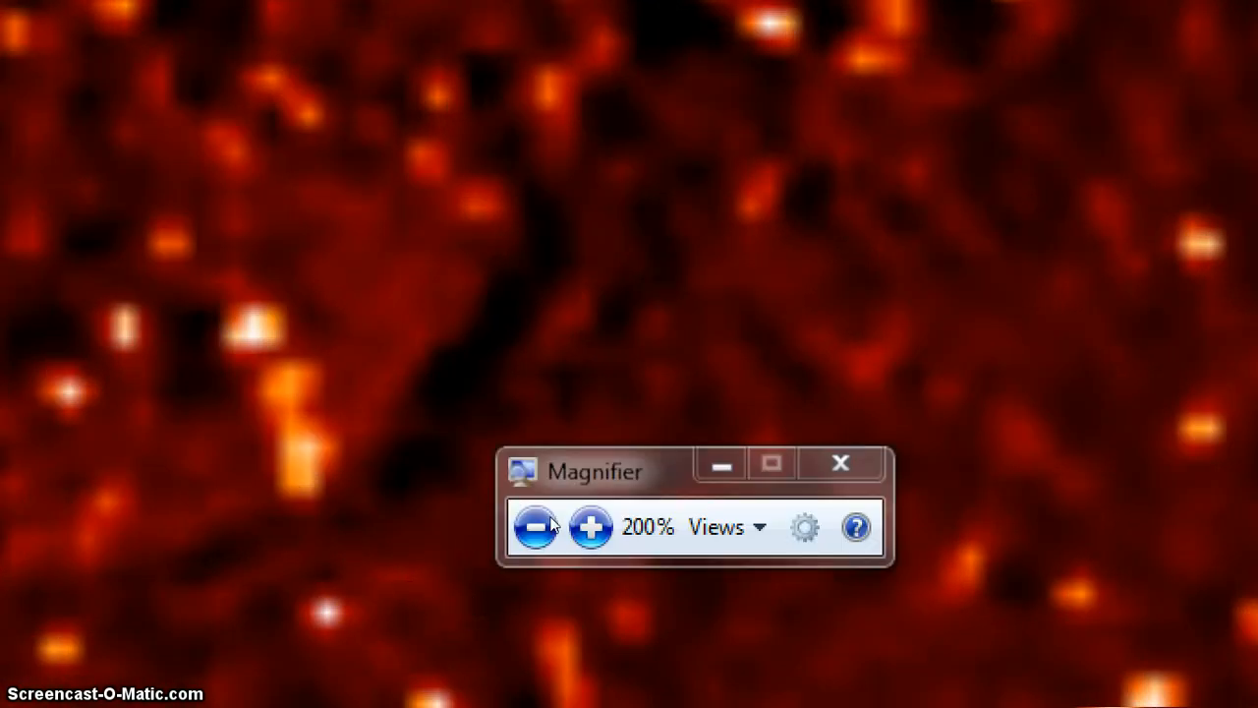
{"action": "left_click", "coordinate": [590, 526]}
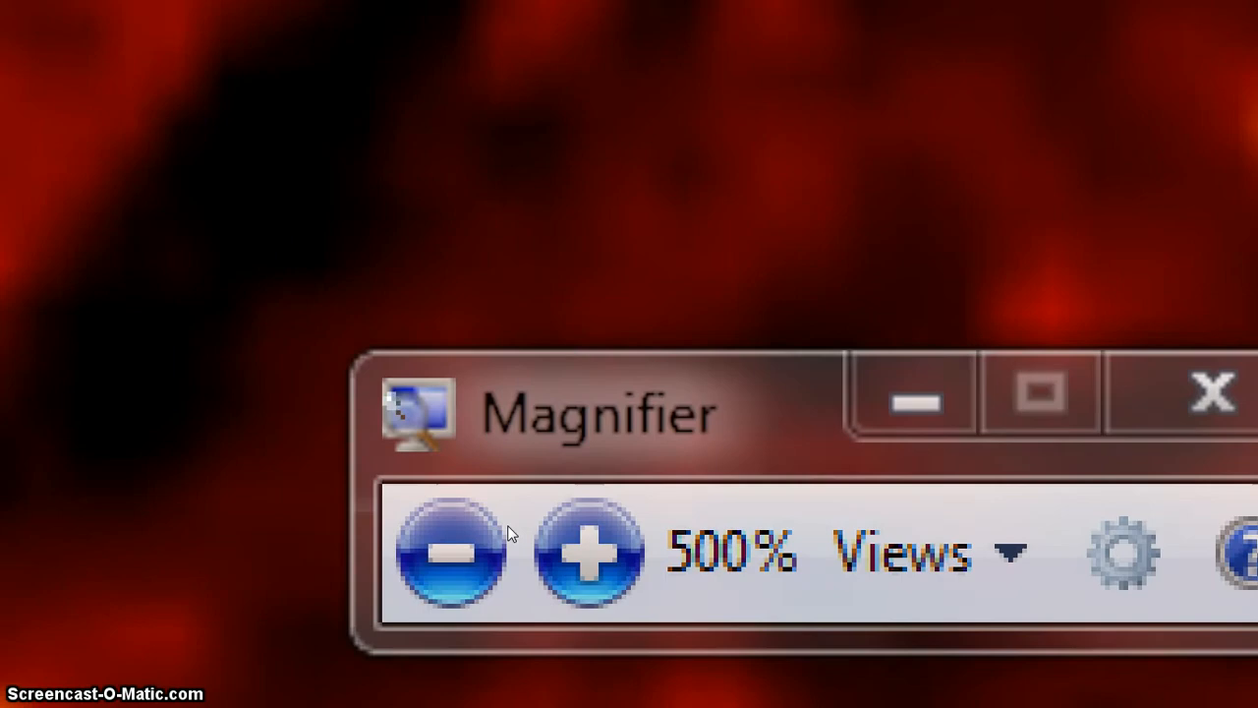
{"action": "left_click", "coordinate": [452, 551]}
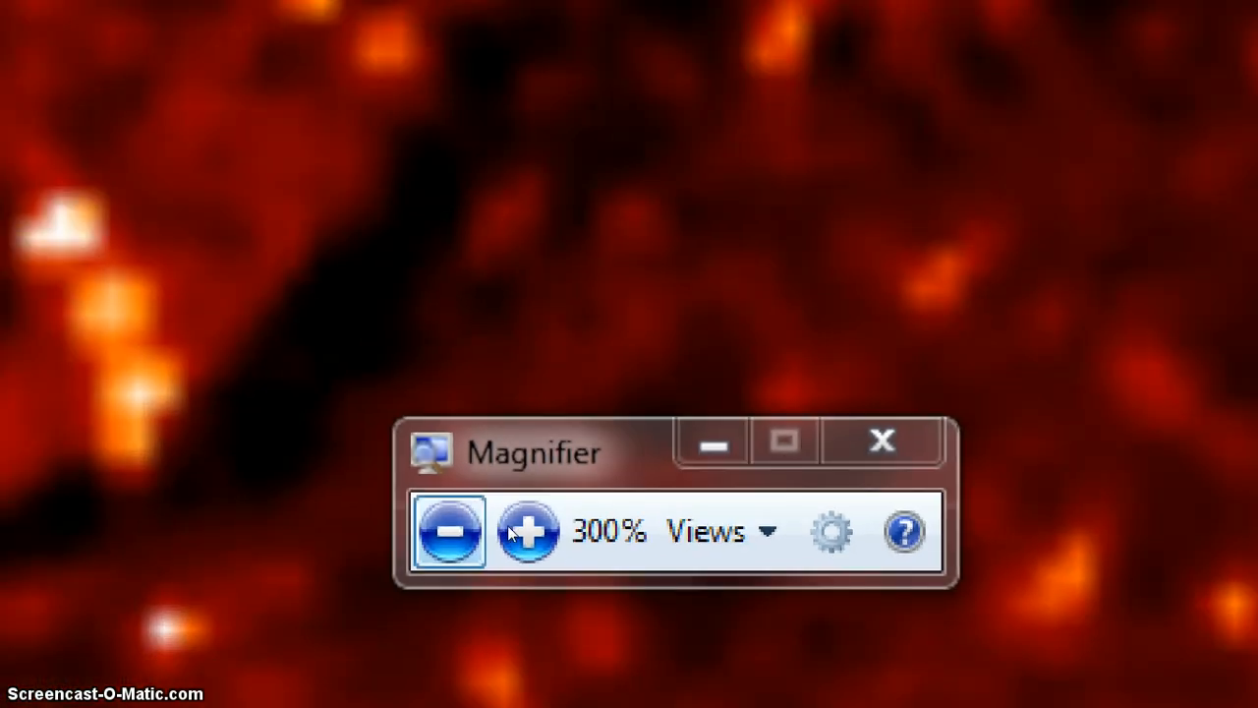
{"action": "left_click", "coordinate": [450, 531]}
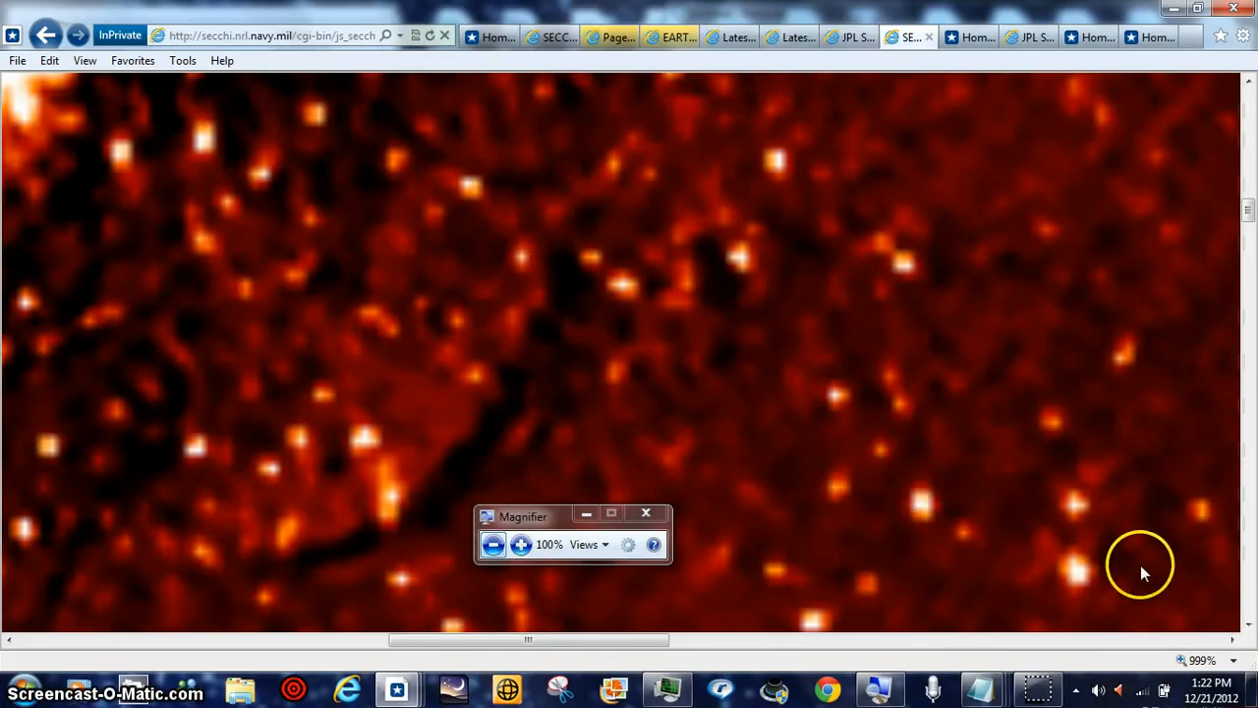